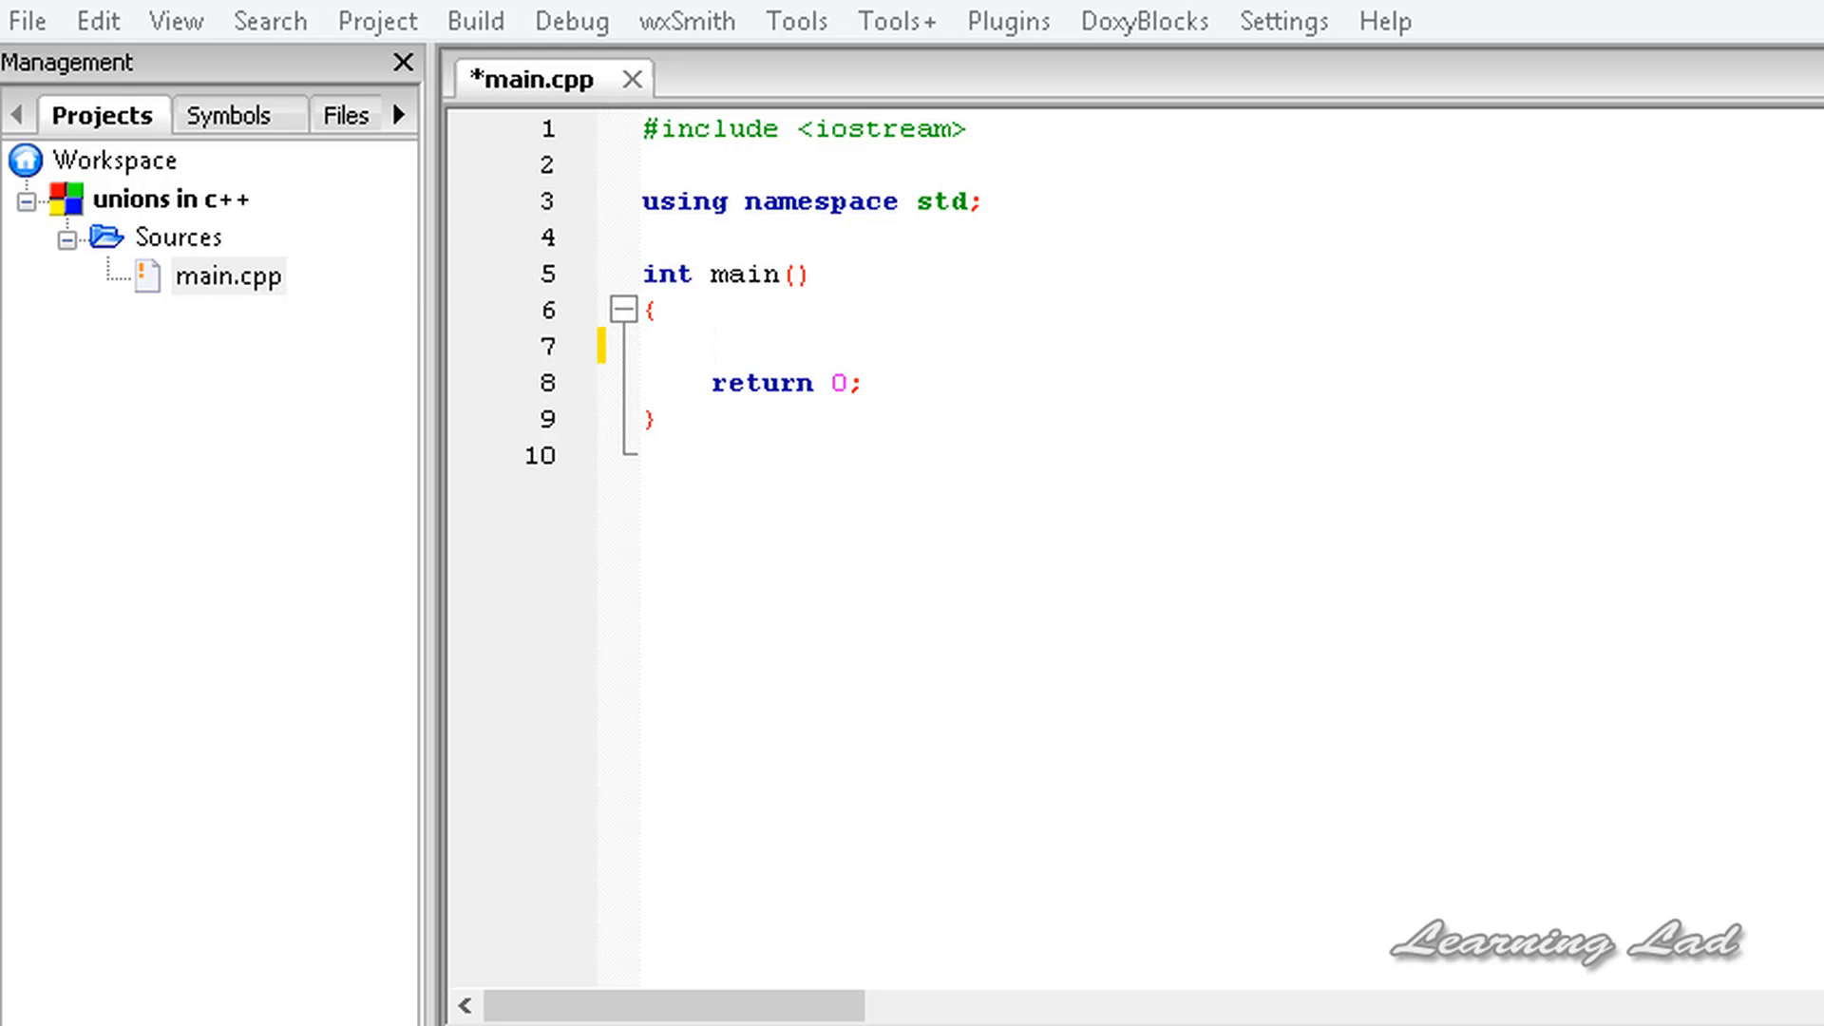
Step: Place the cursor at the end of the 'using namespace std;' line to add blank lines before main
click(710, 346)
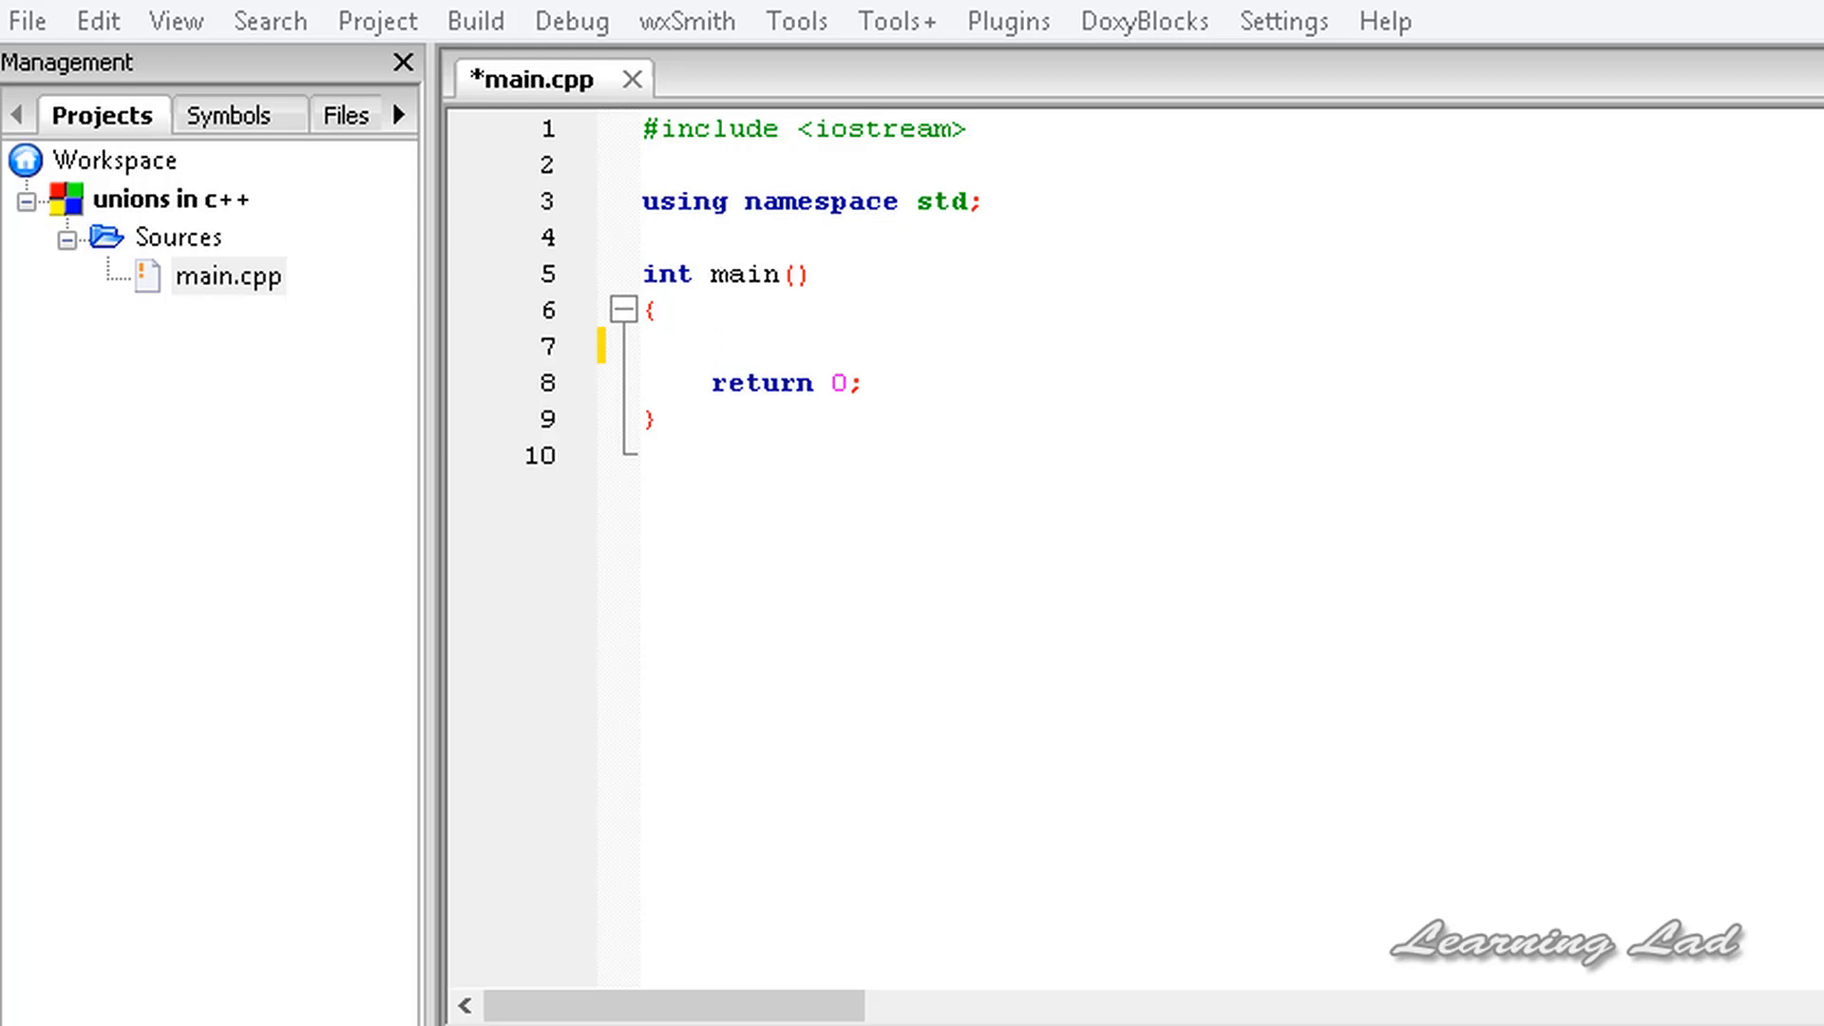
click(710, 346)
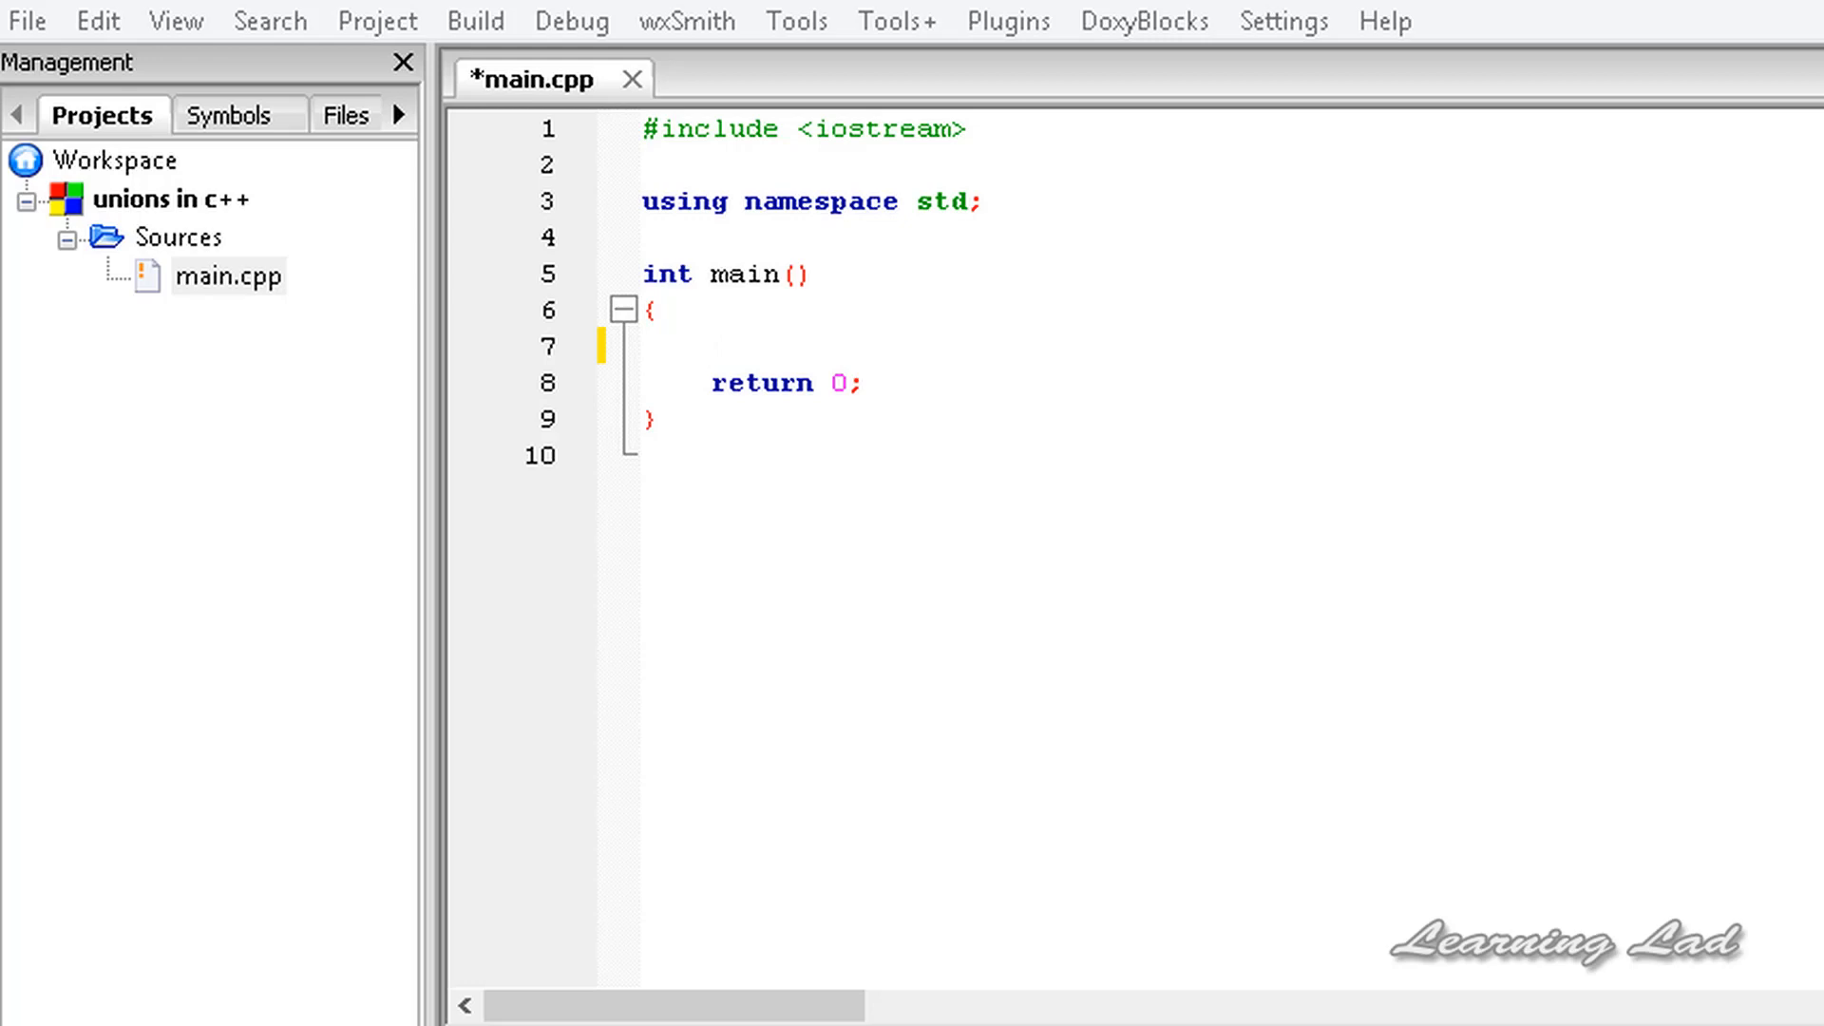
click(710, 346)
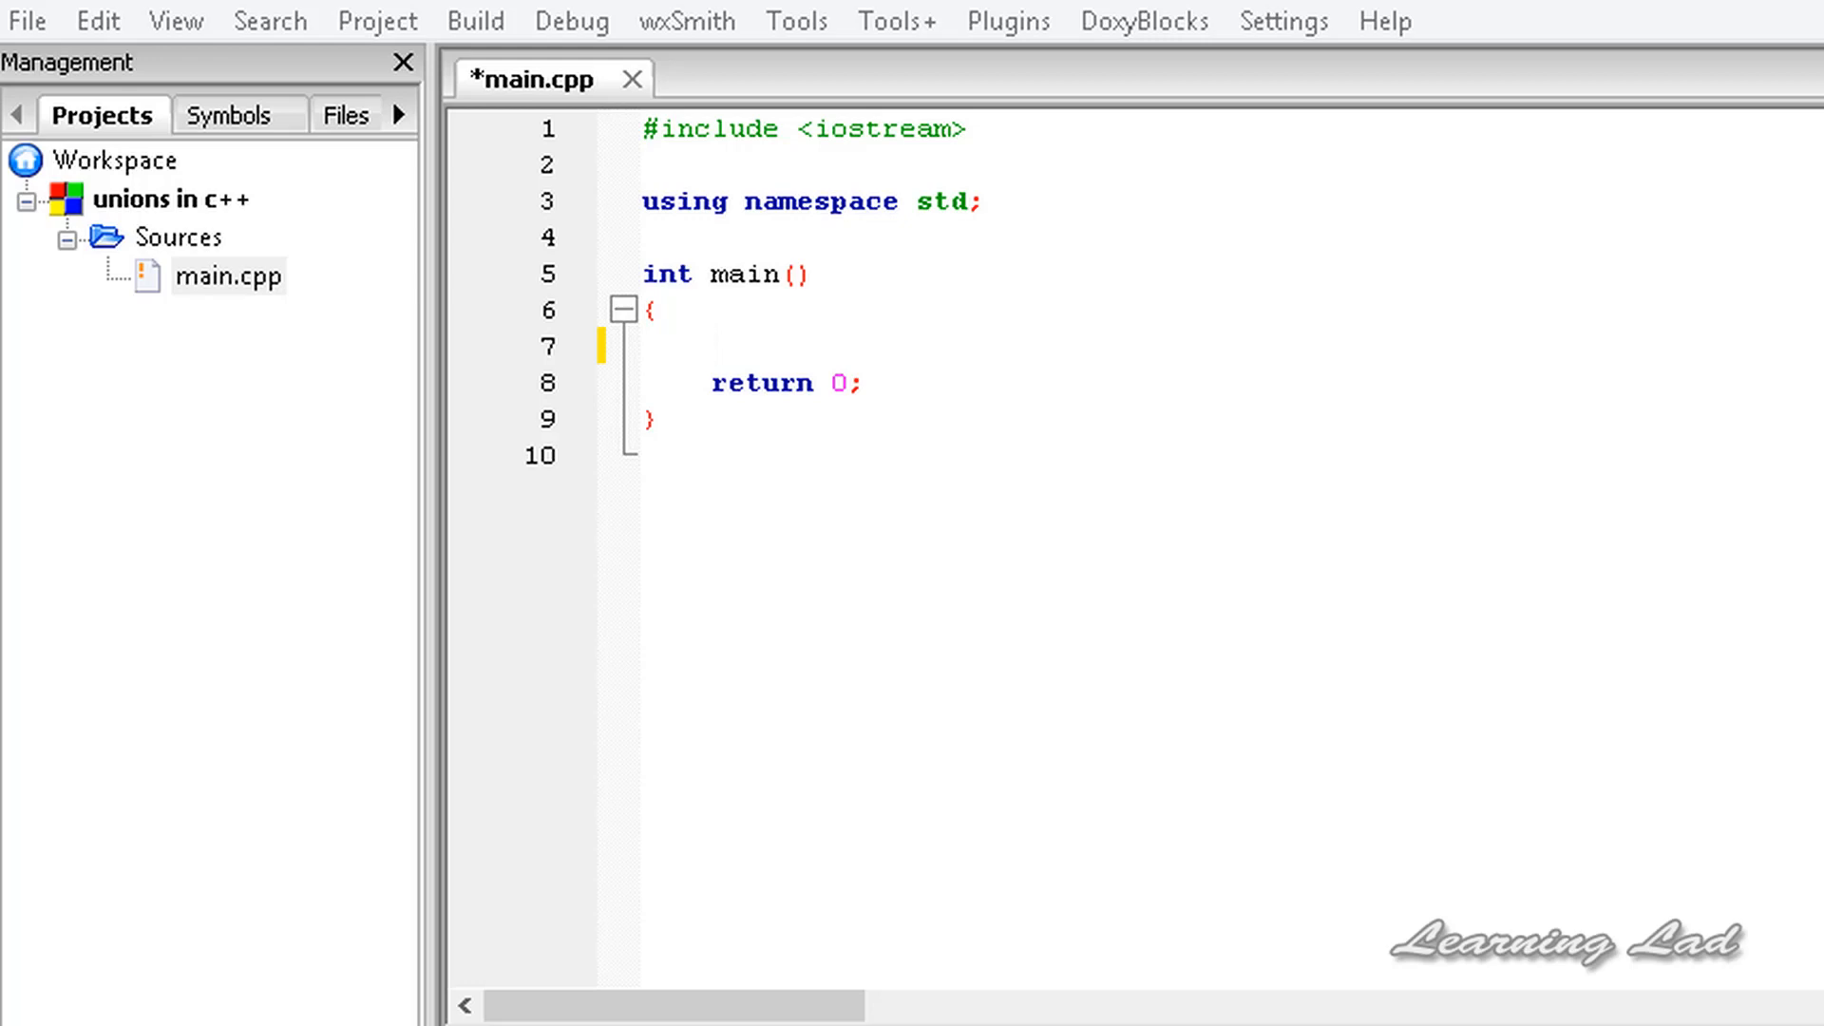
click(709, 346)
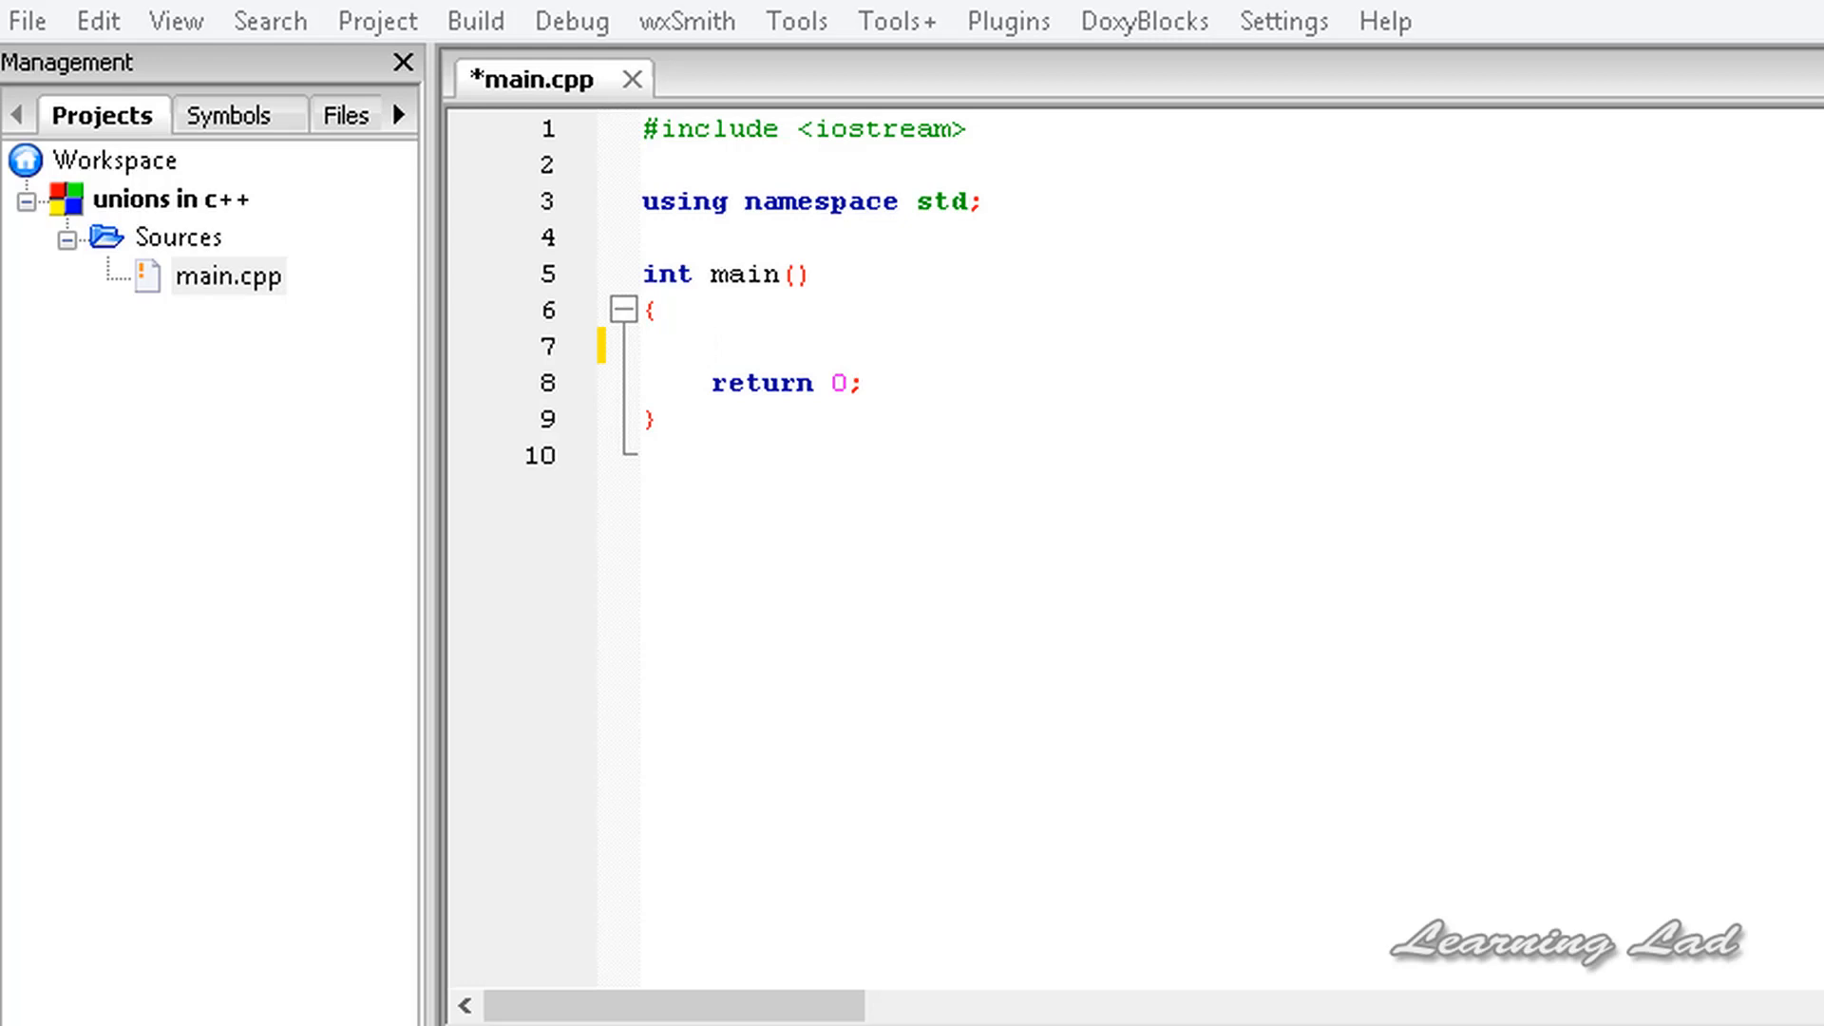
click(709, 347)
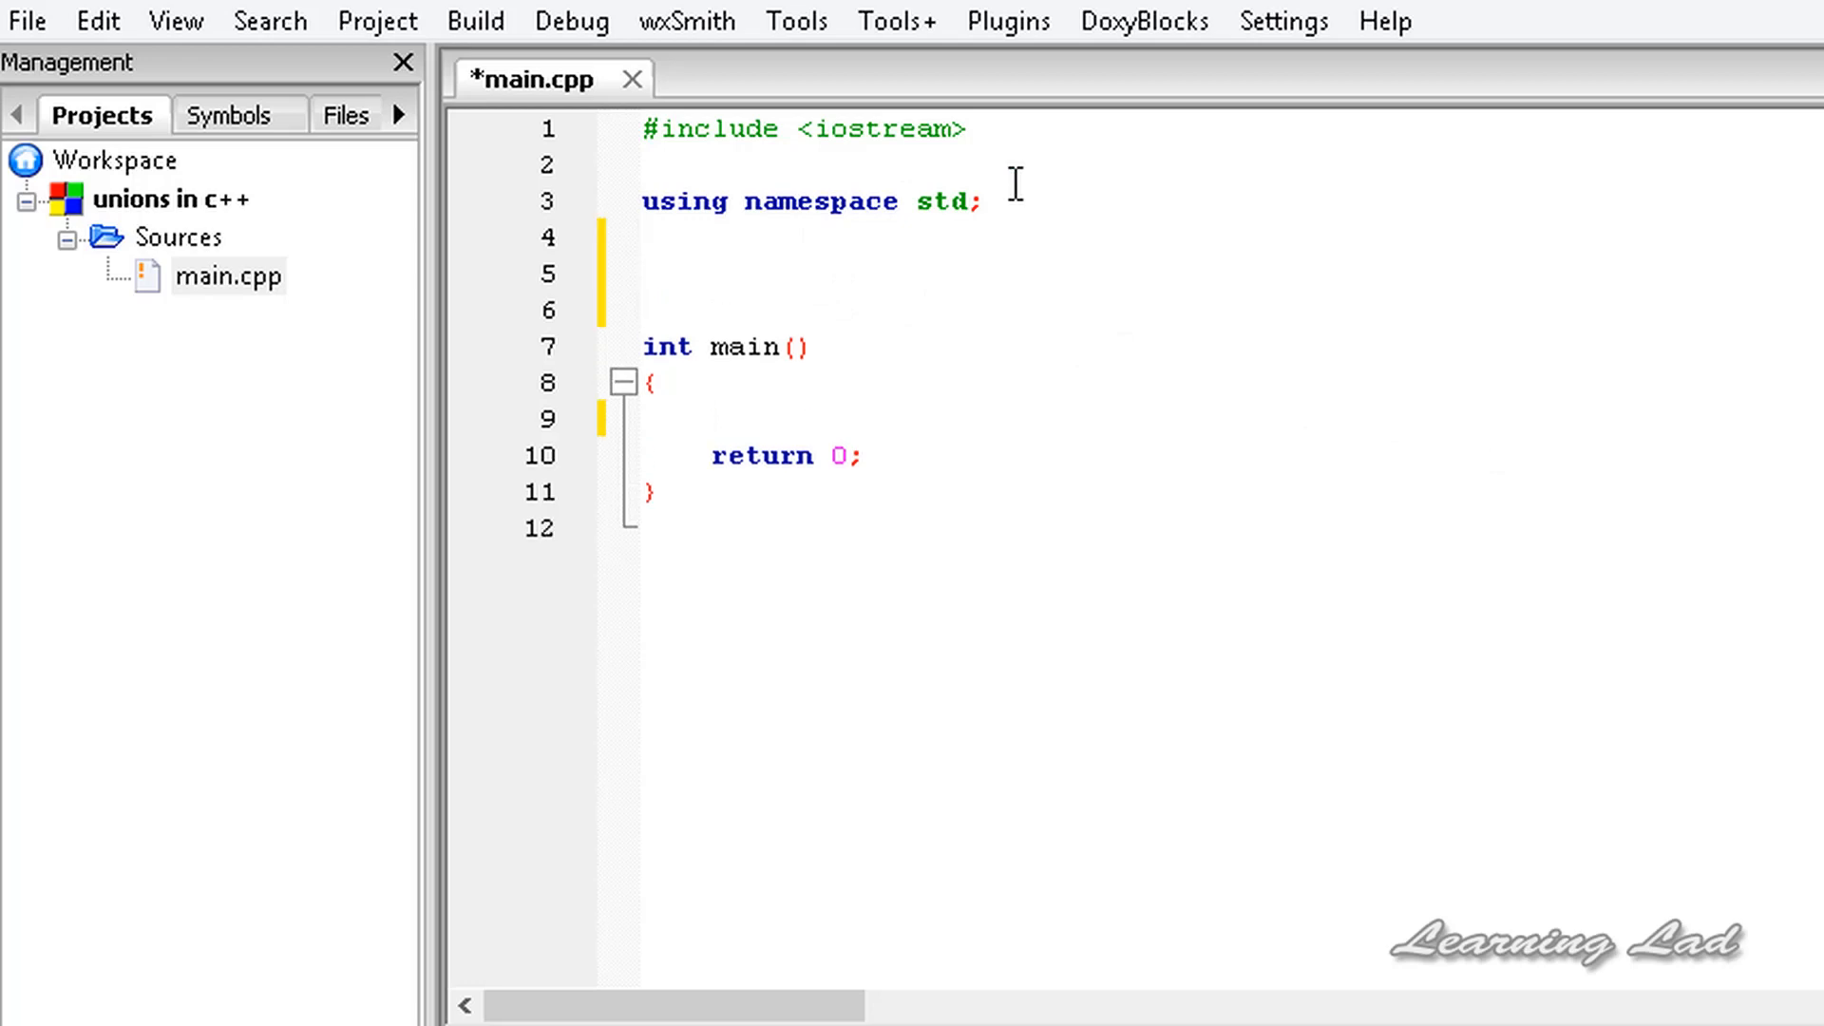
Step: Write 'union emp{ int id; float sal; };' above the main function
text(union)
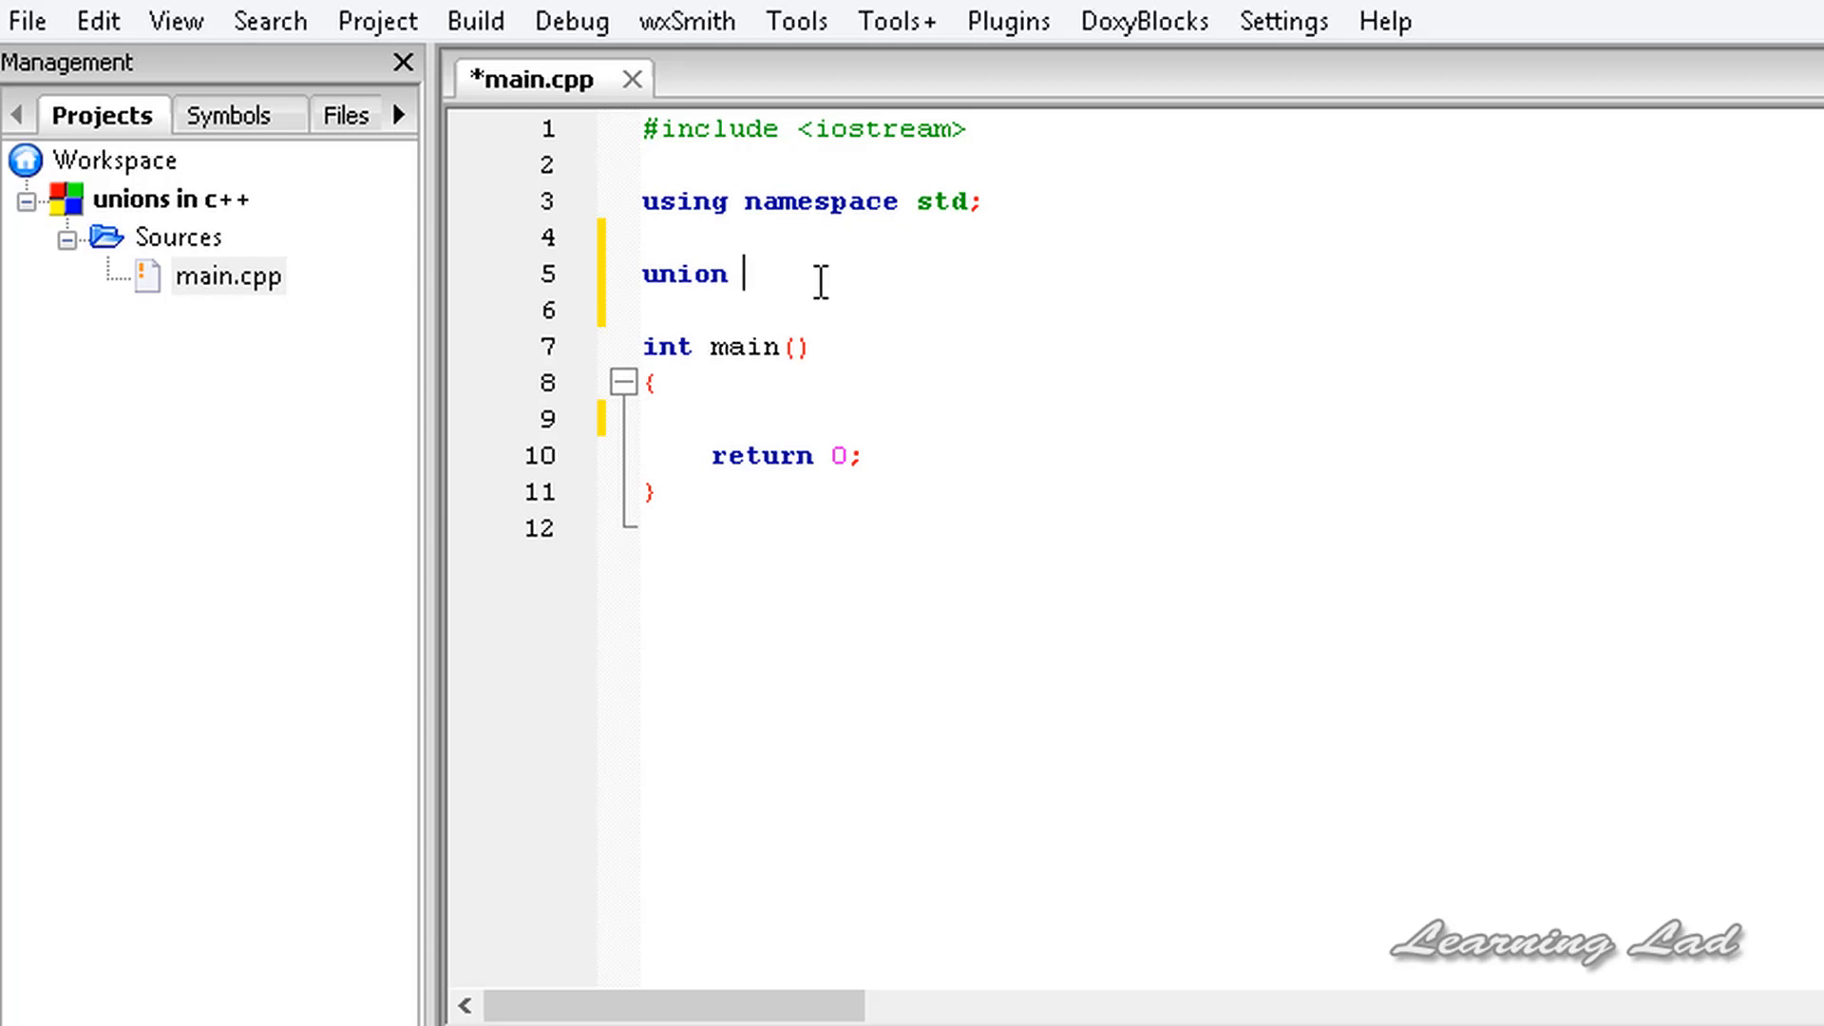
text(em)
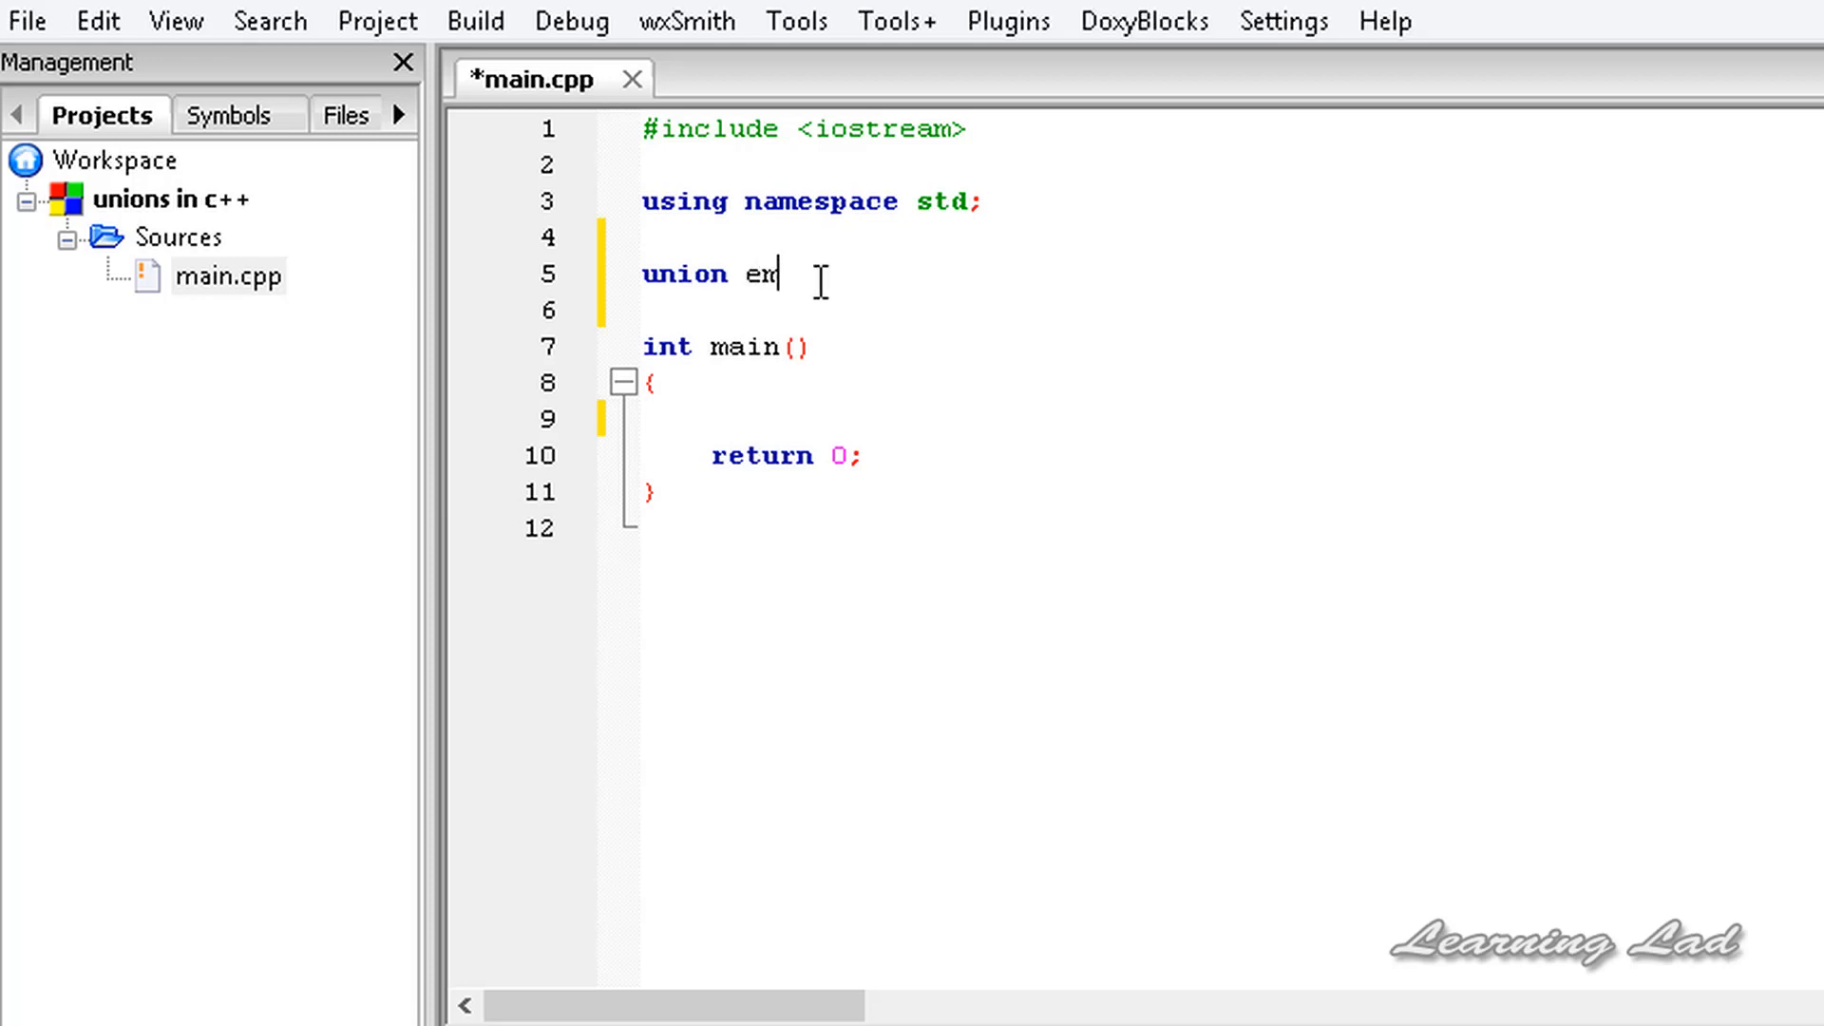
text(p{)
click(1226, 310)
text(i)
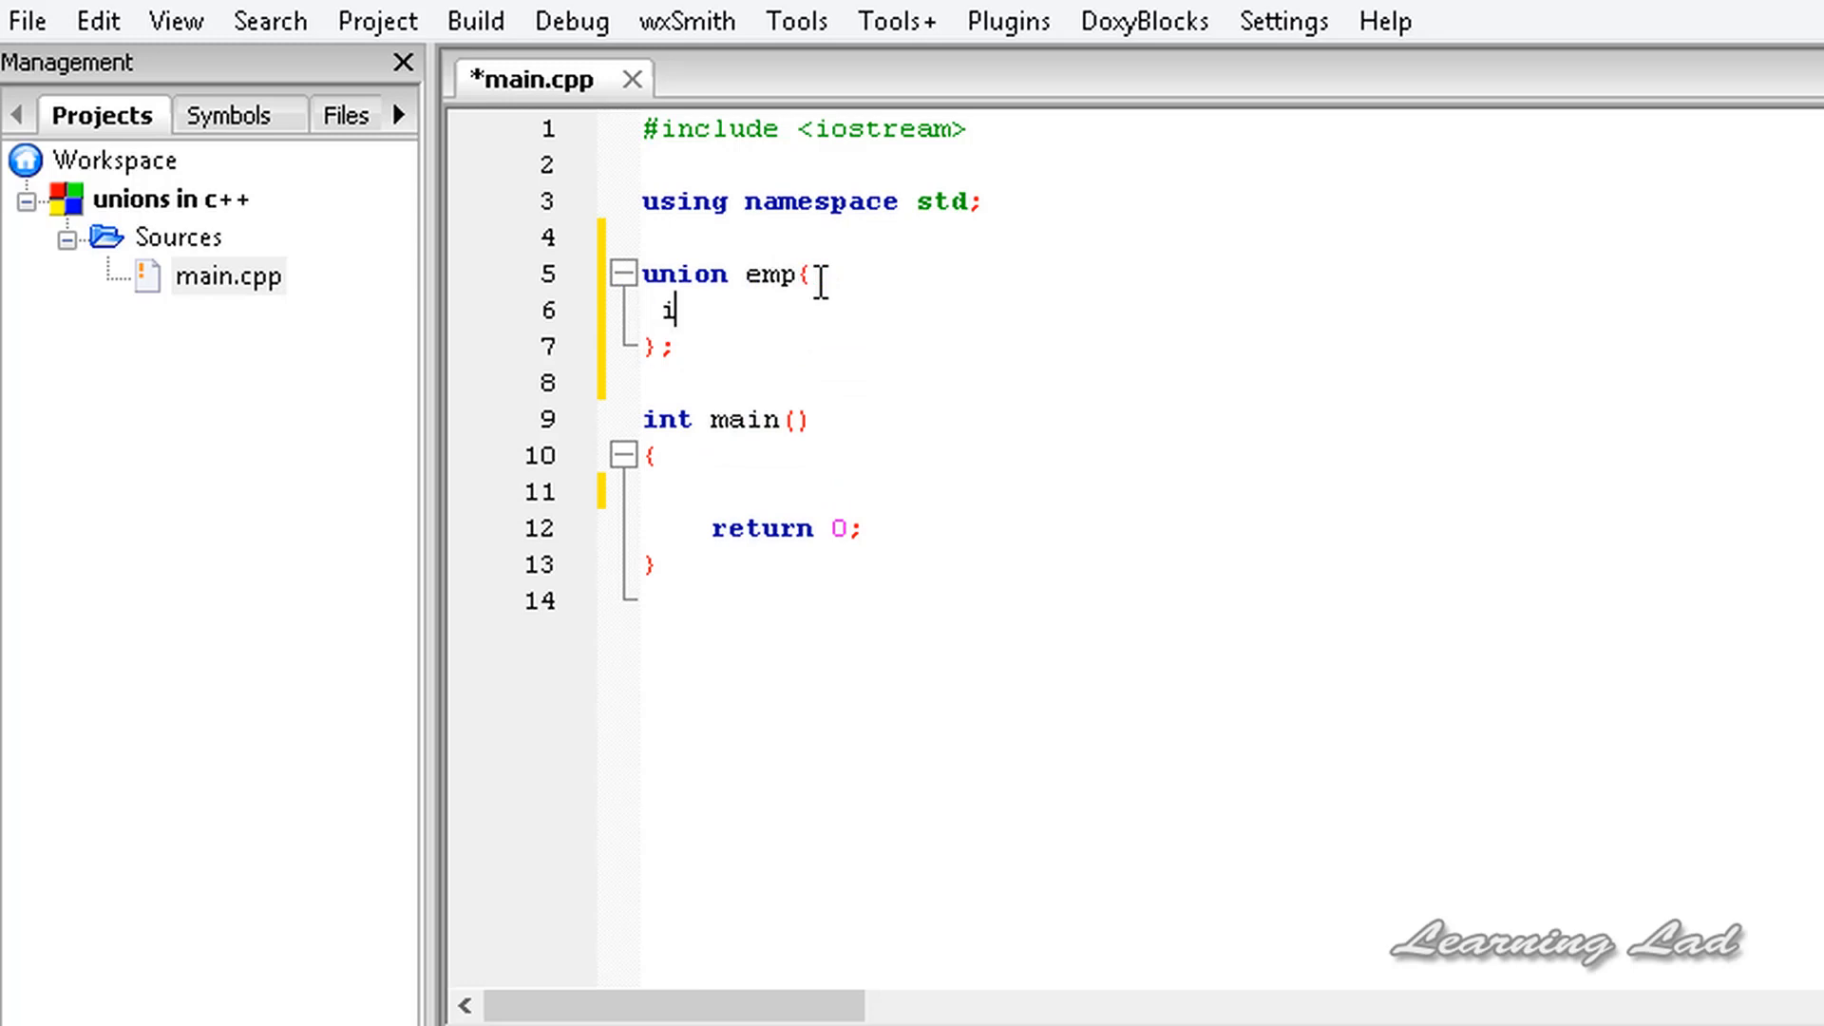
text(nt id;)
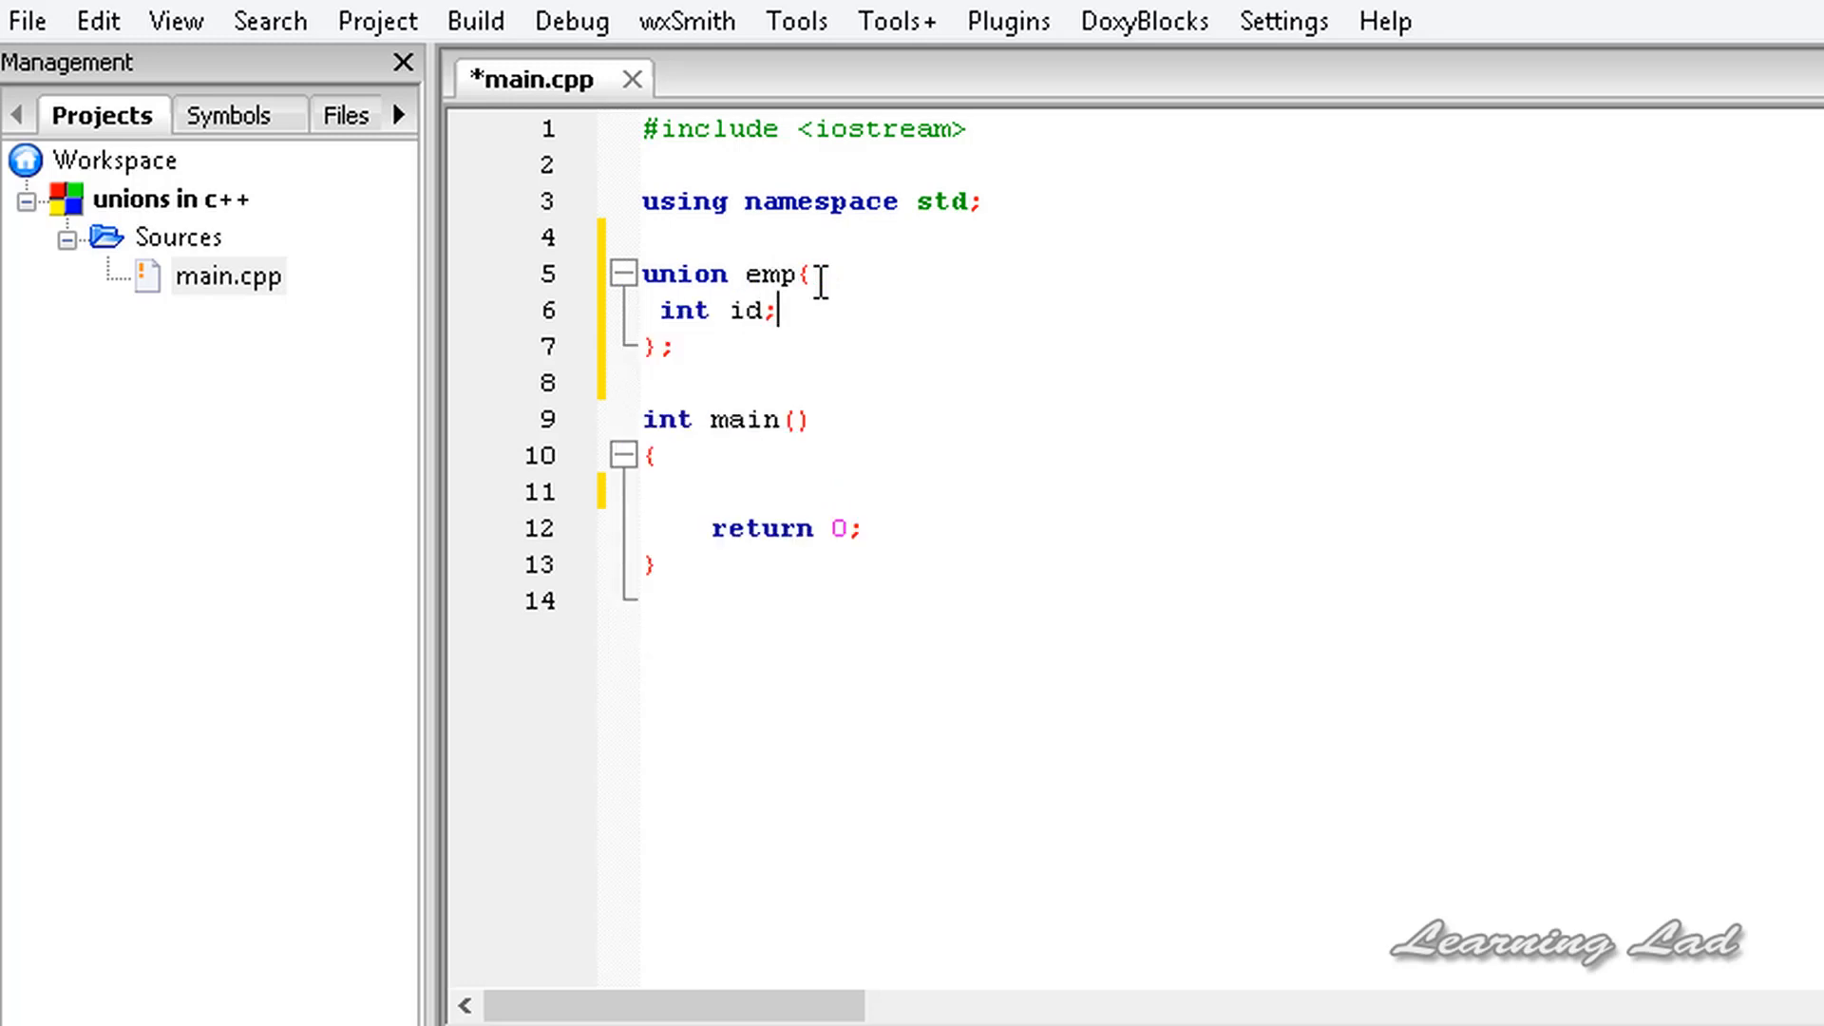
text(i)
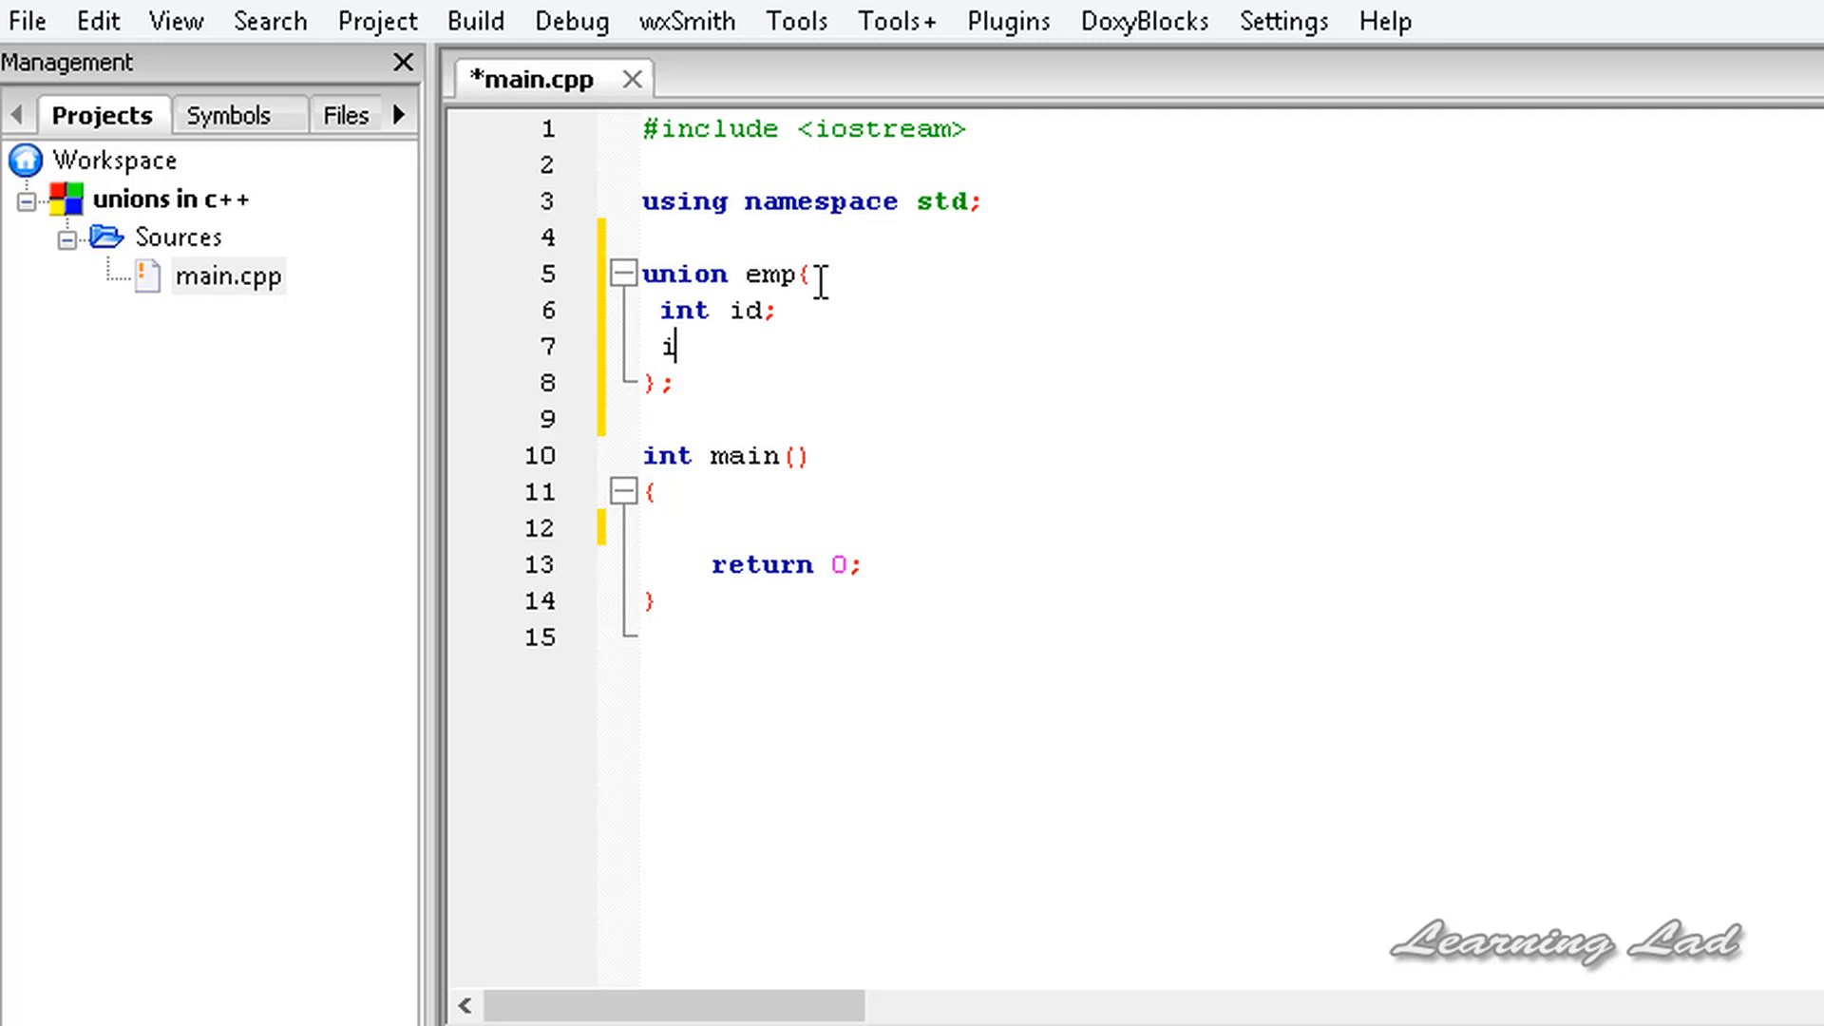
text(nt sa)
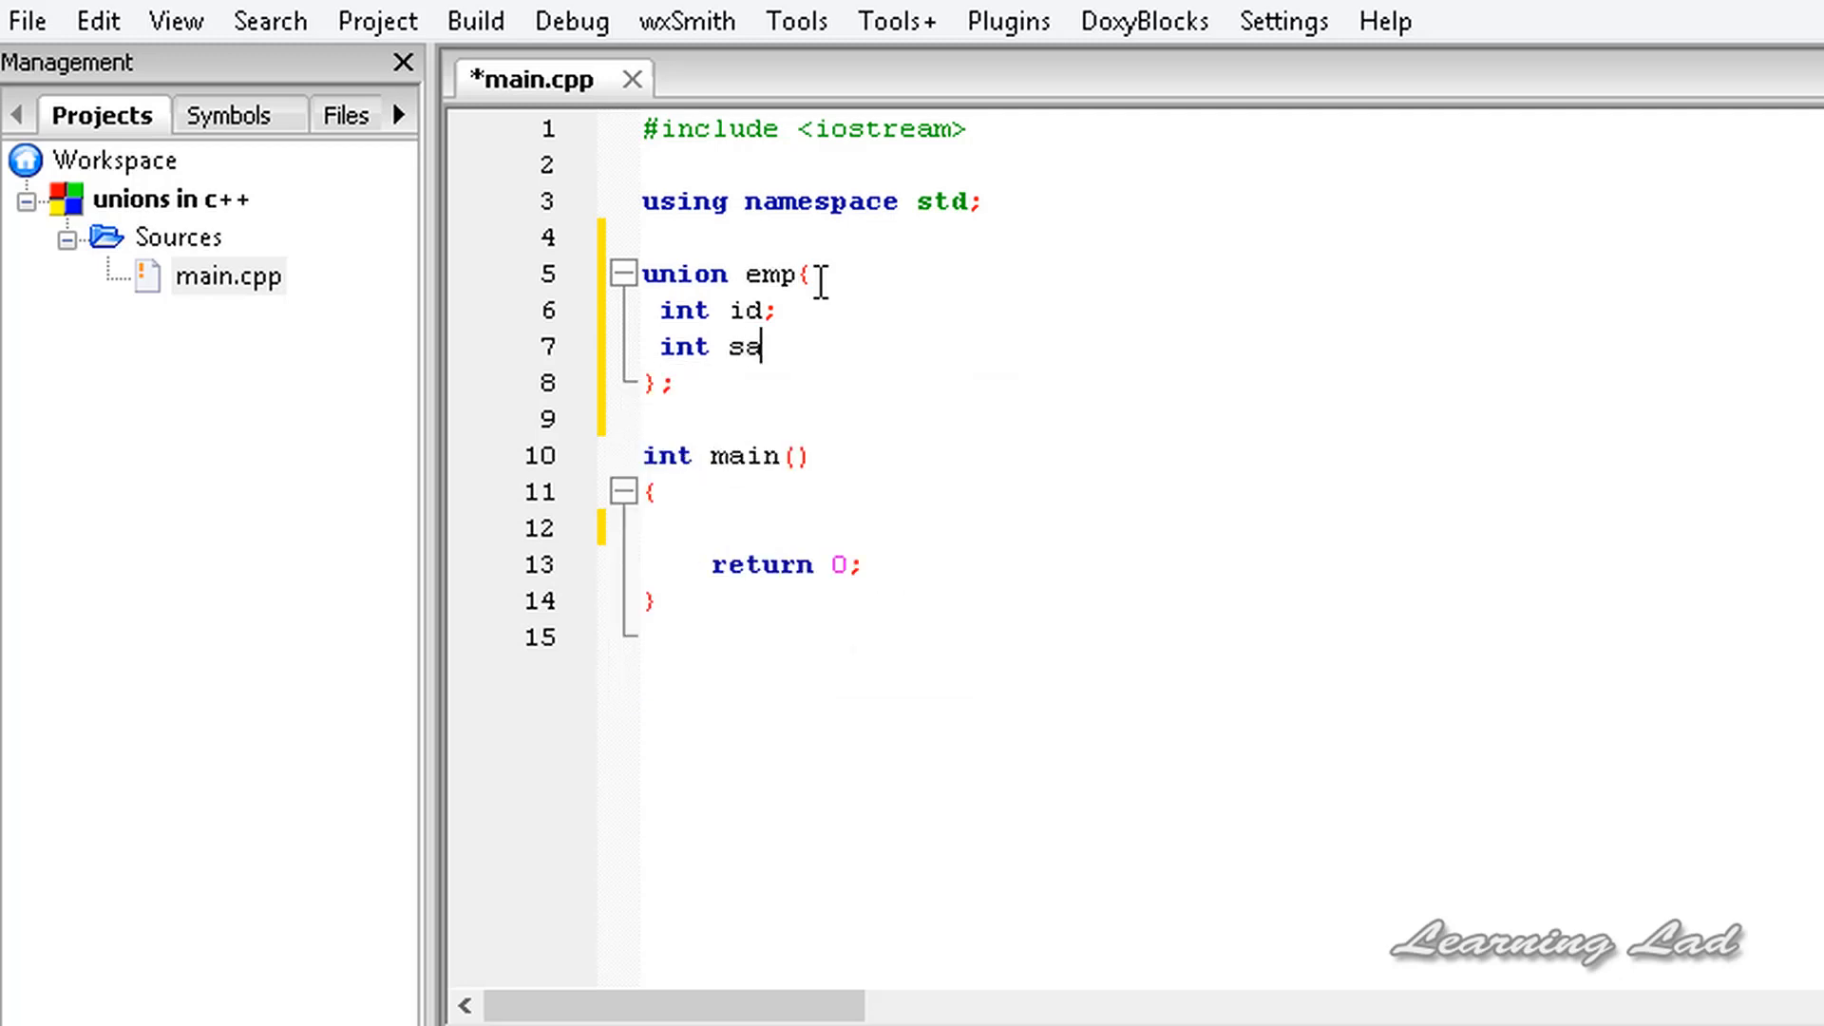
text(l;)
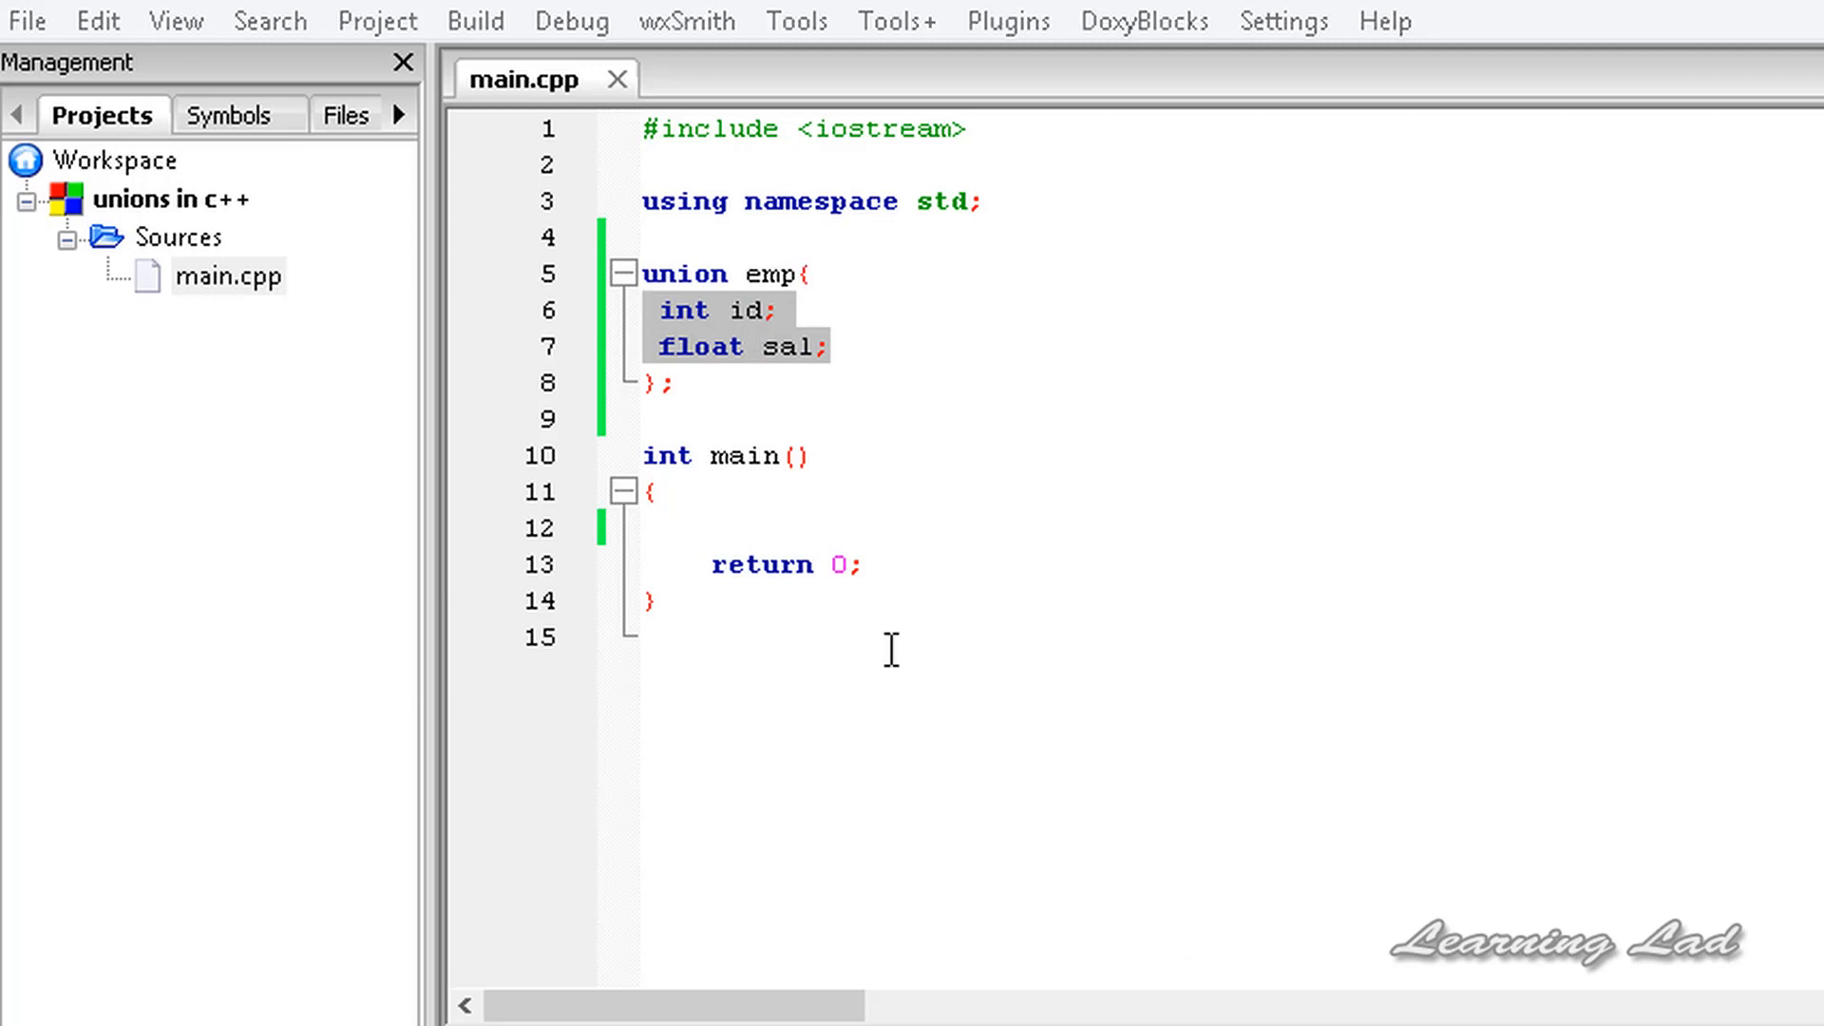
Step: Declare union variables anil and ras right after the union's closing brace
click(654, 491)
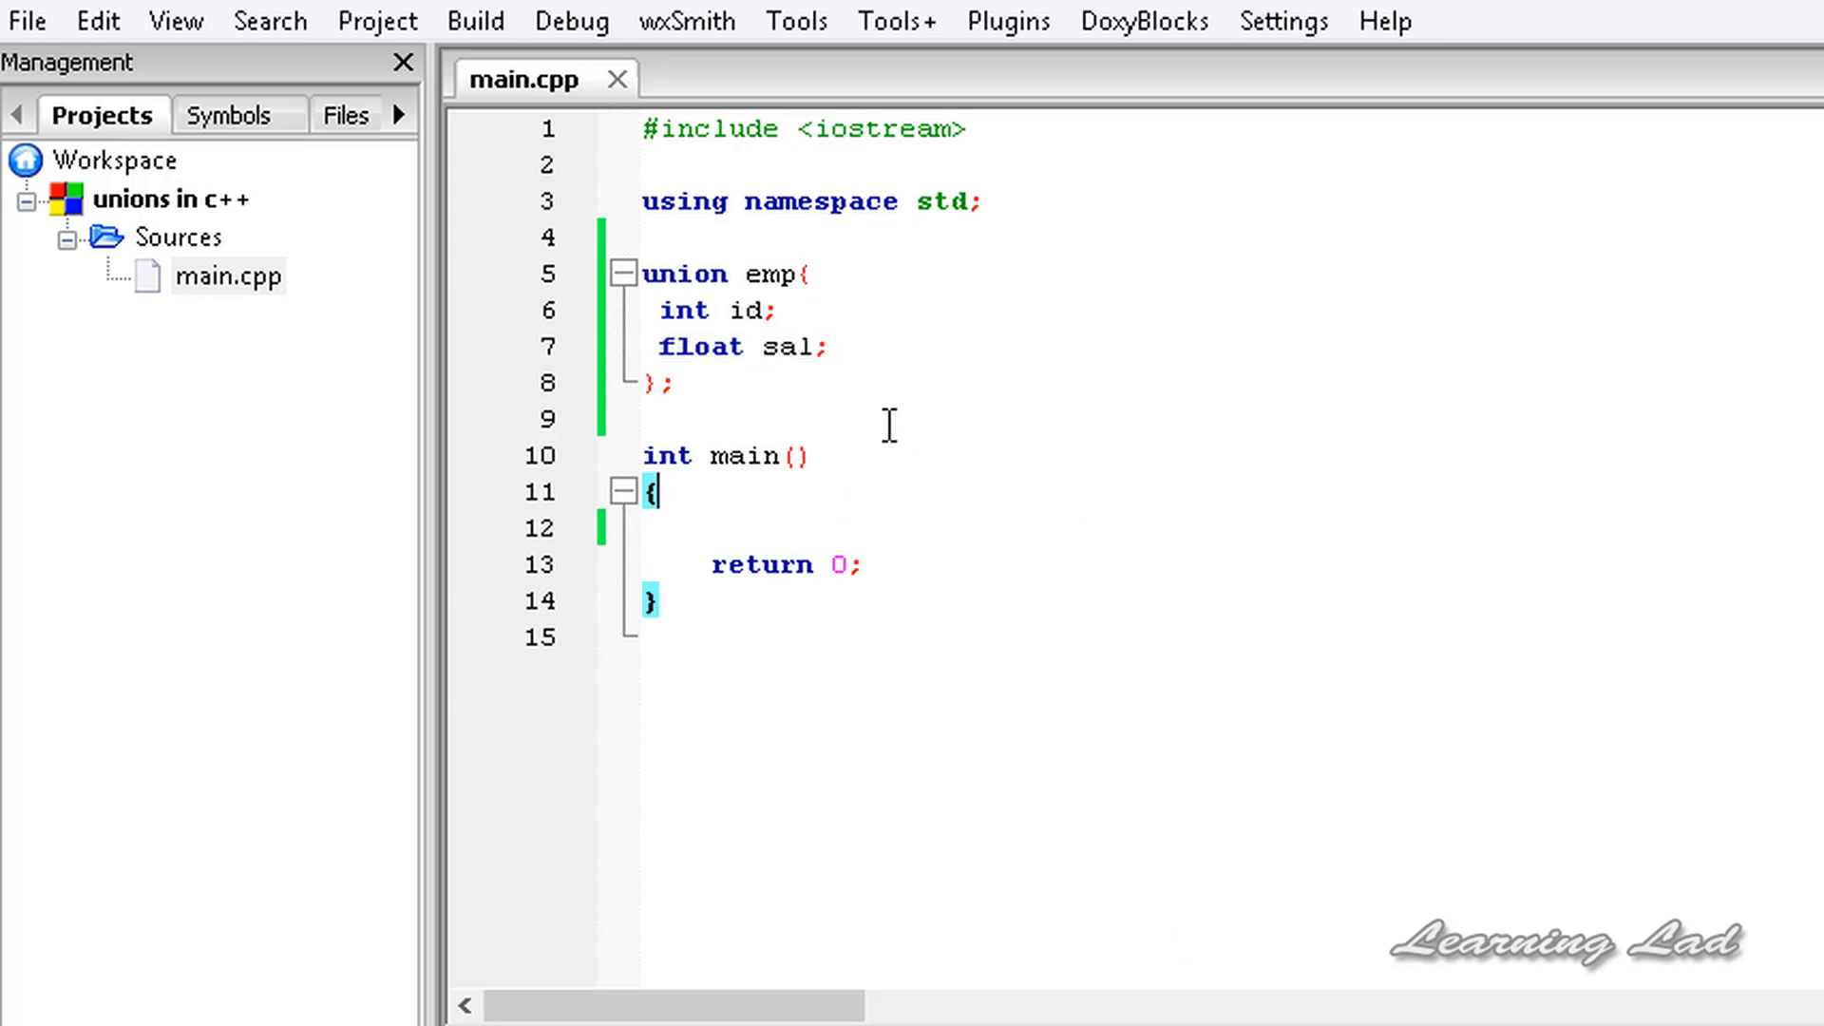
mouse_move(739, 262)
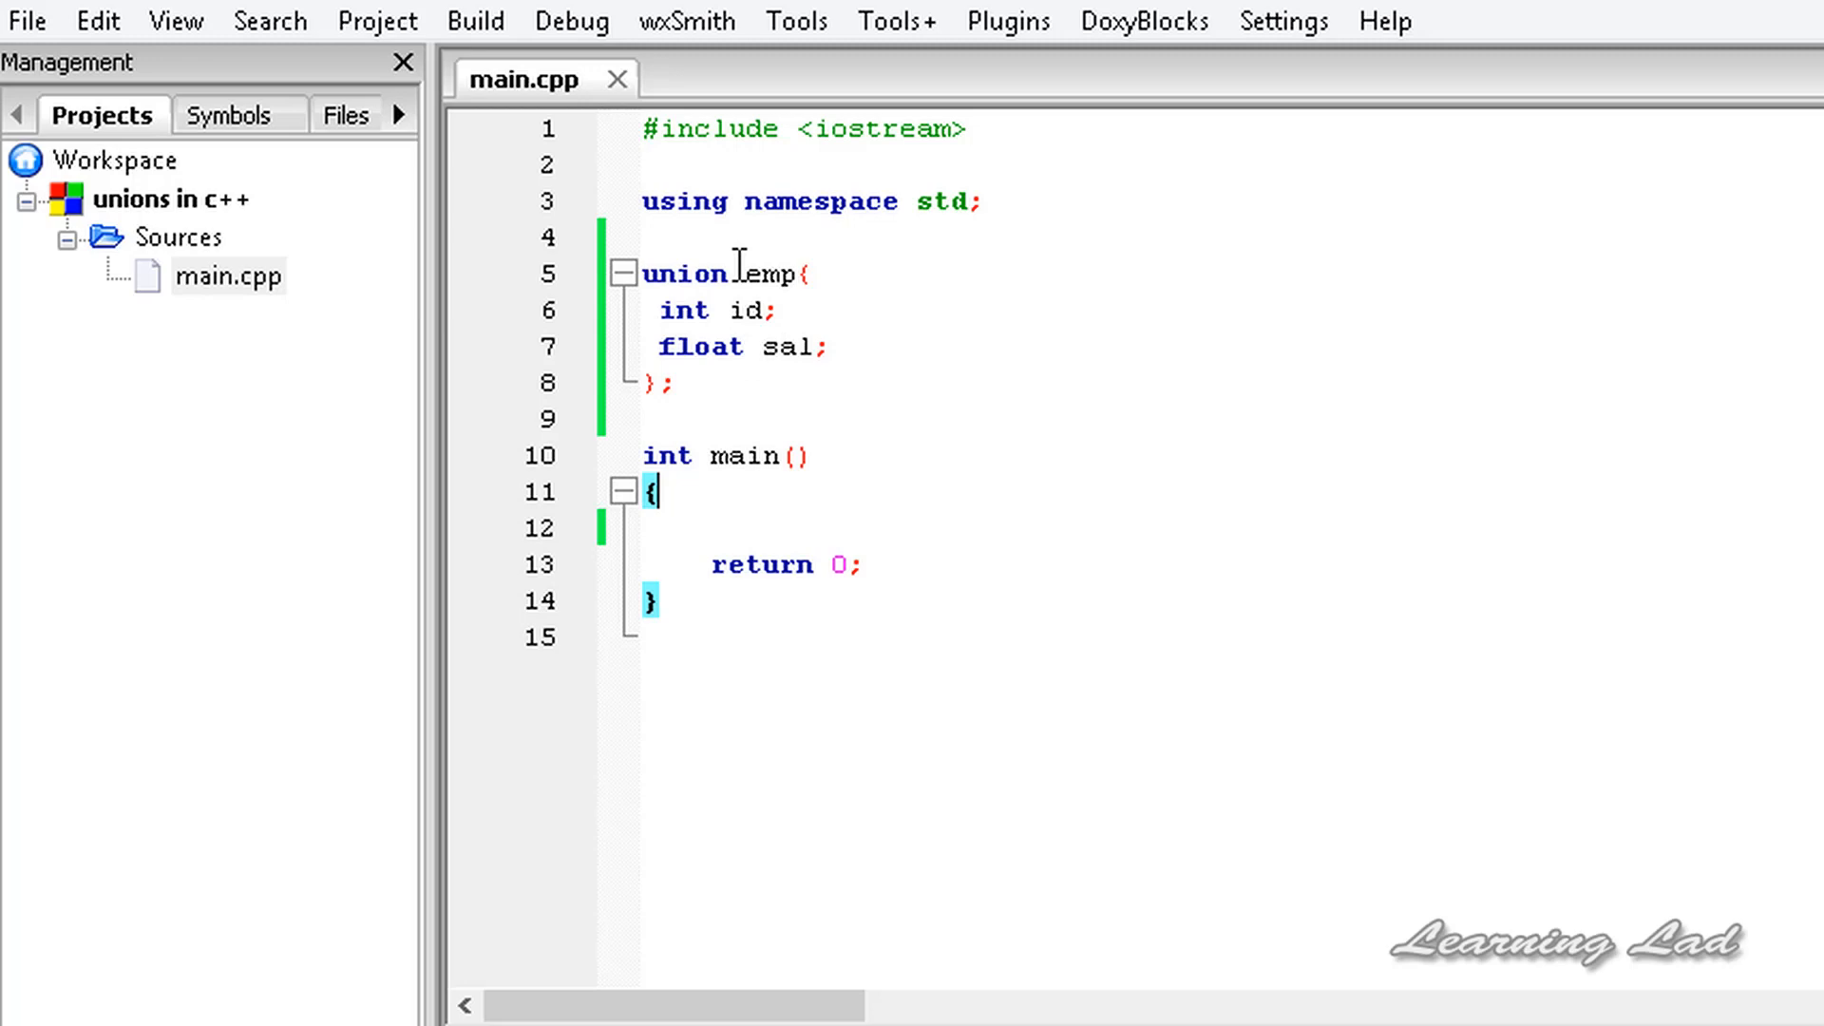
double_click(687, 273)
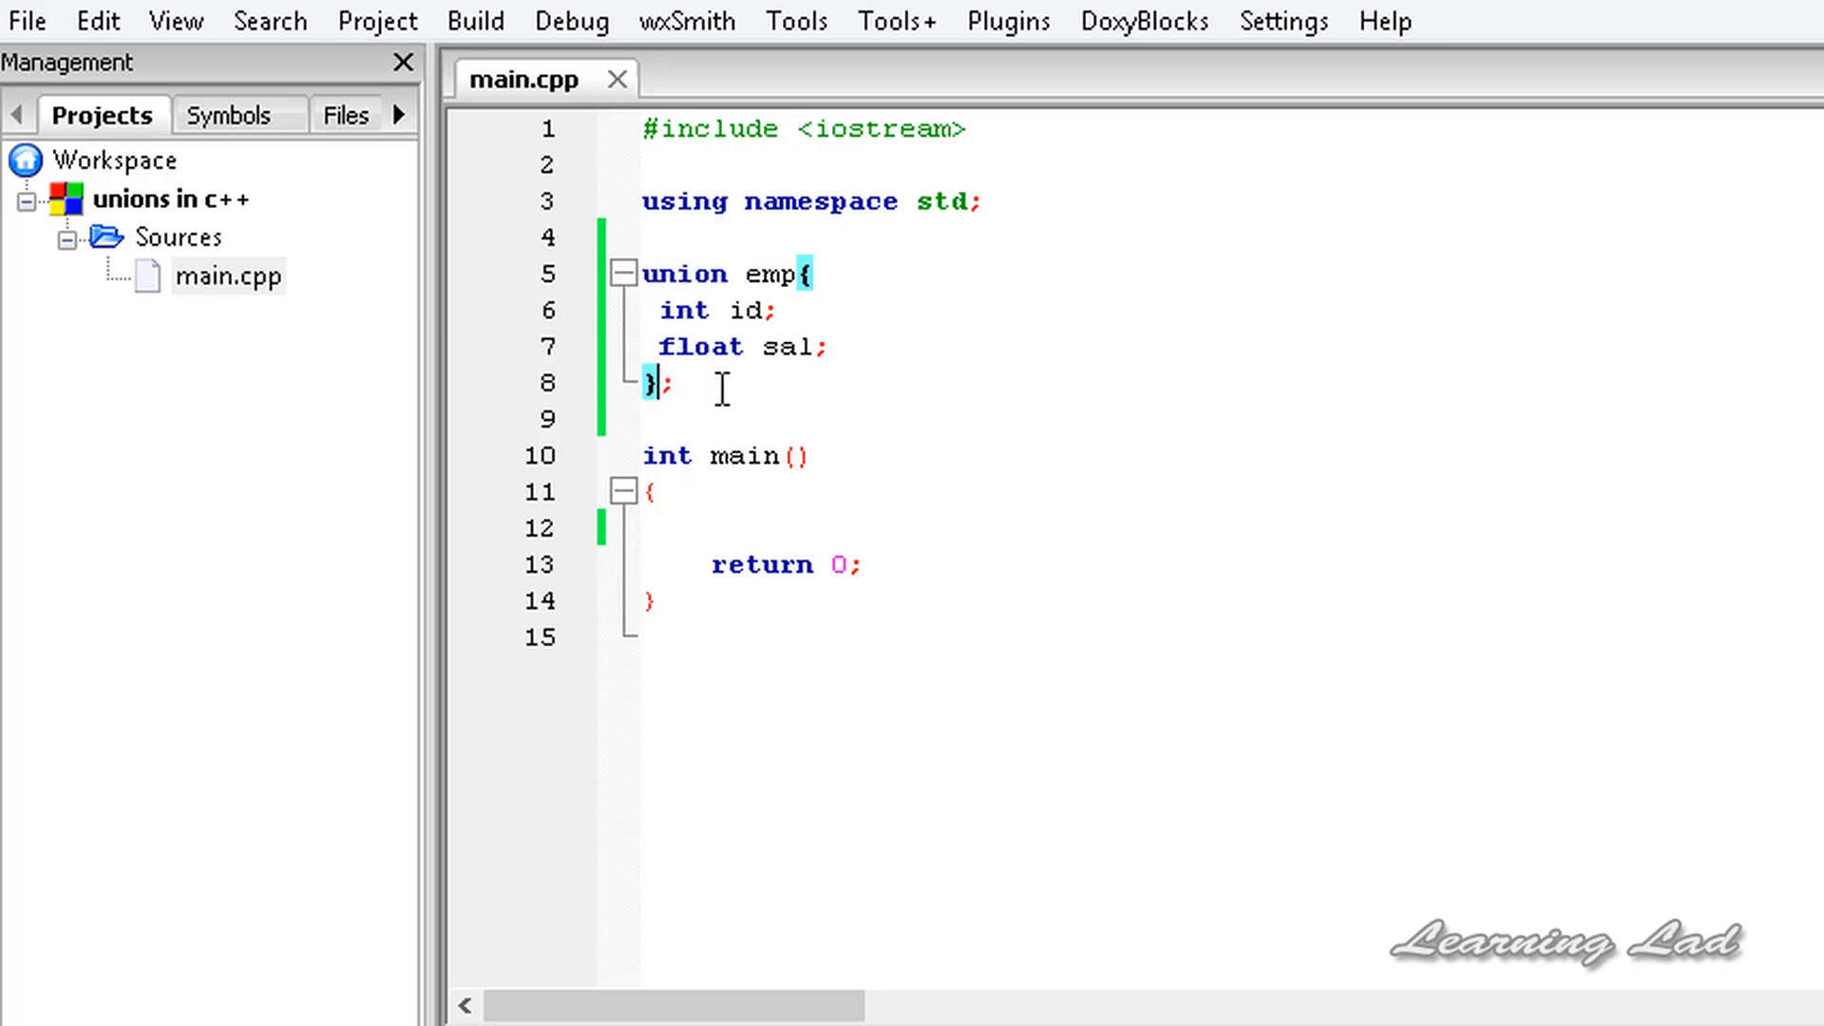
mouse_move(741, 387)
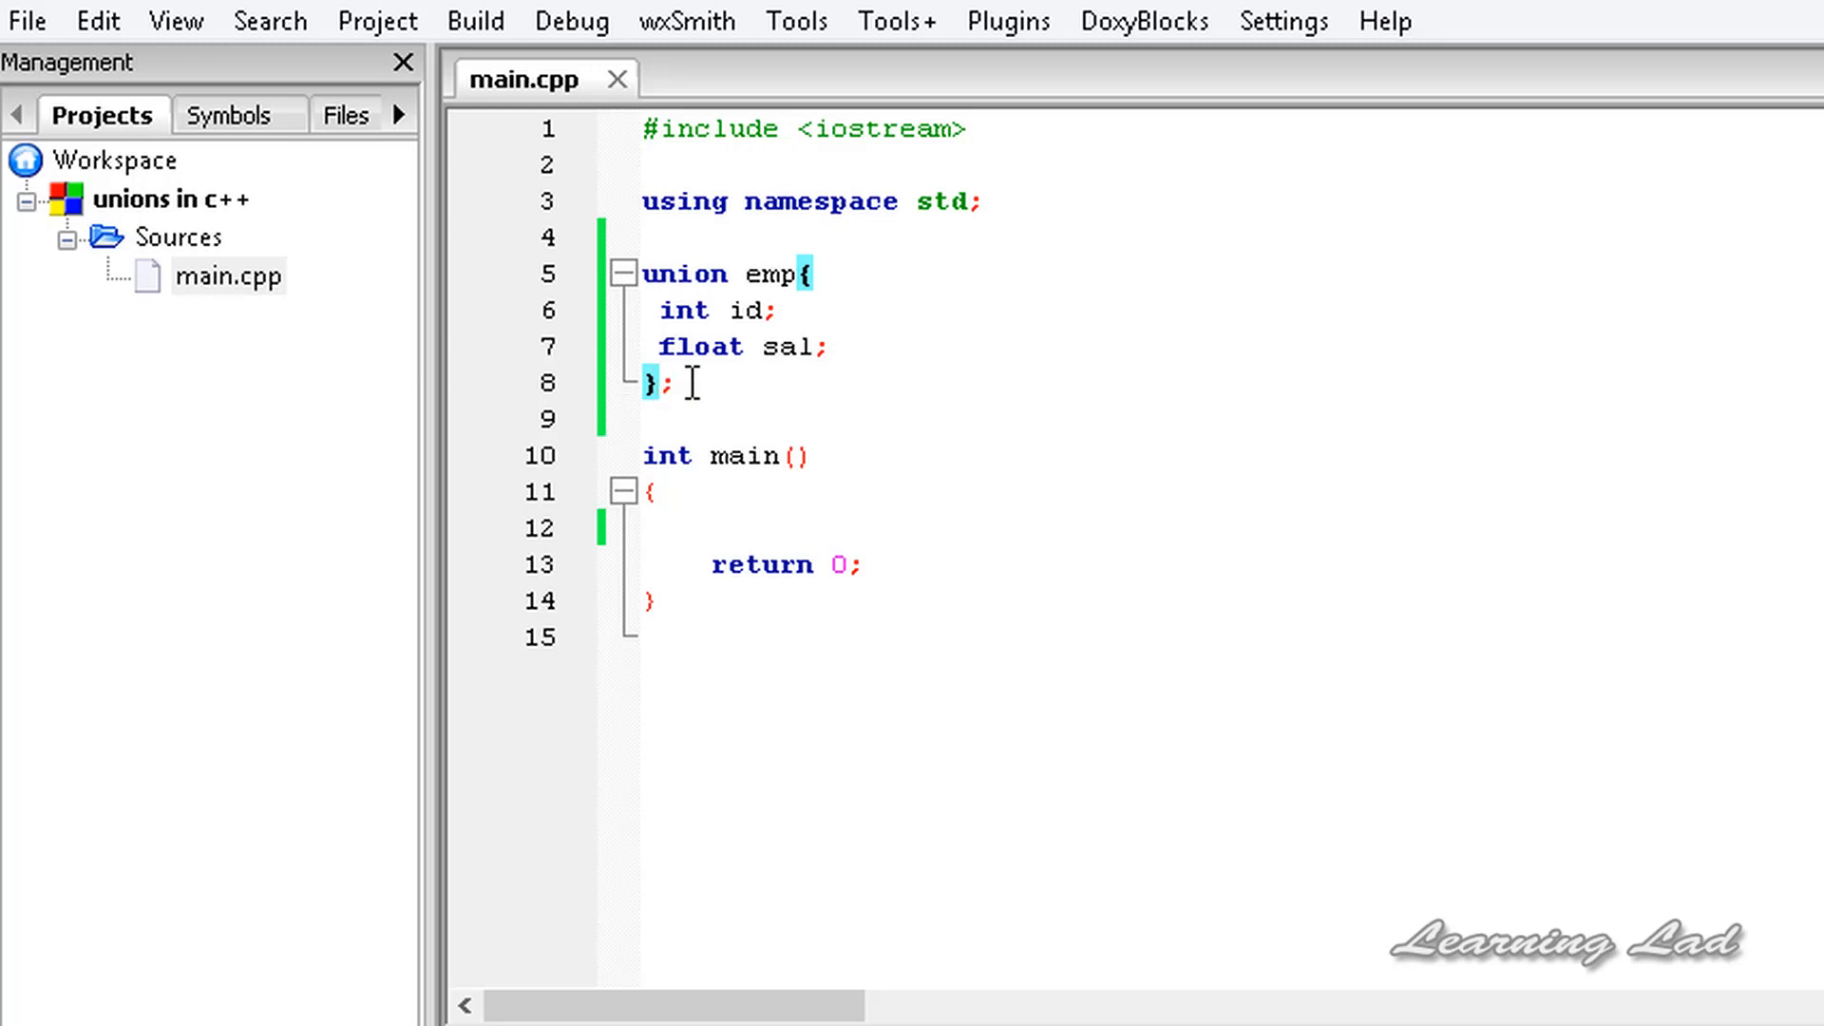
text(anil)
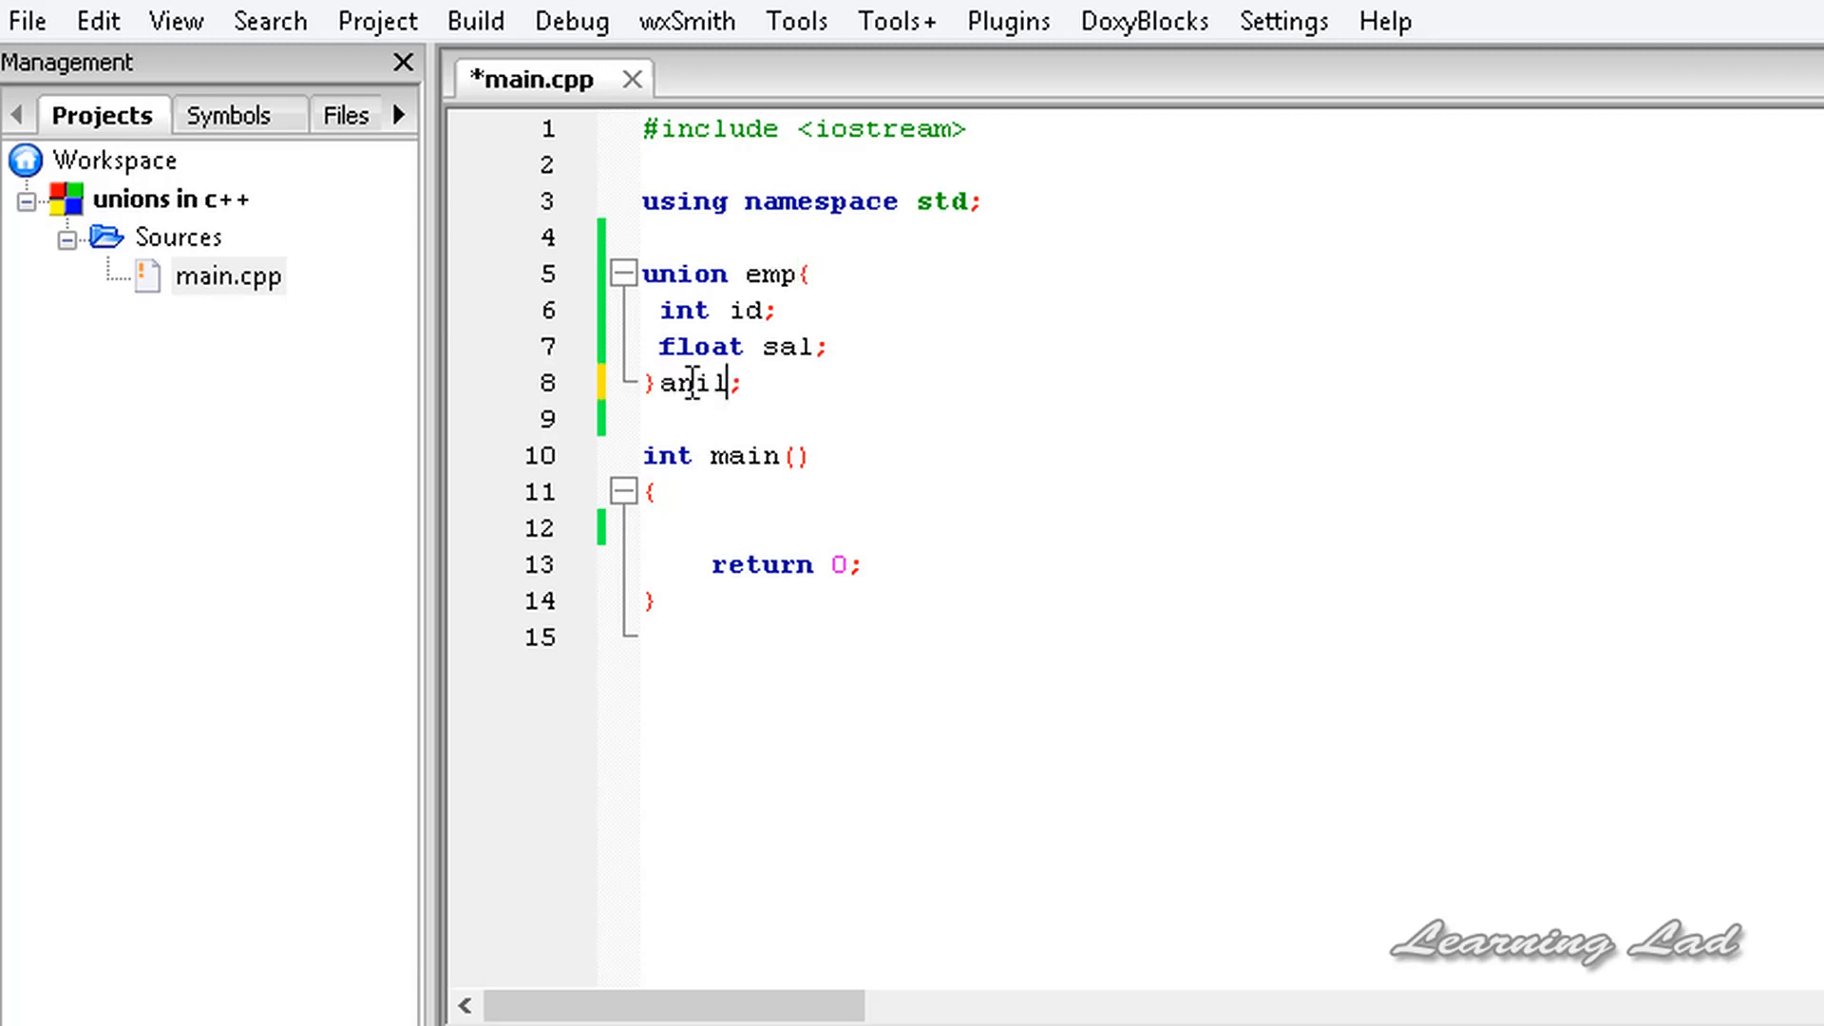
text(,ras)
click(1218, 528)
text(emp)
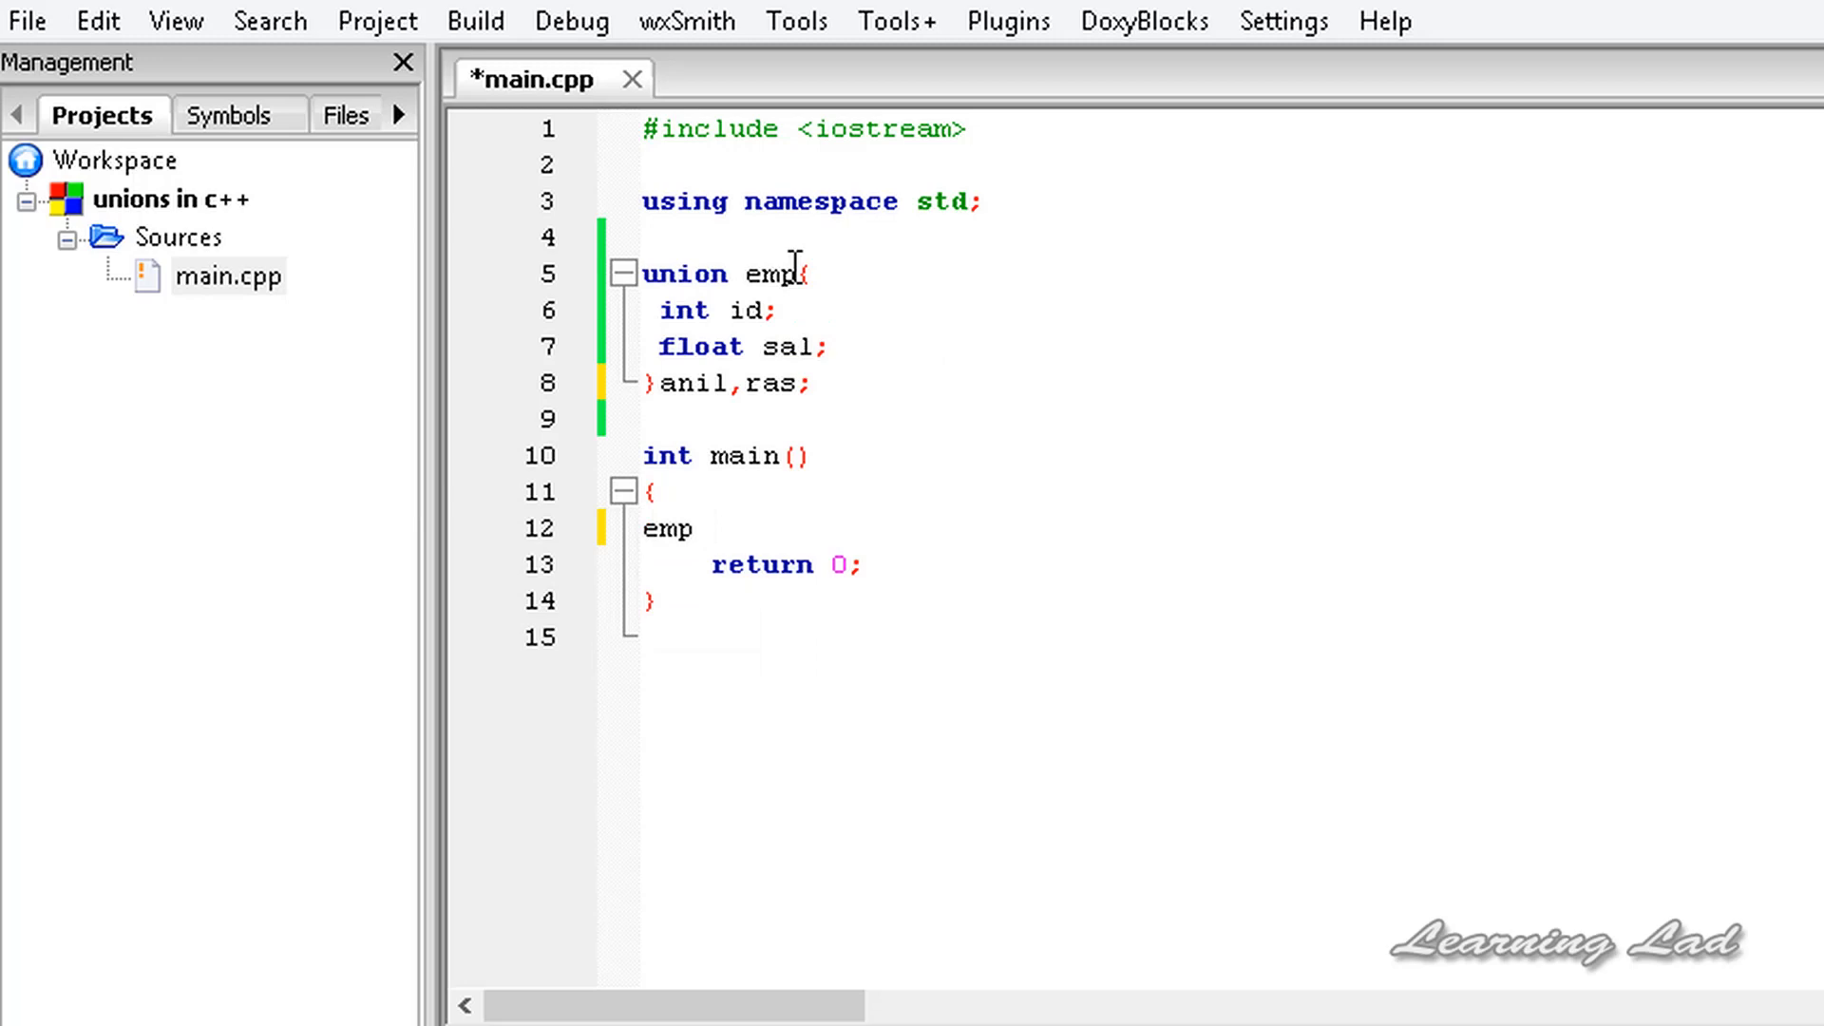
Step: Declare emp variables akshay and anjali inside main
text(akshay)
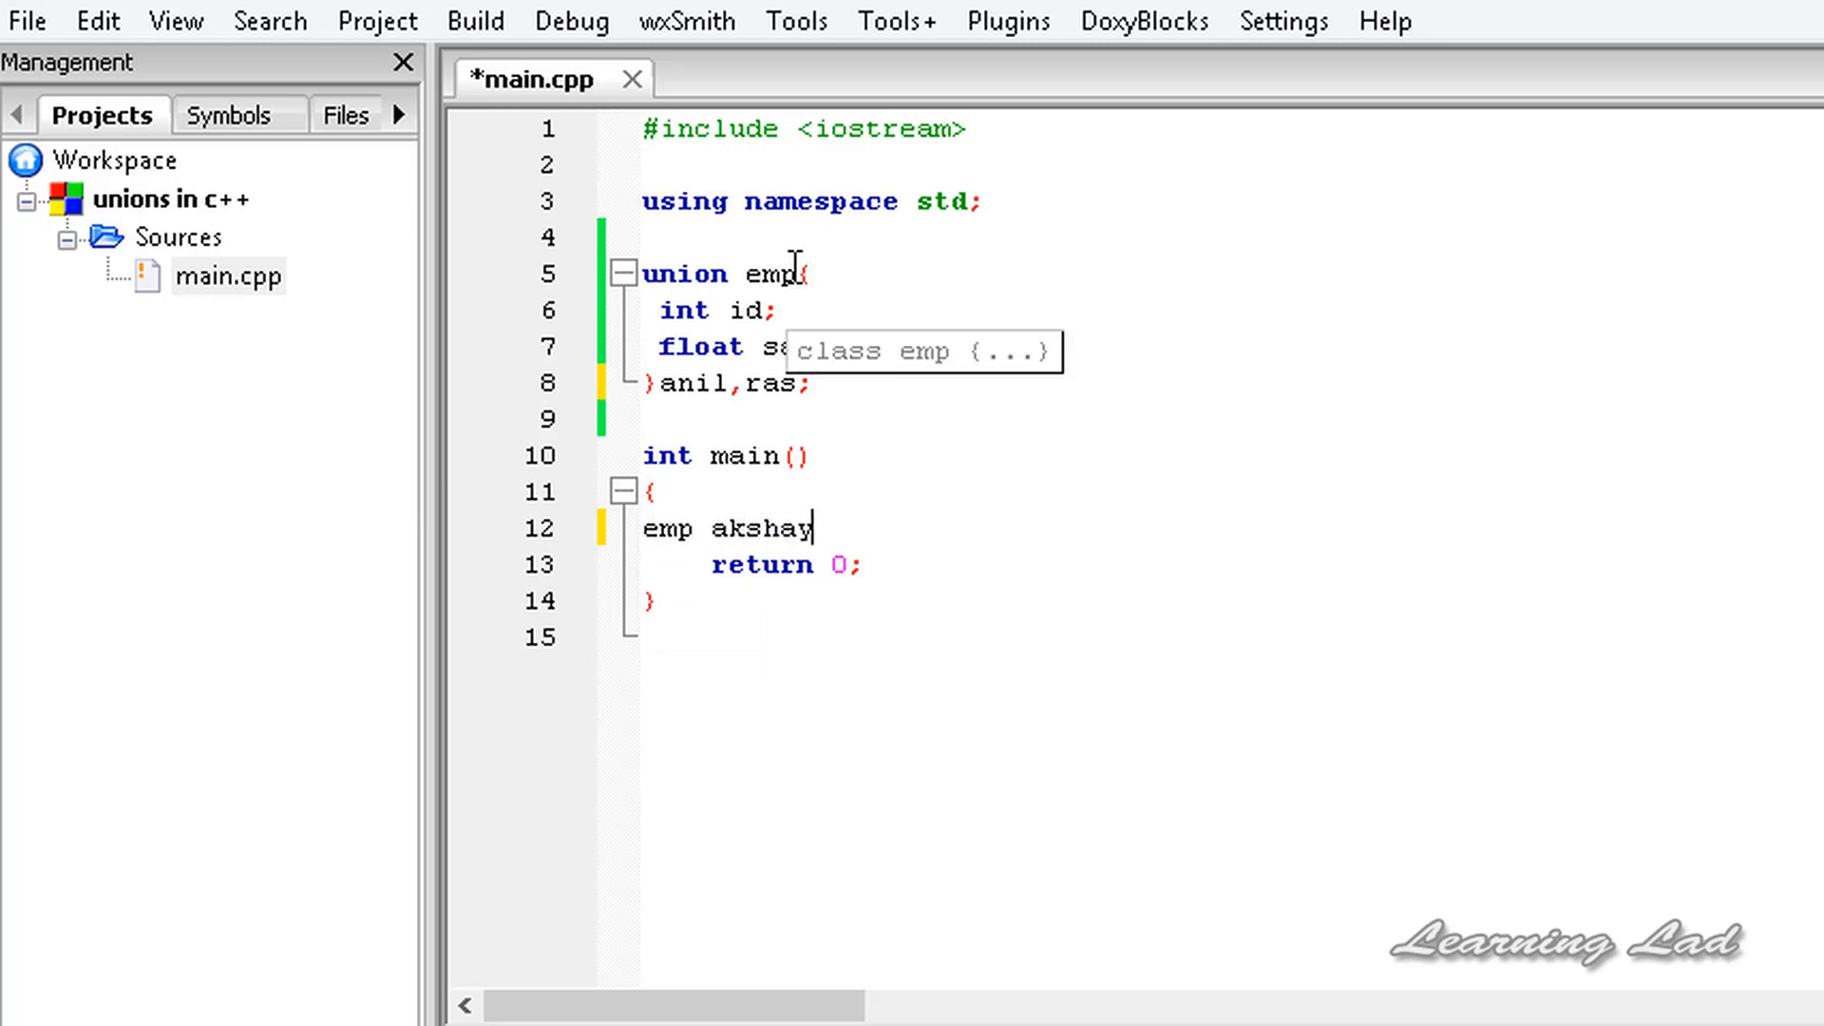
text(,an)
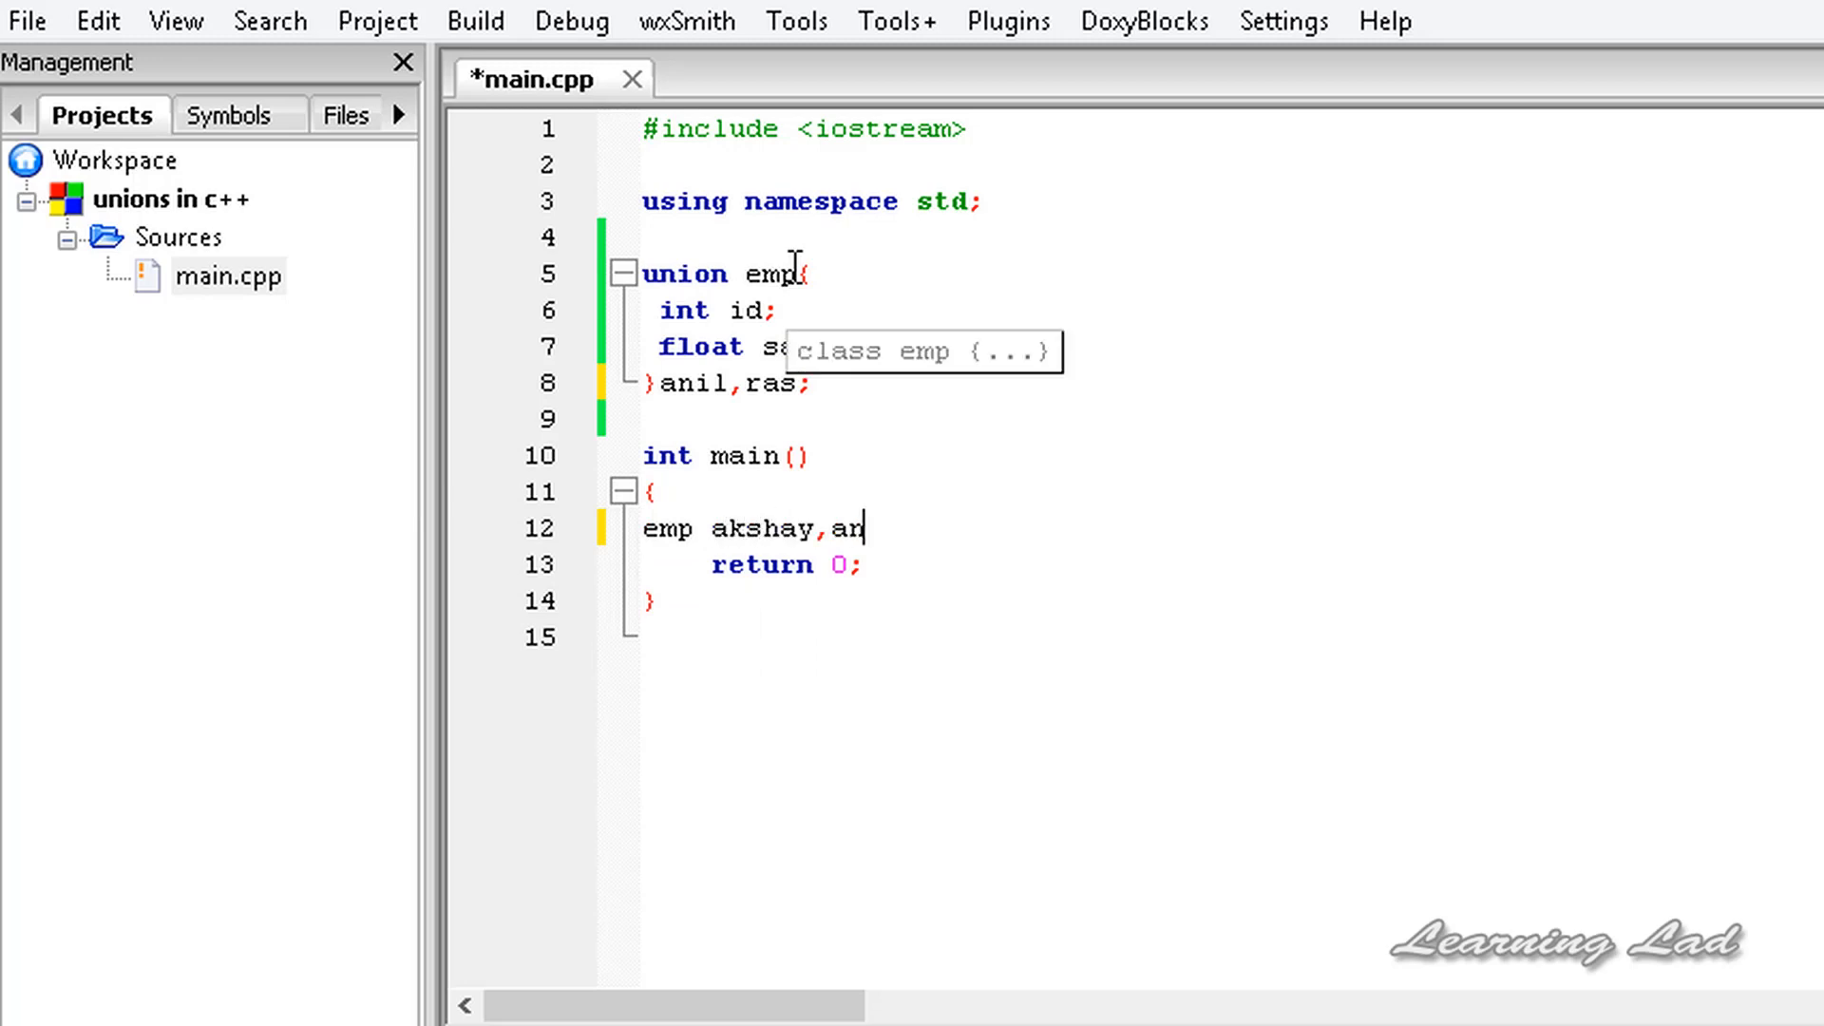
text(jali,)
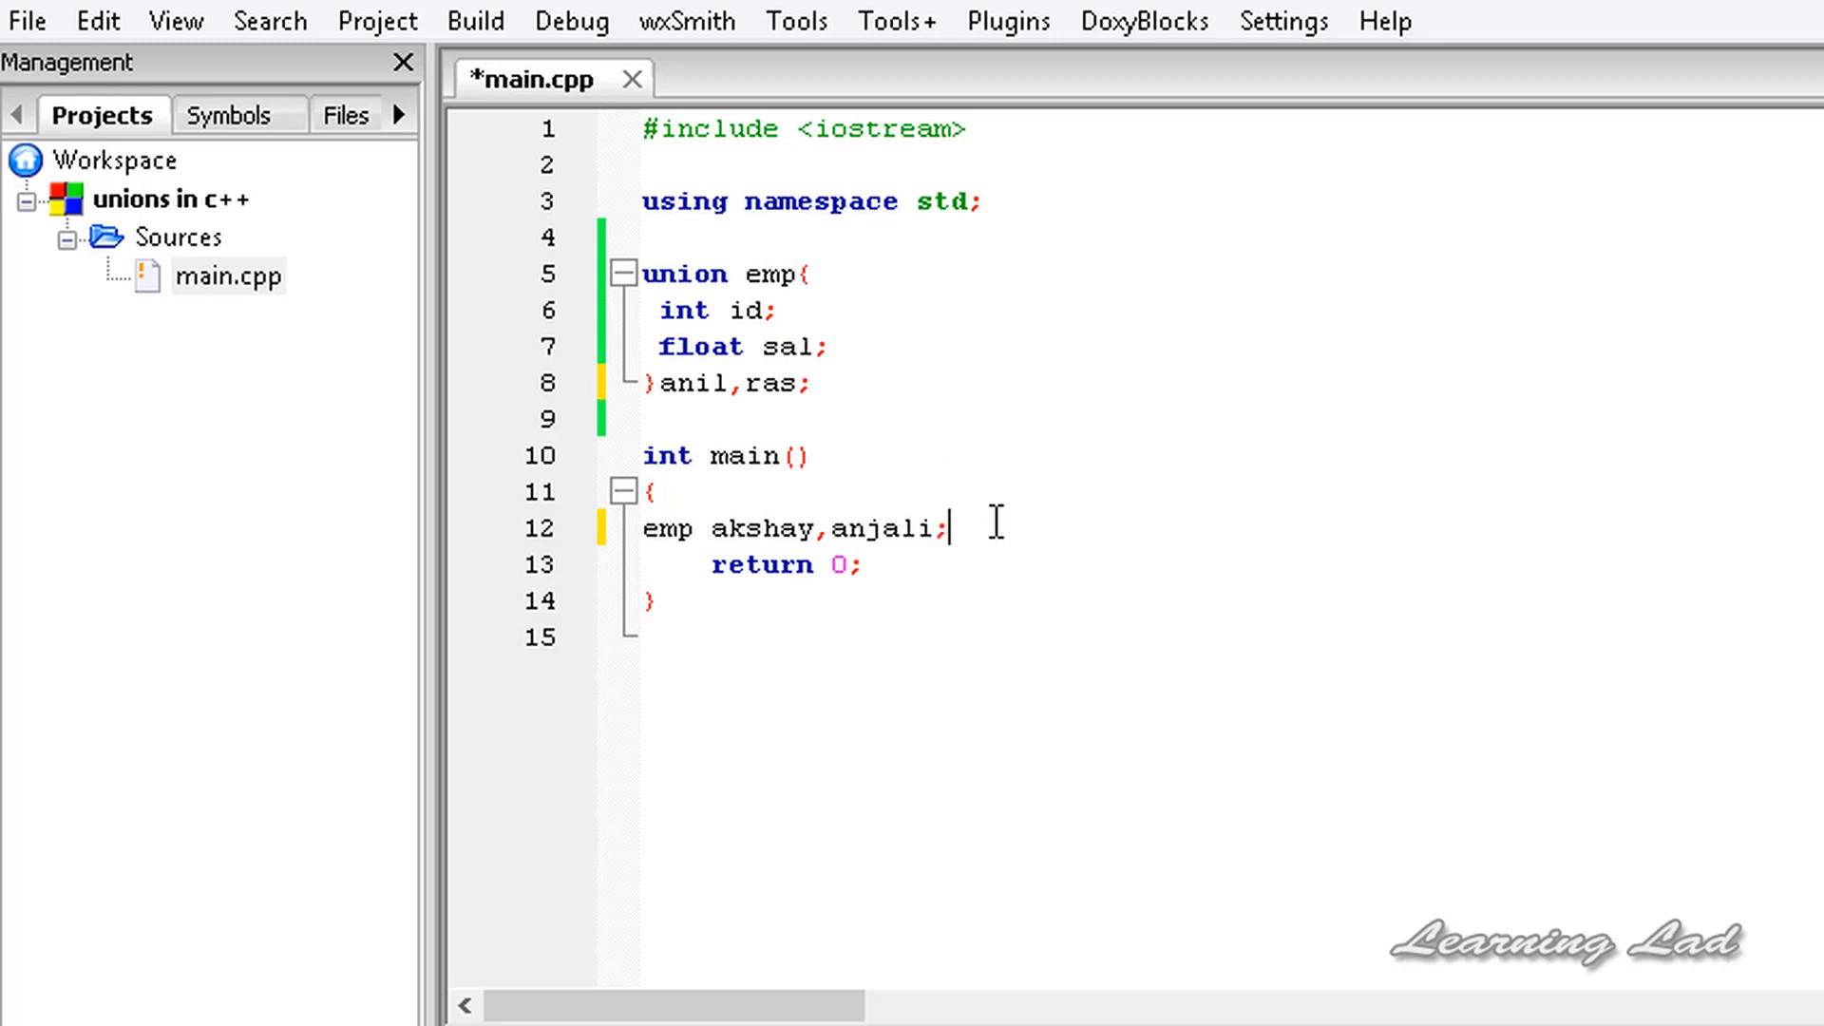
mouse_move(884, 396)
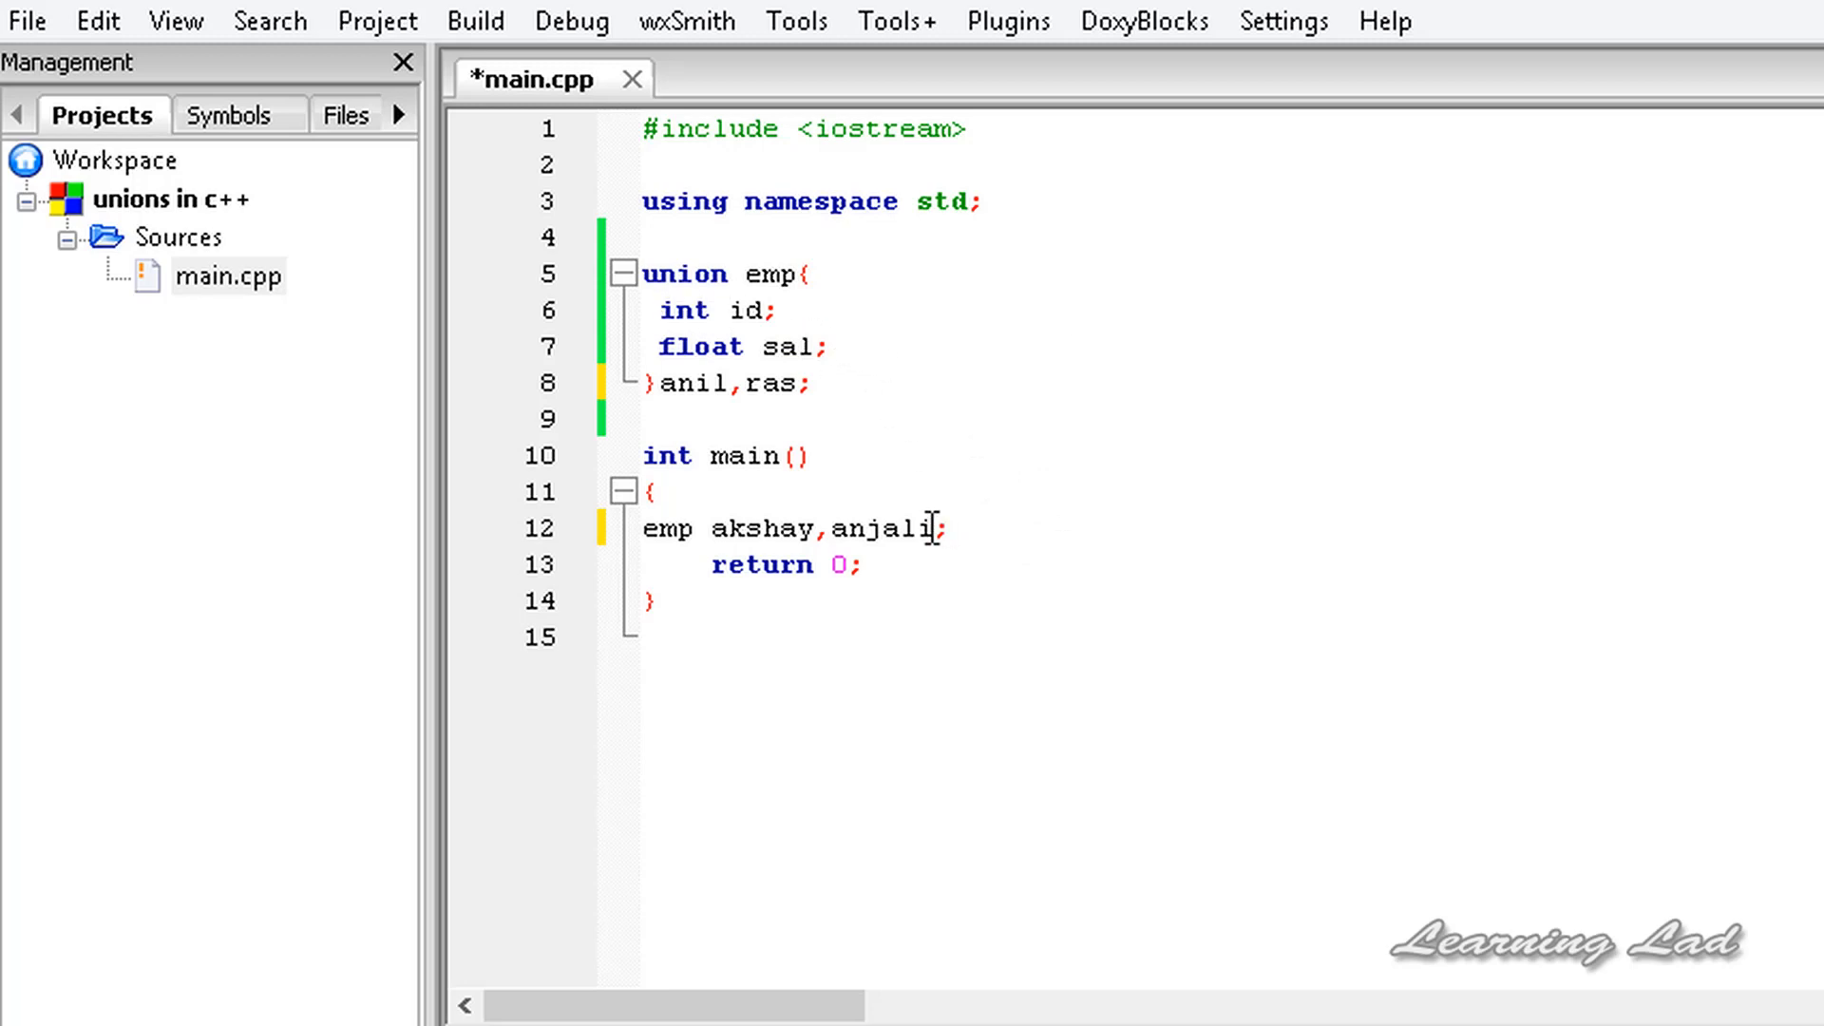
mouse_move(1099, 376)
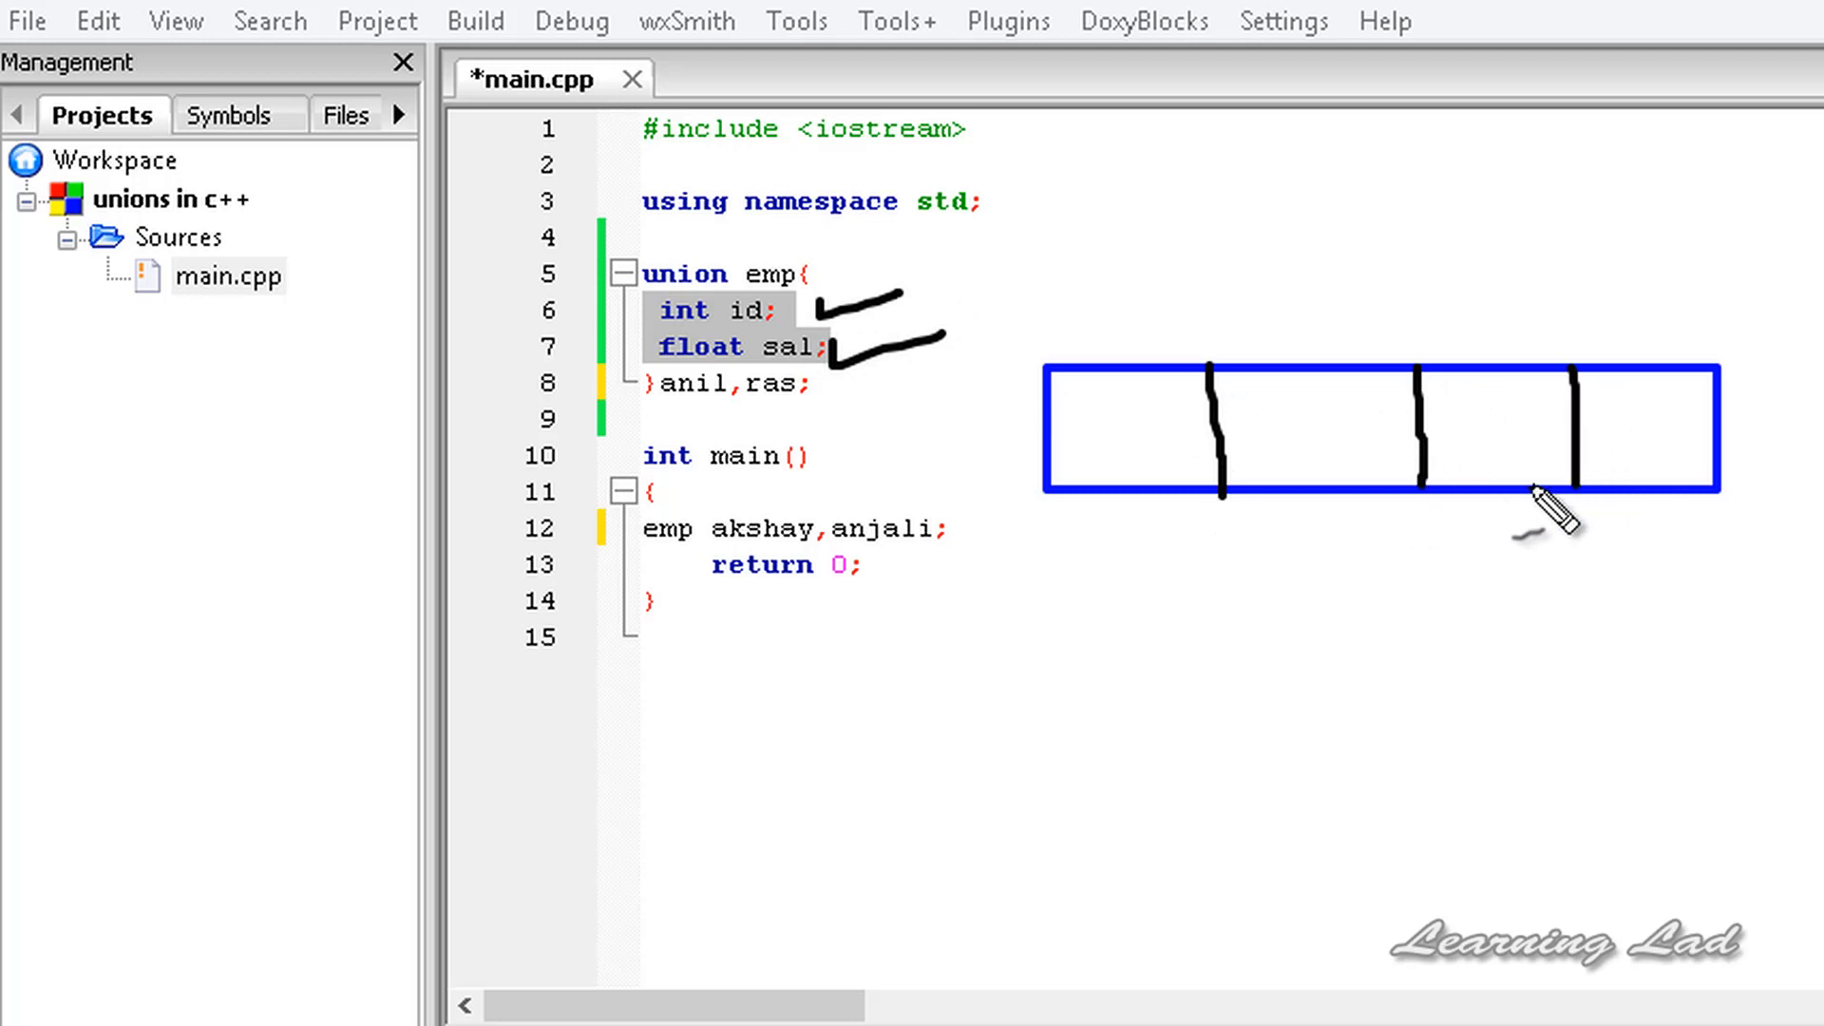
mouse_move(1024, 305)
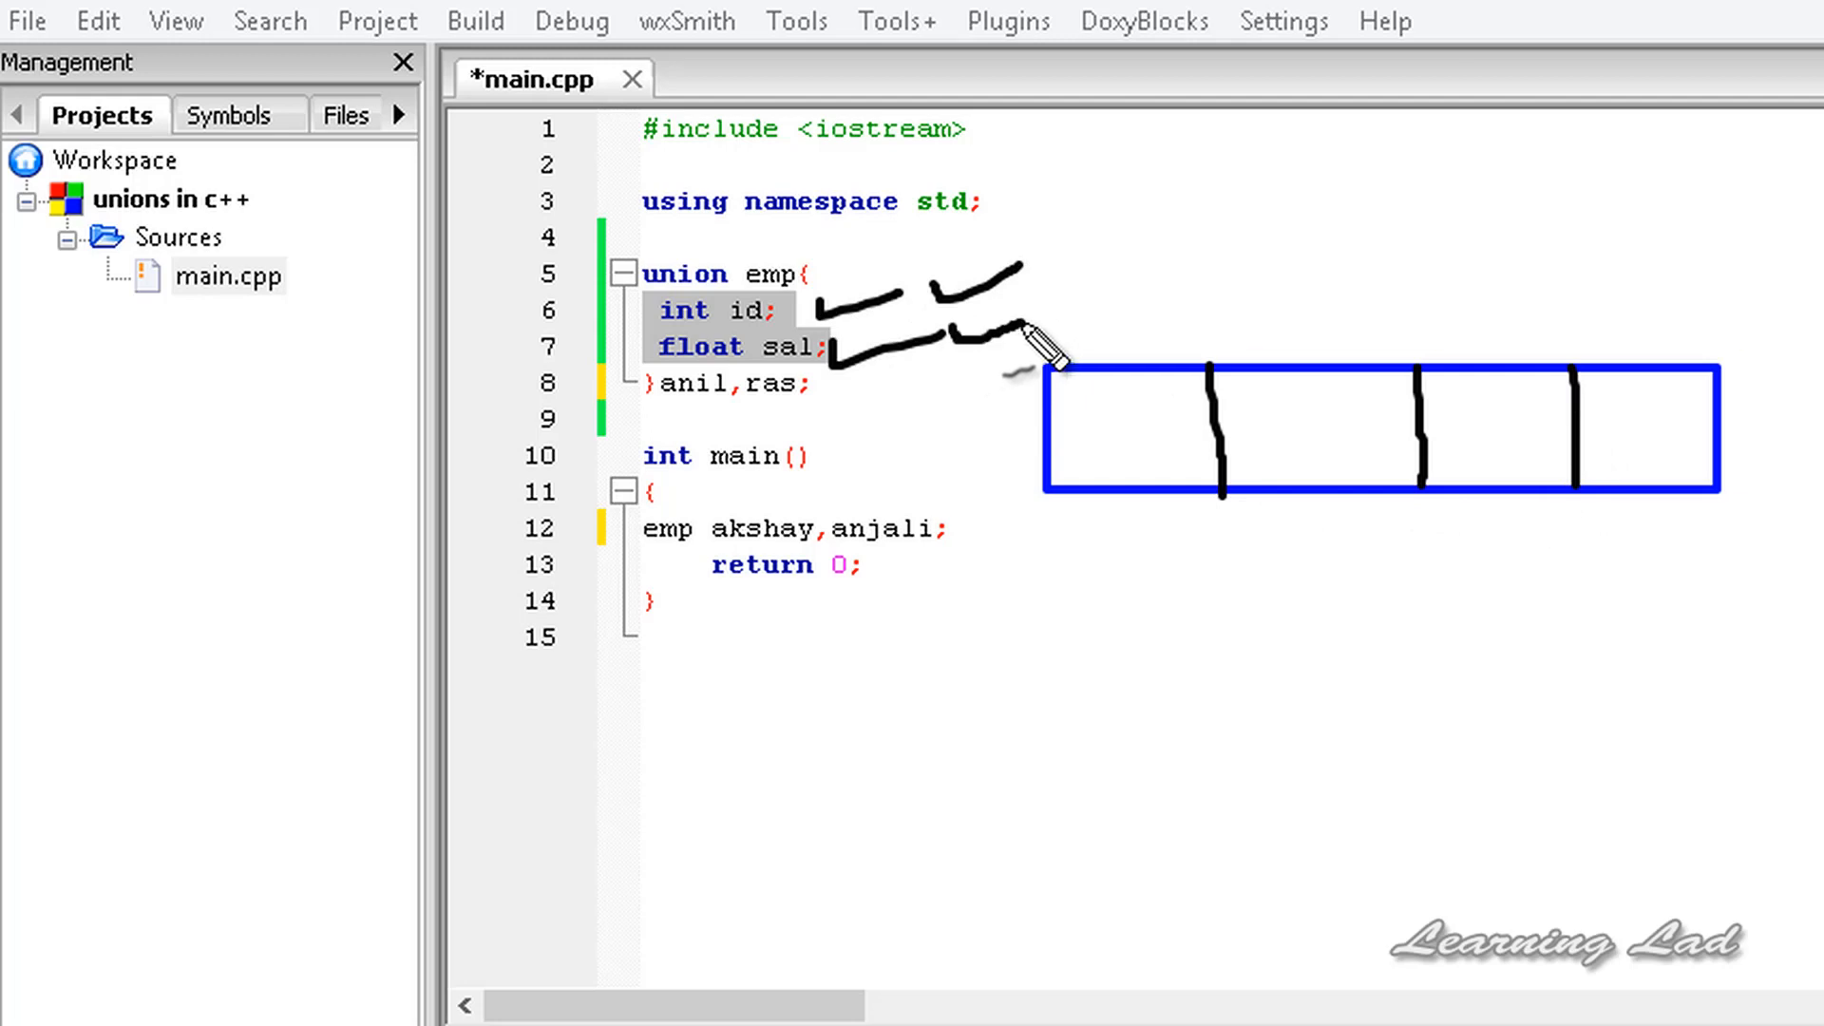
mouse_move(1186, 570)
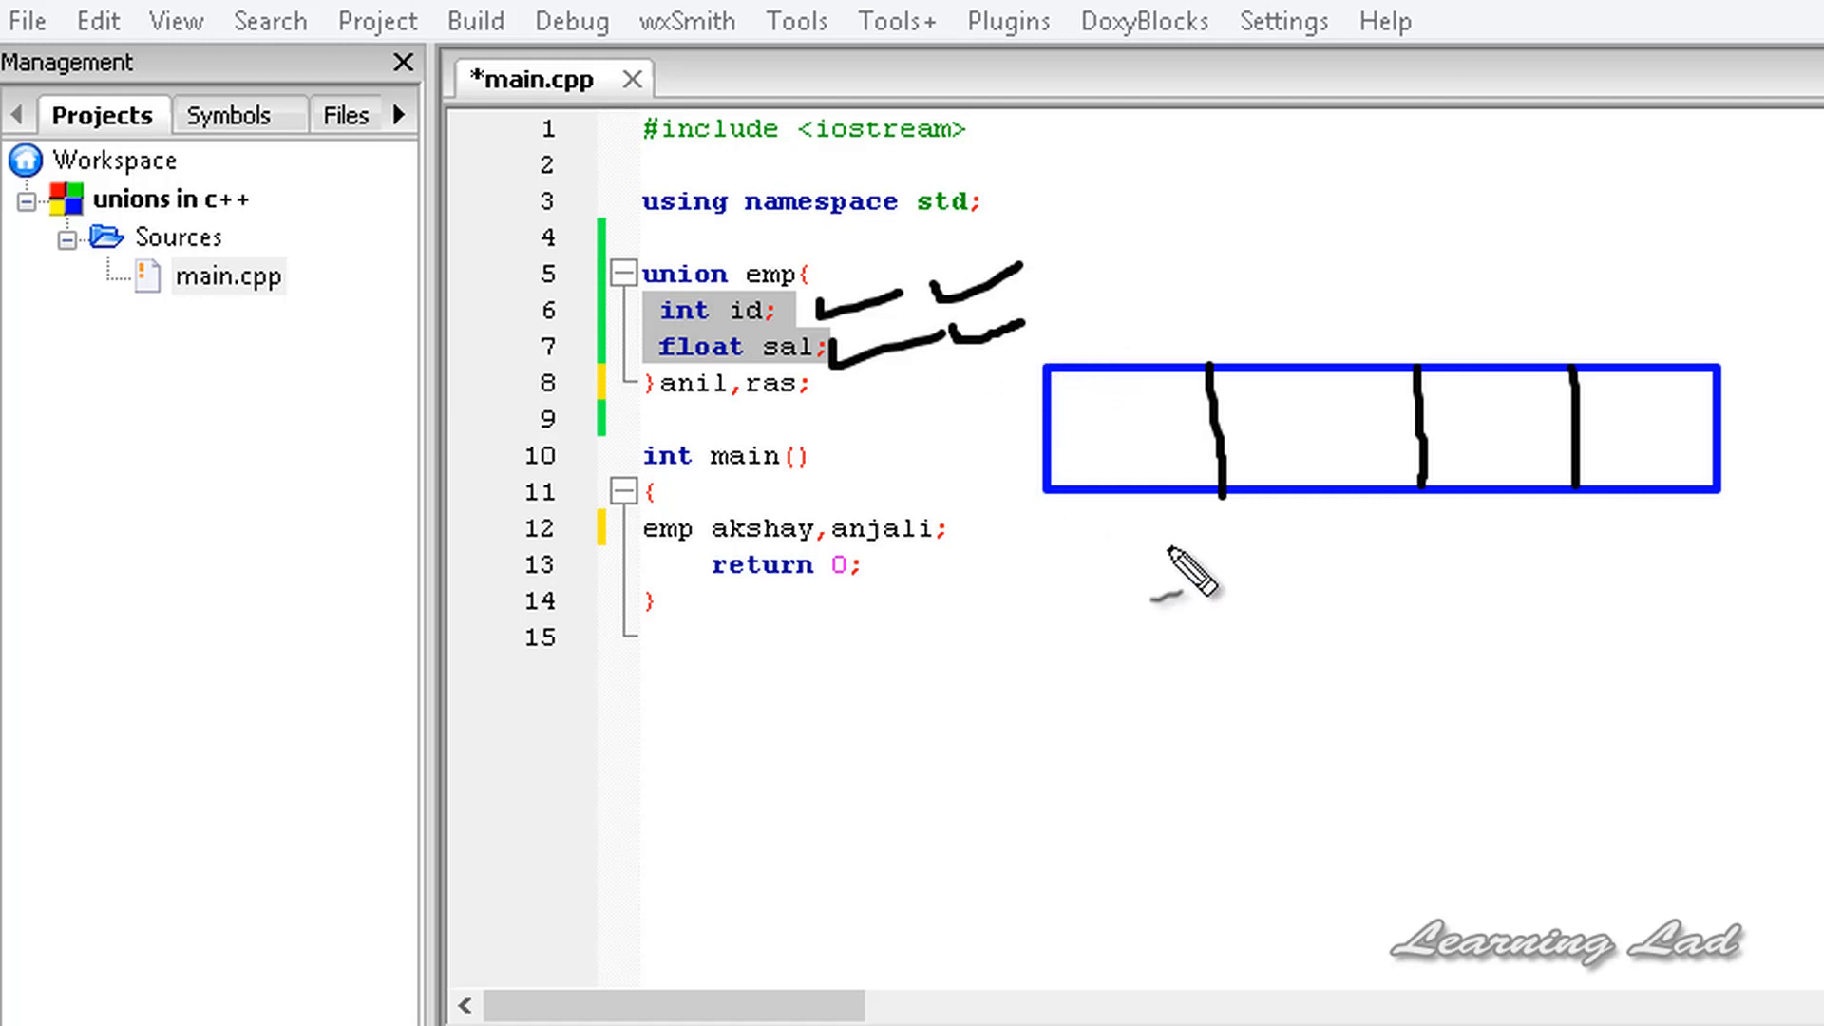
mouse_move(1068, 547)
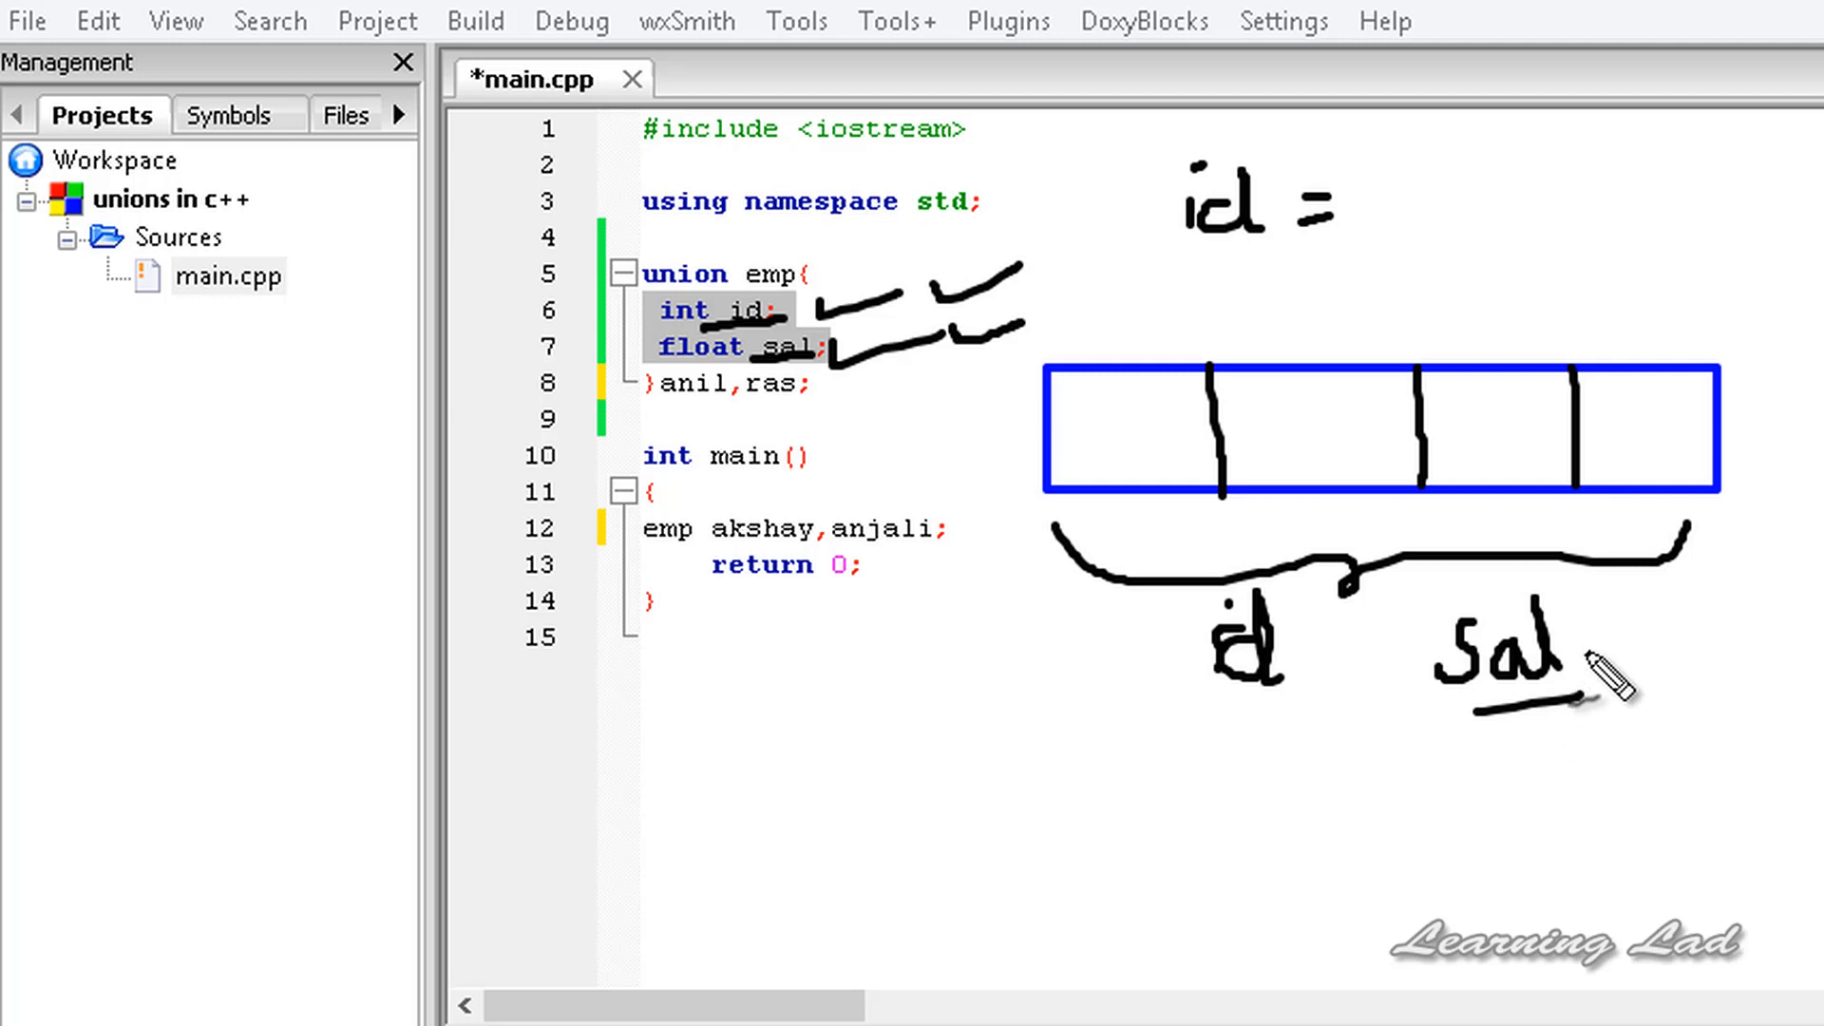
mouse_move(1283, 744)
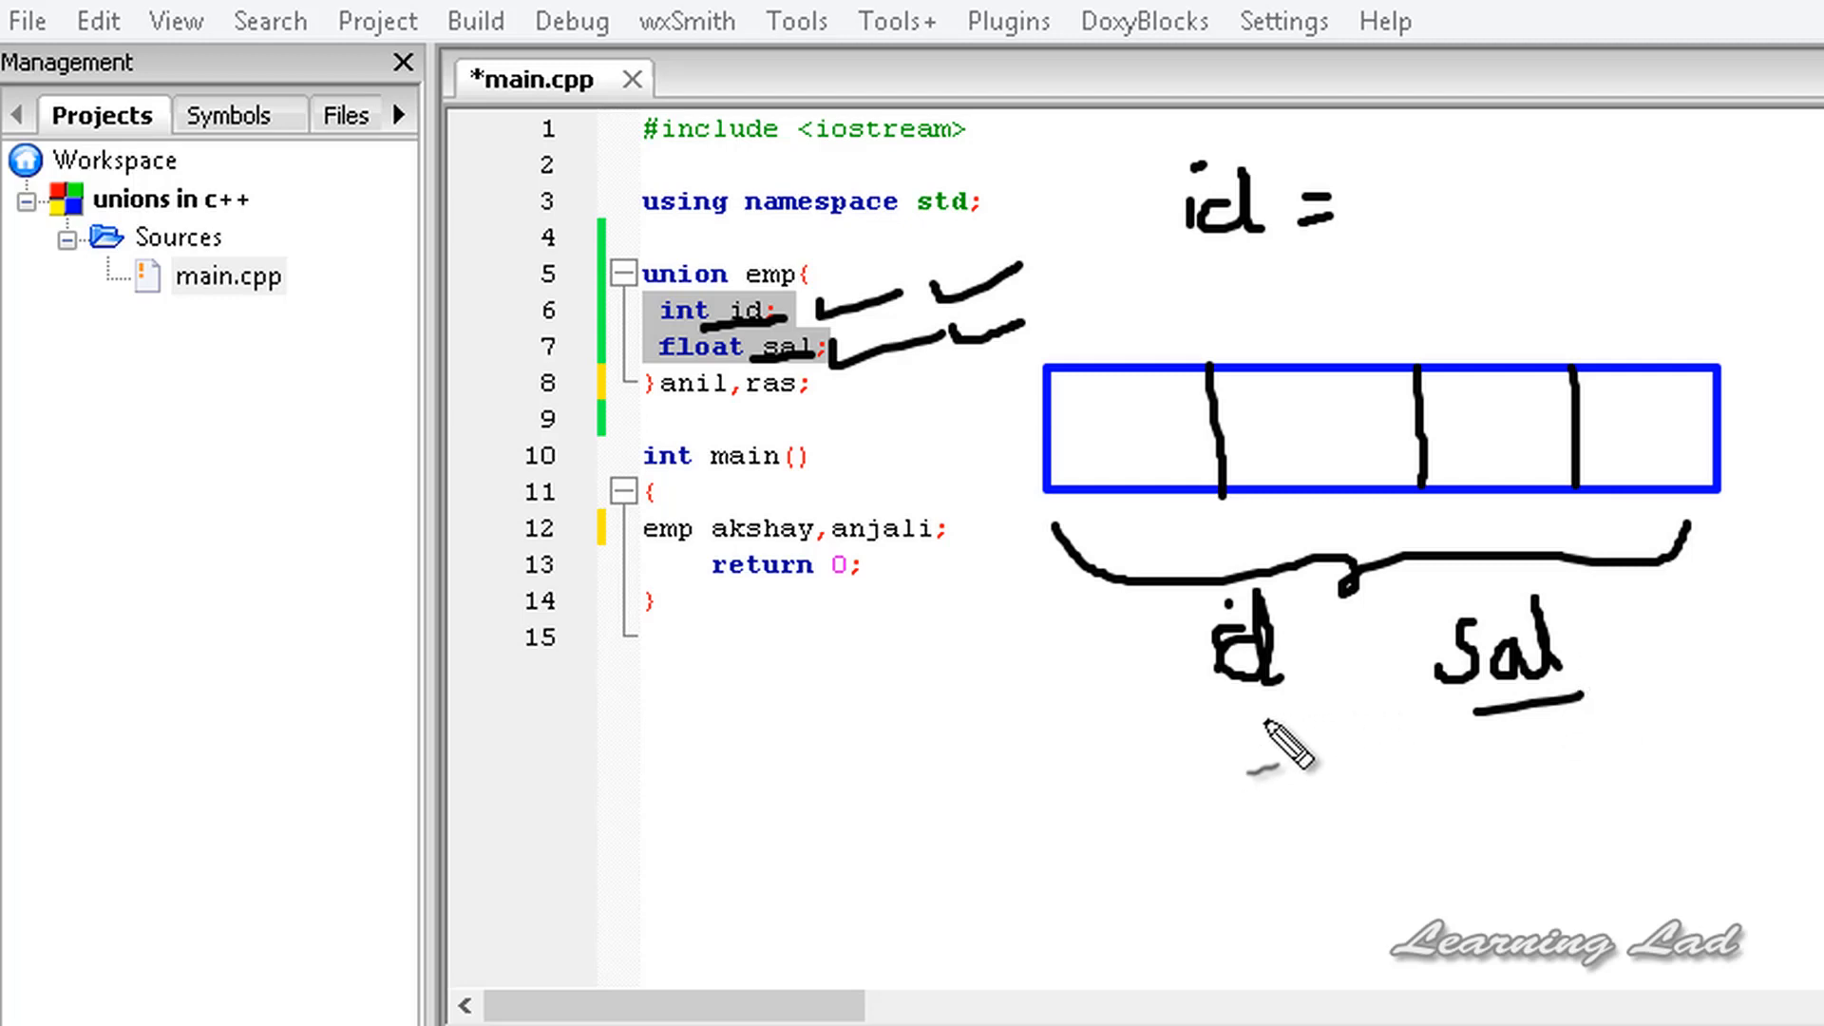
mouse_move(1263, 739)
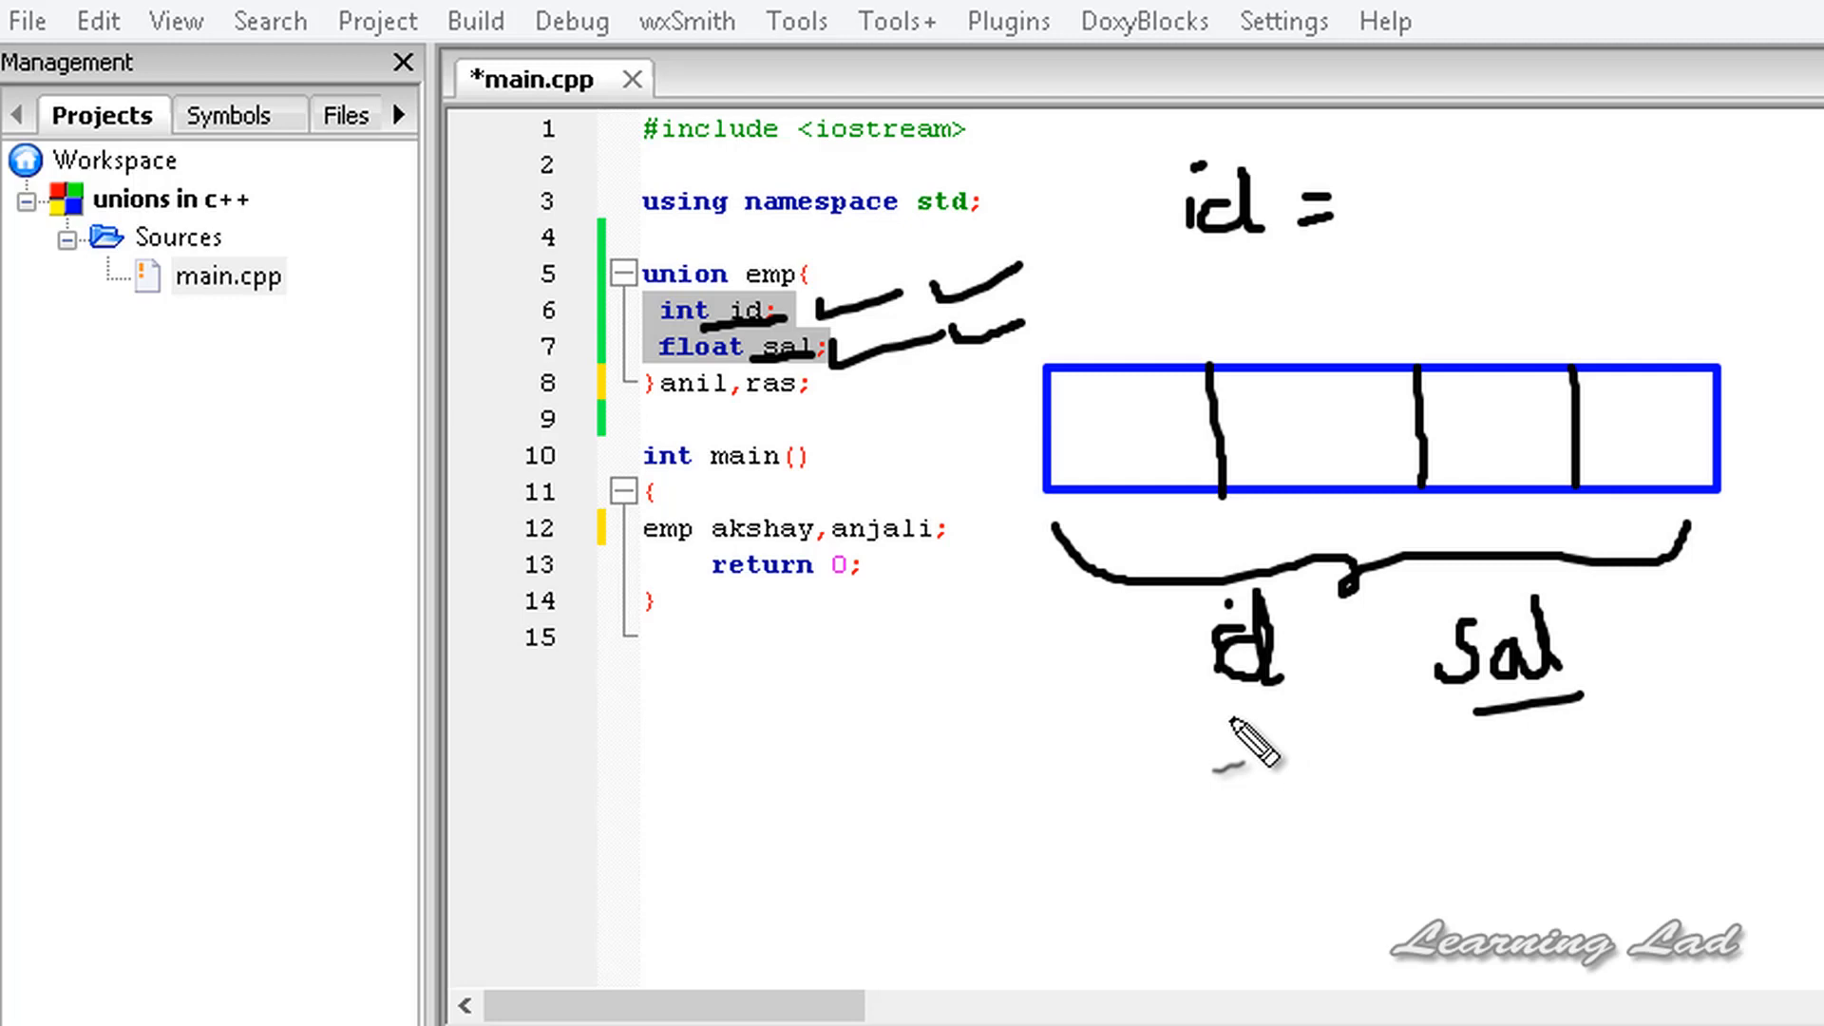
mouse_move(1442, 221)
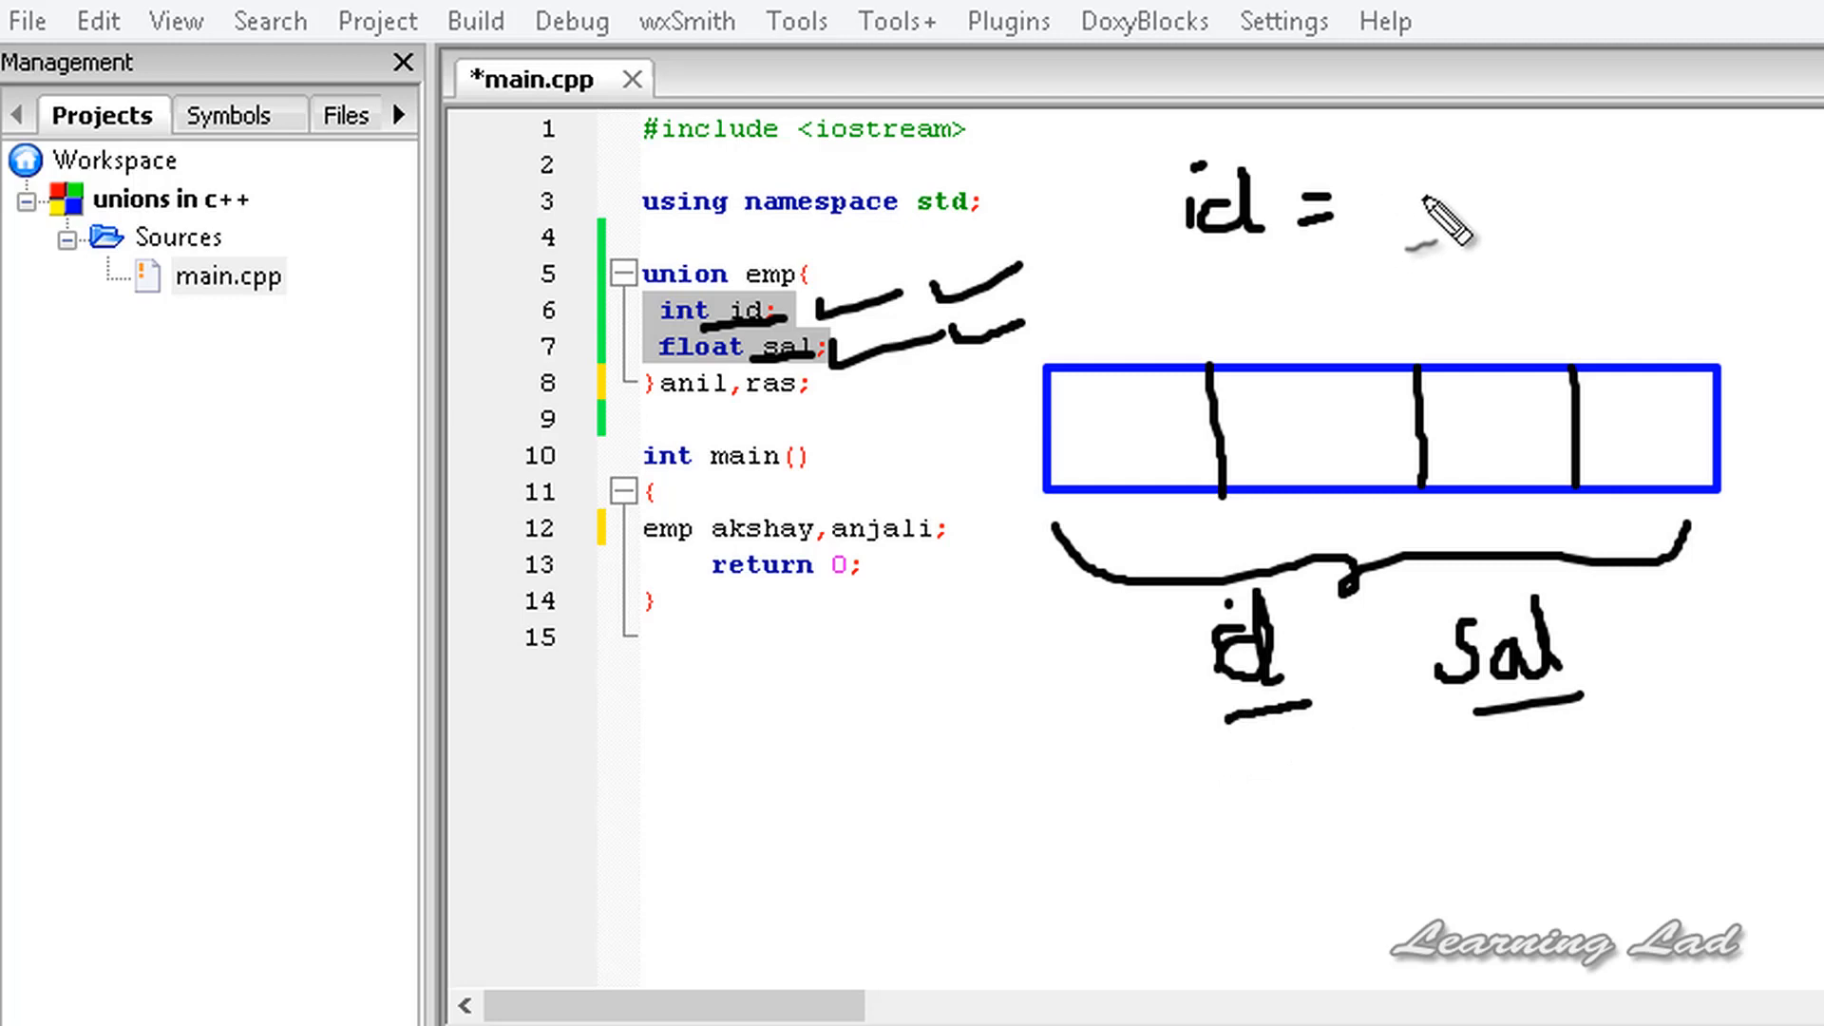
mouse_move(1407, 232)
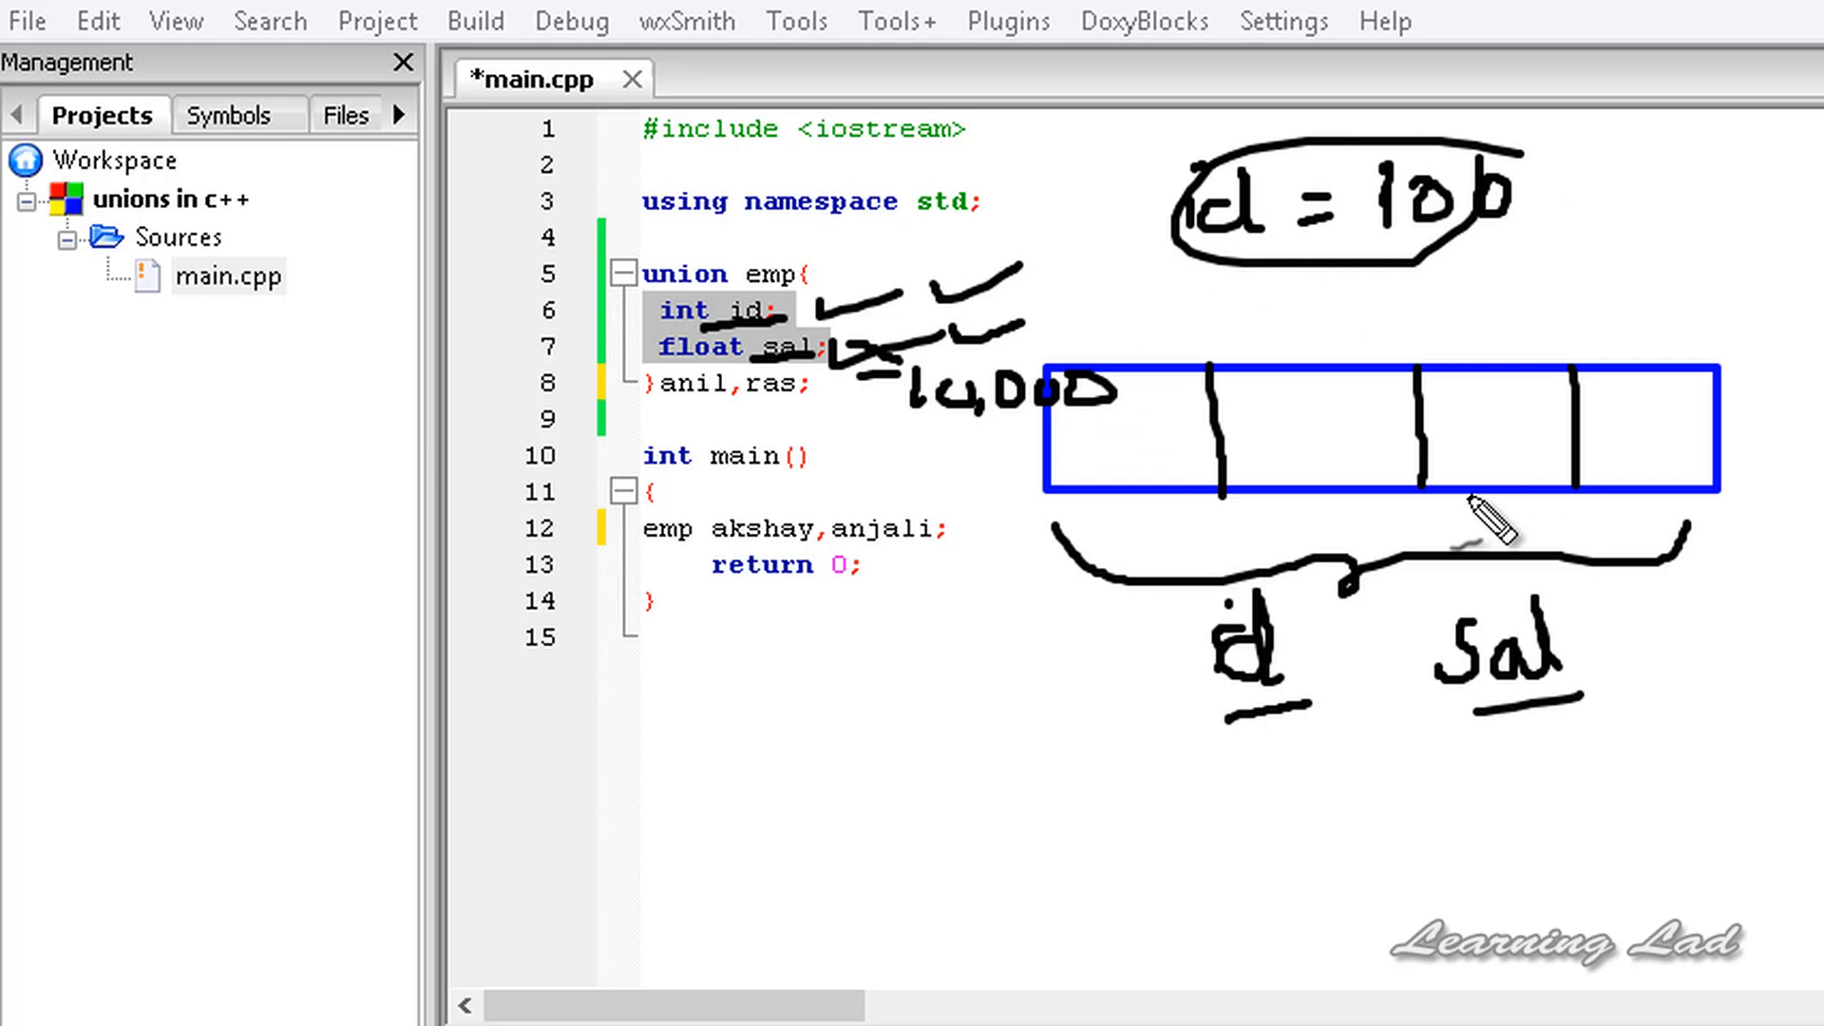
mouse_move(1704, 447)
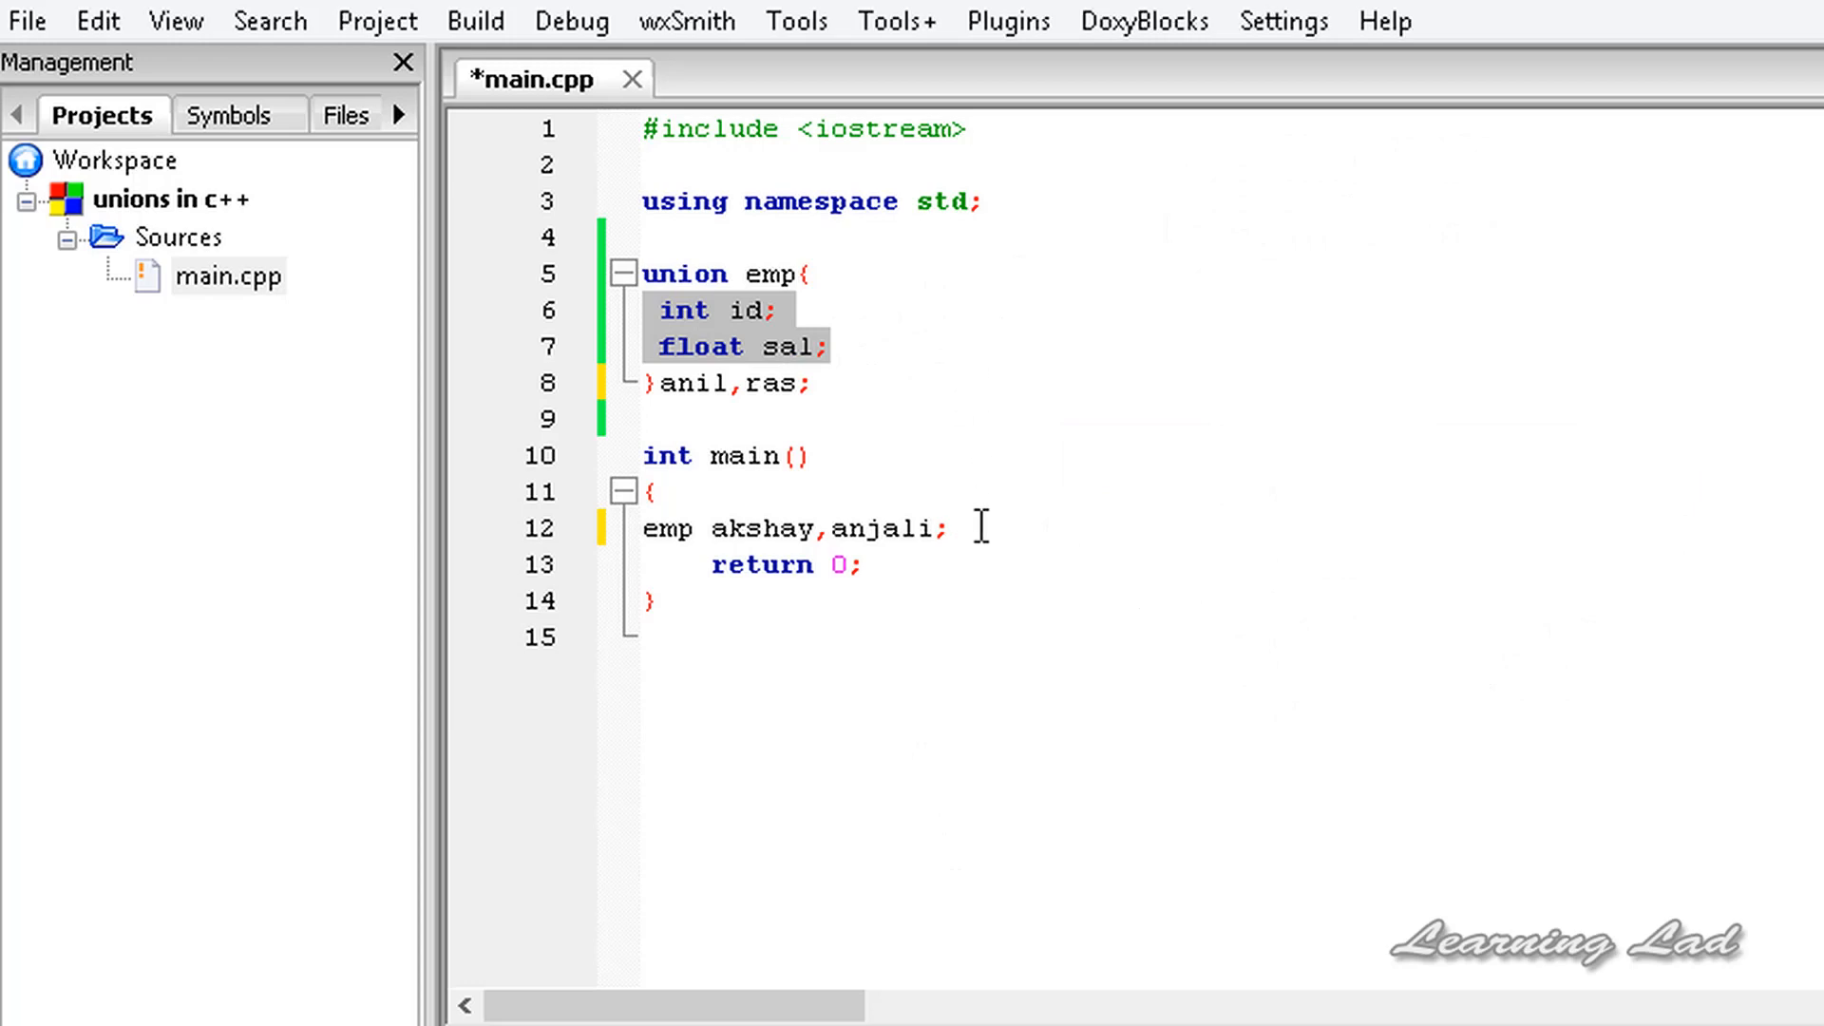
Step: Add 'anjali.id = 25;' below the declarations, then start a new line after it
key(enter)
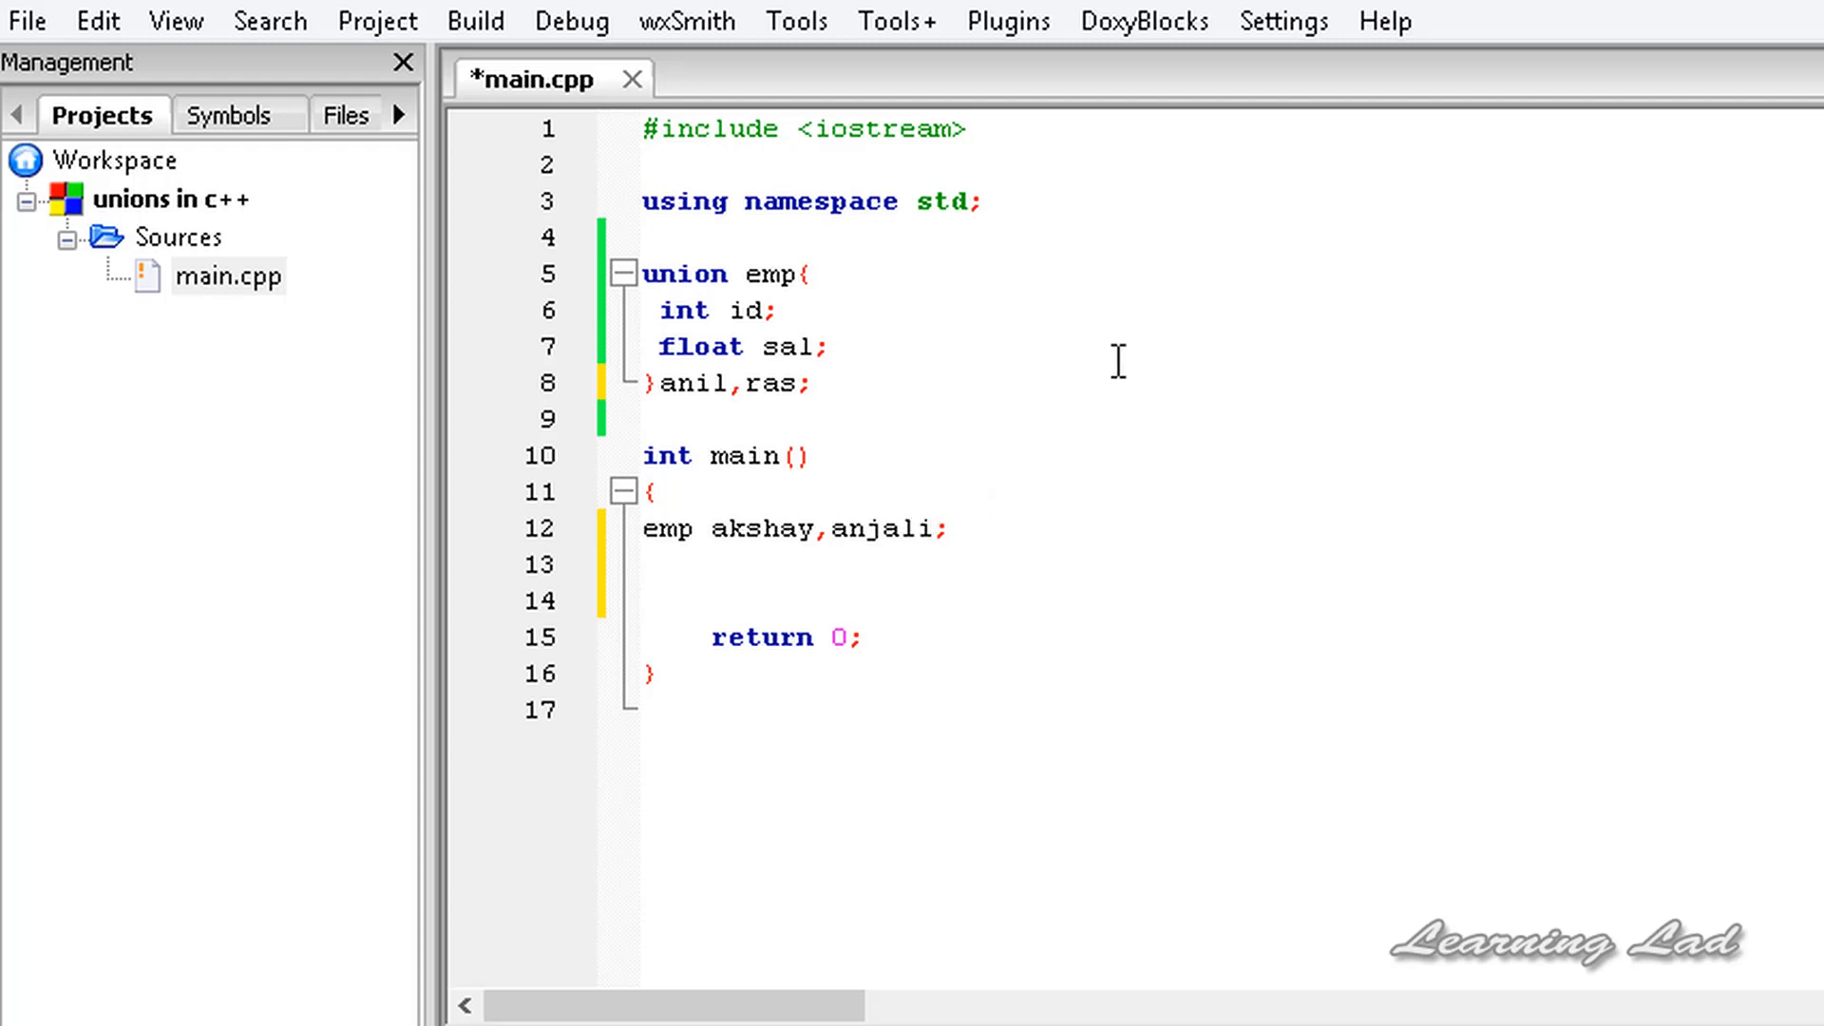
click(931, 528)
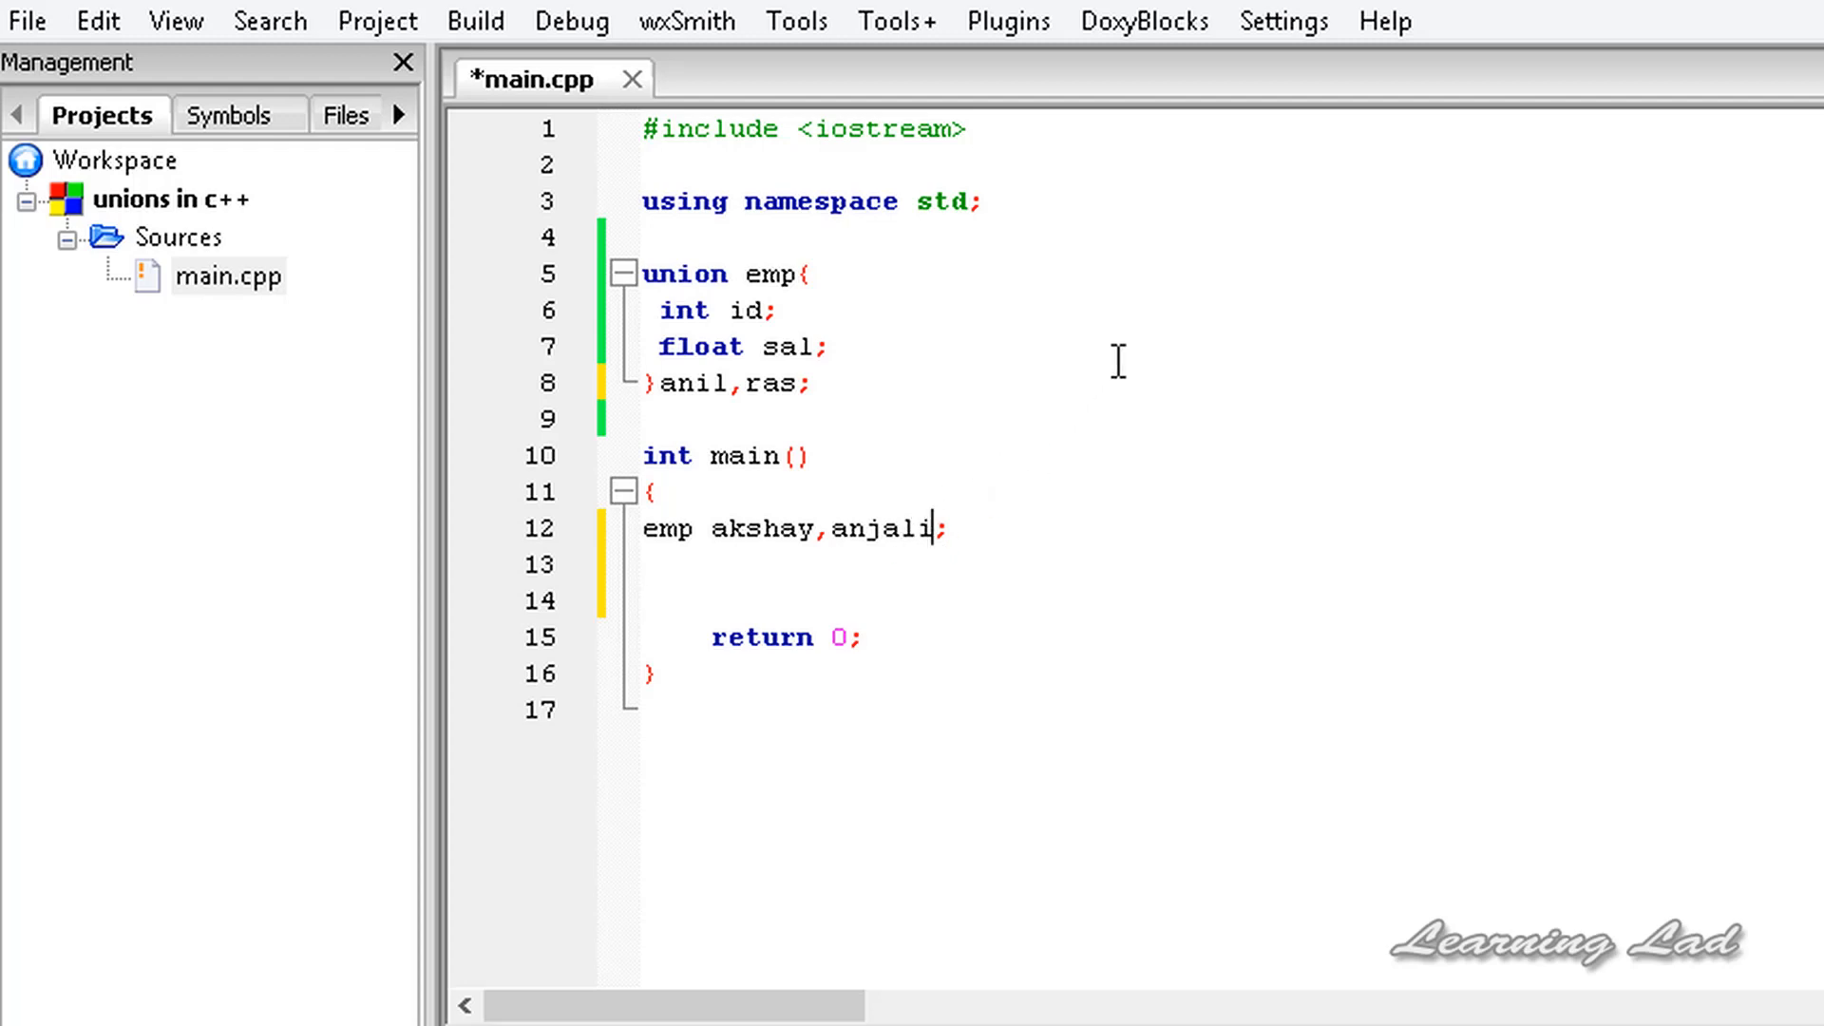
text(=)
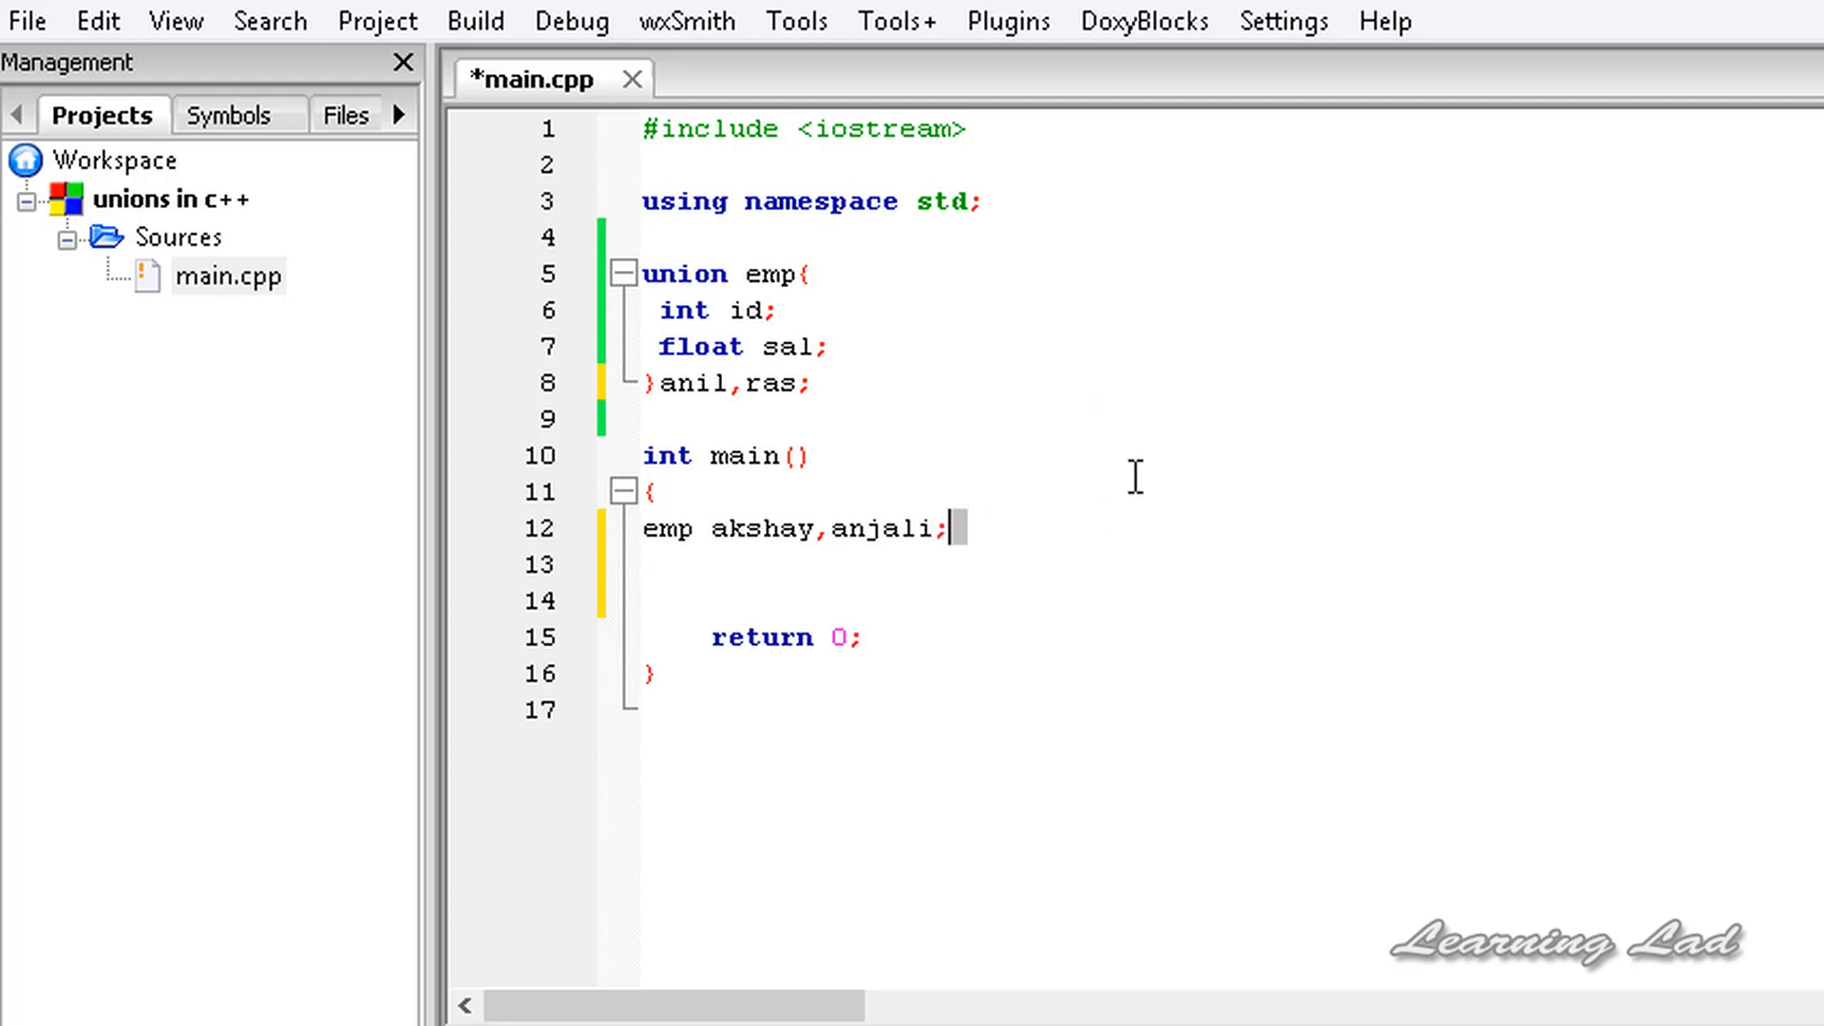
text(anjali)
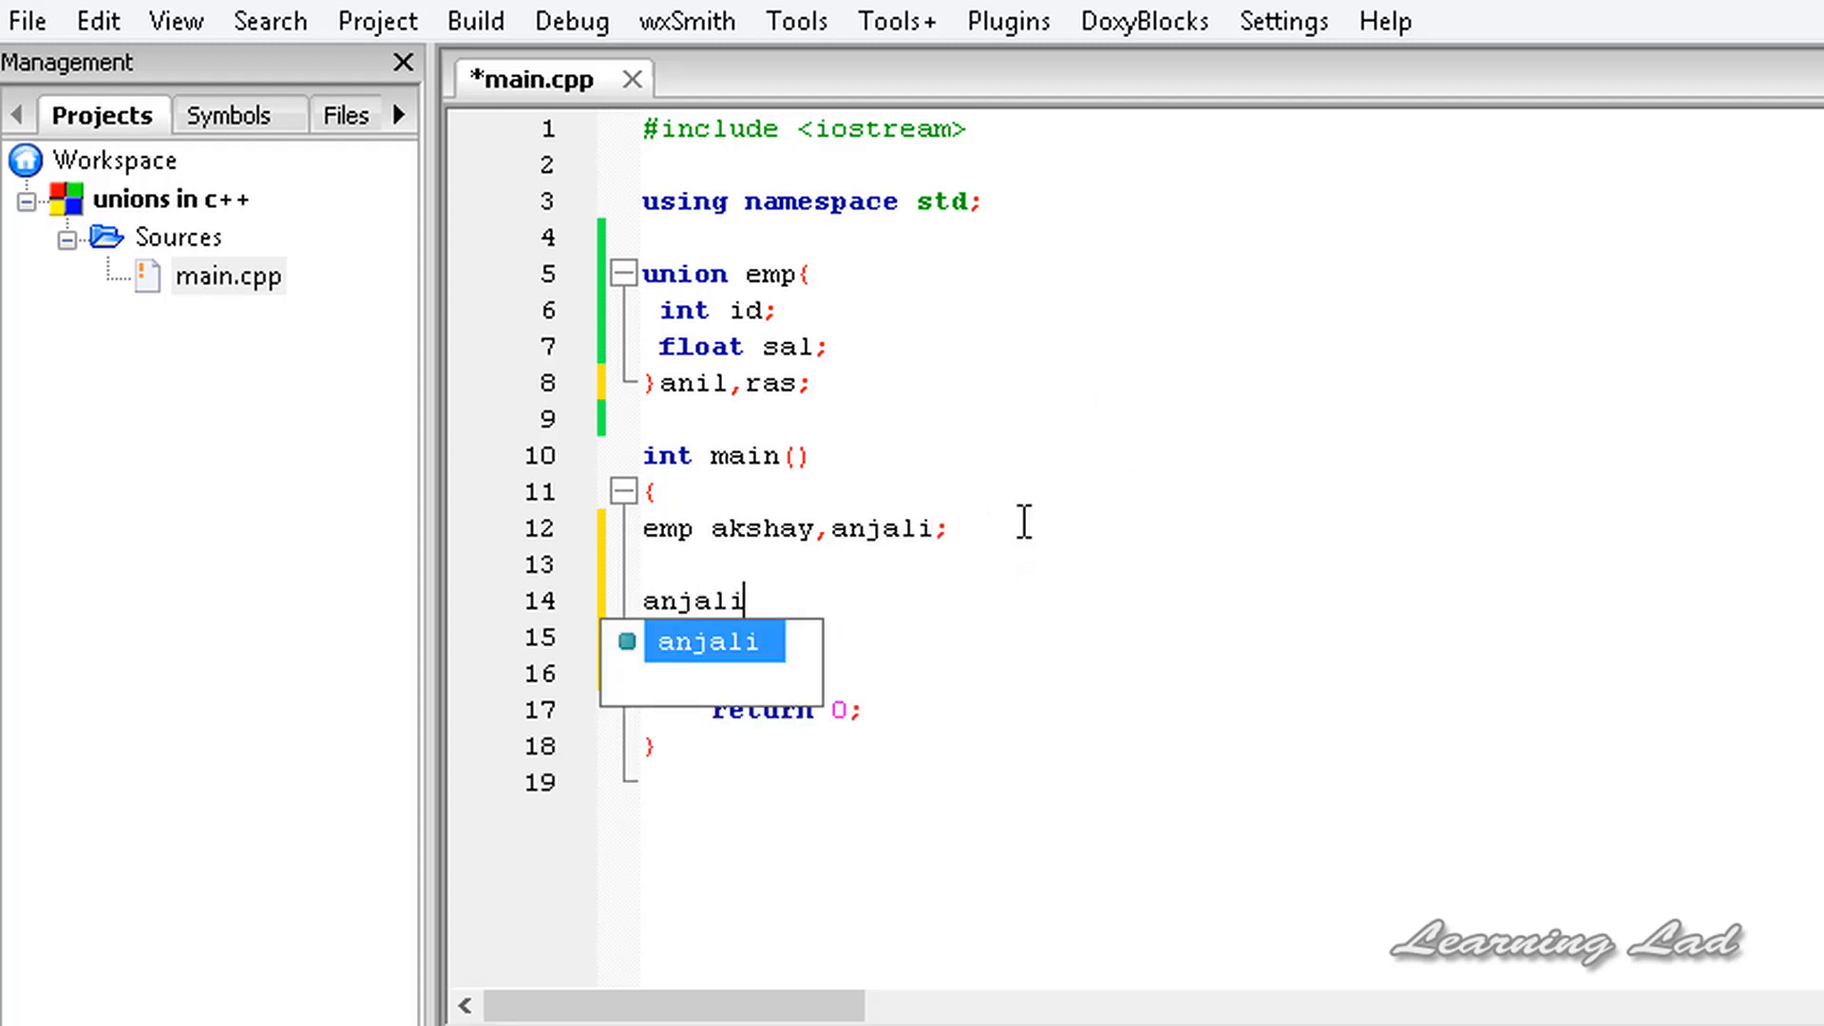
text(.id =)
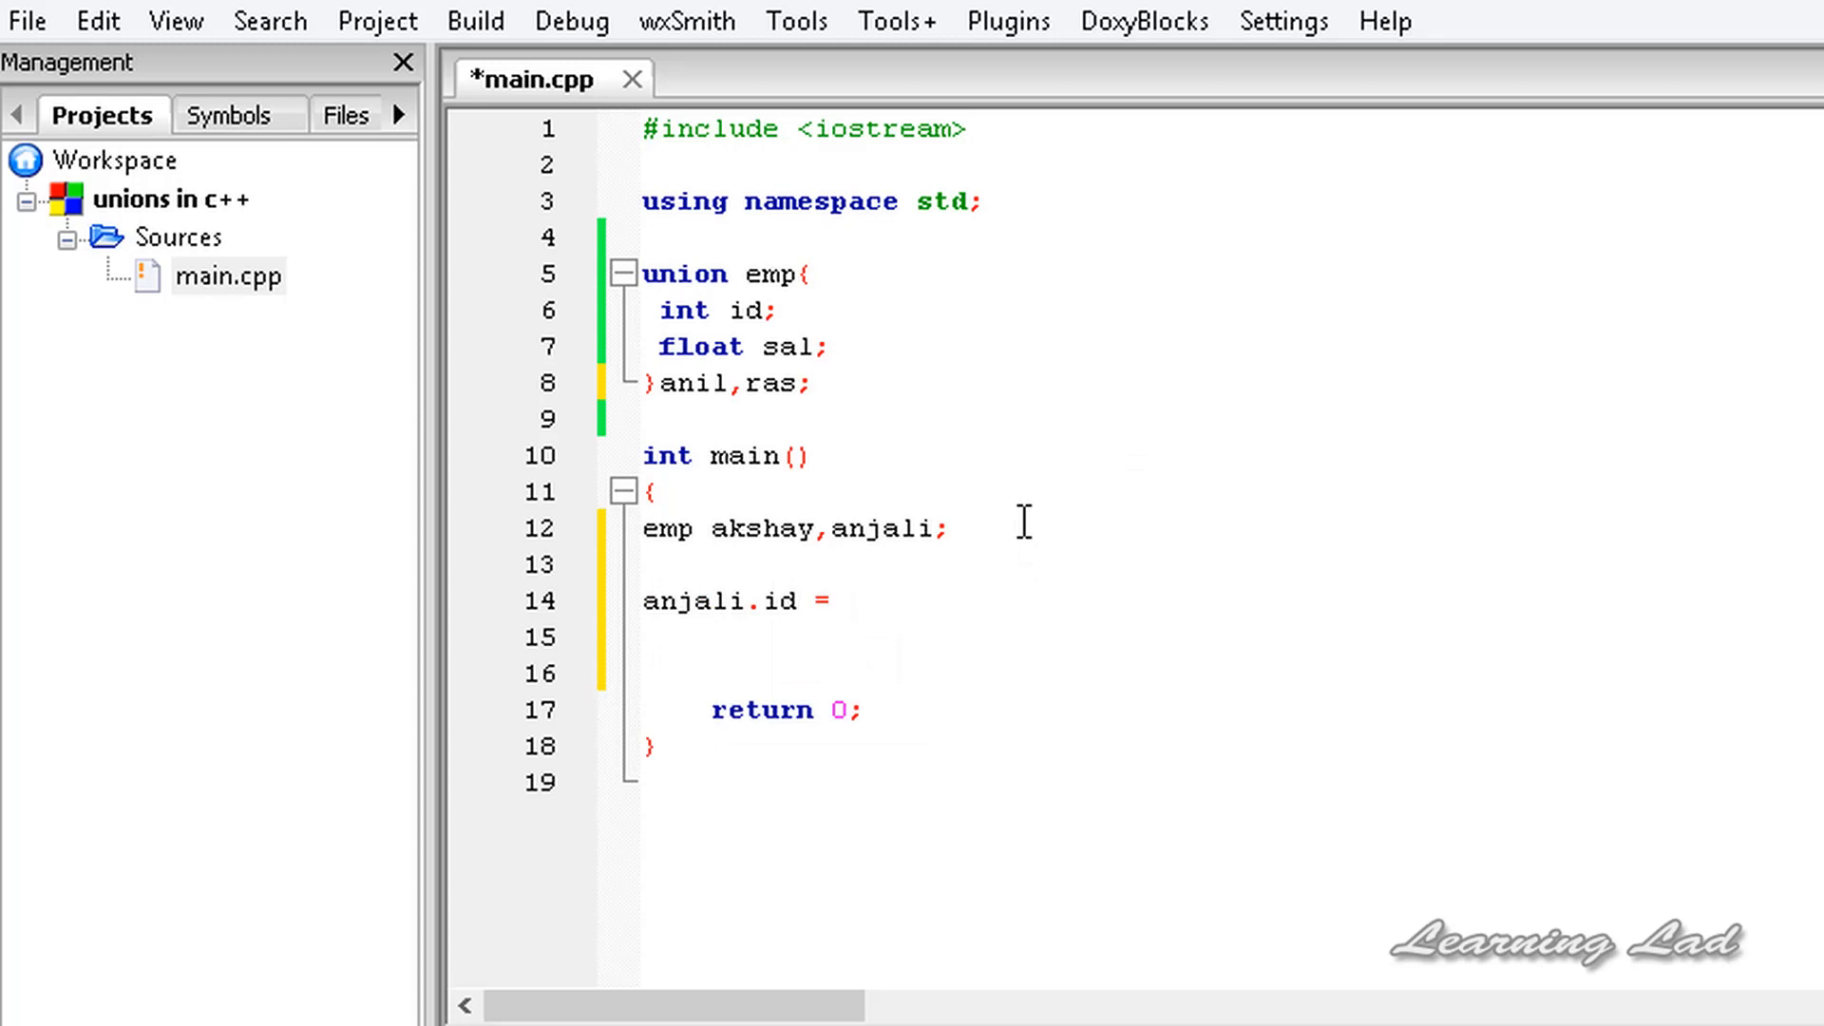
text(25;)
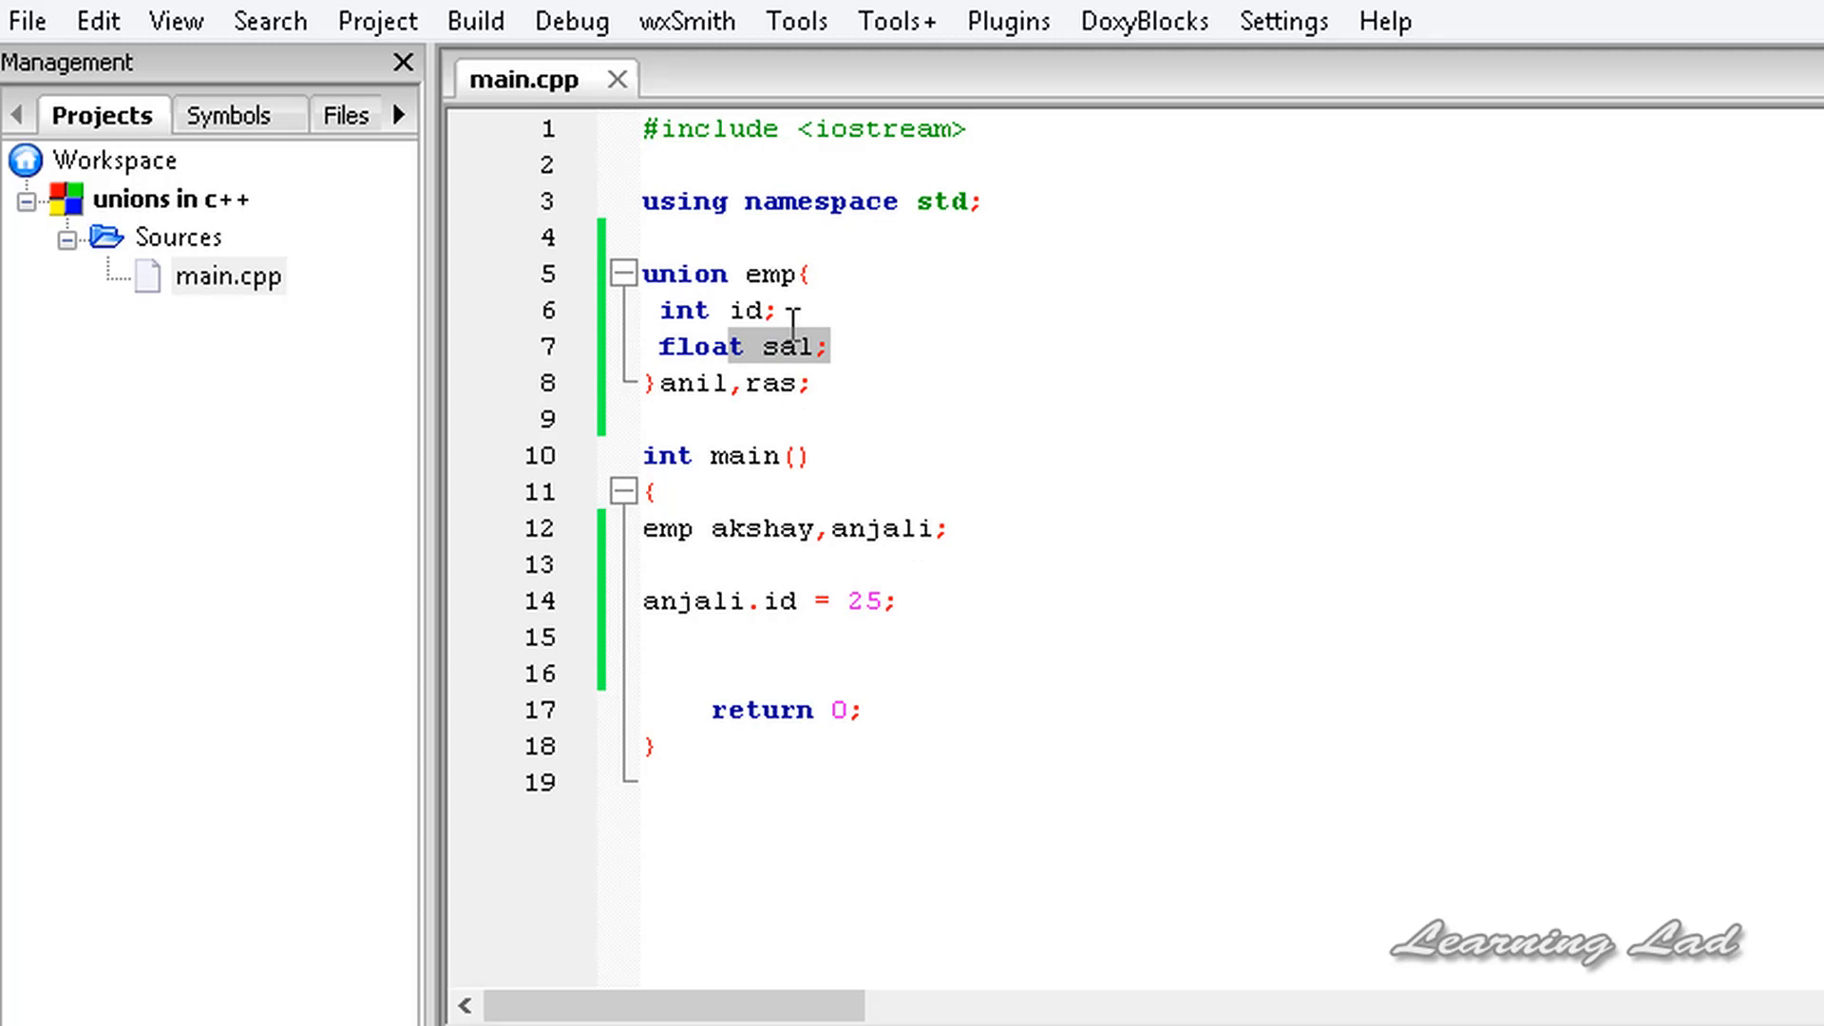
double_click(791, 346)
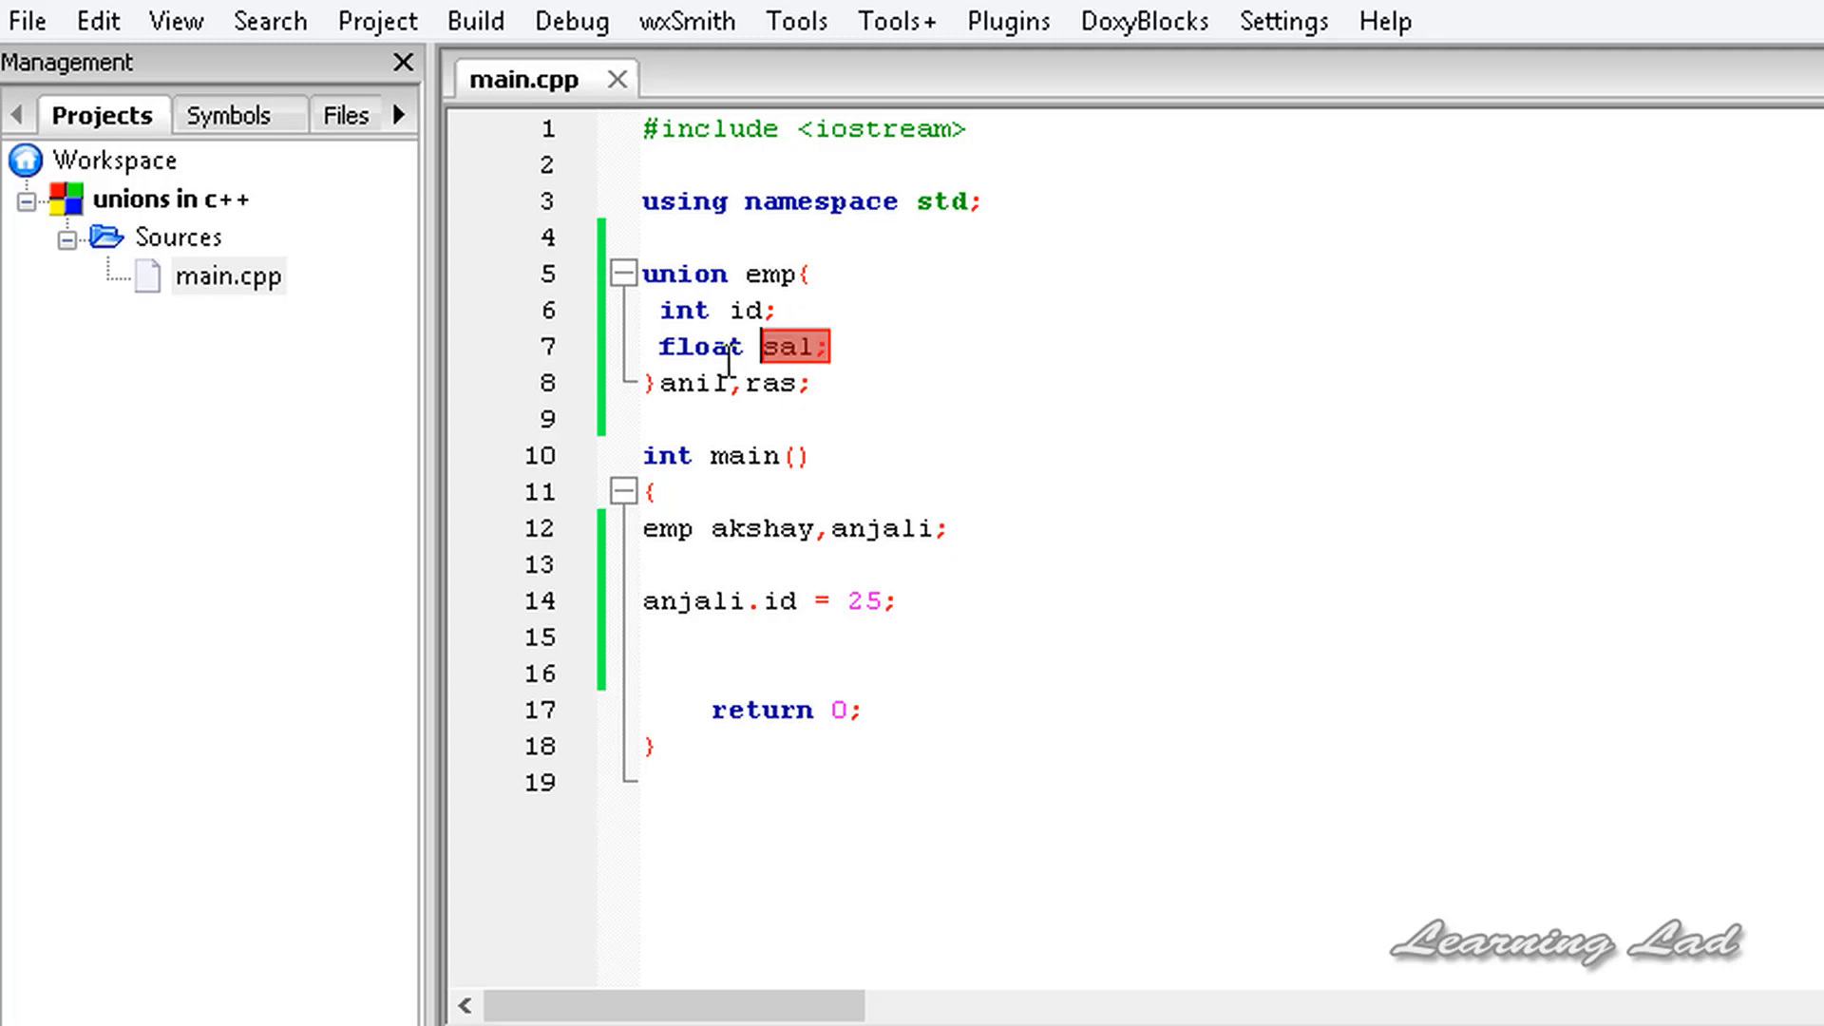
click(907, 601)
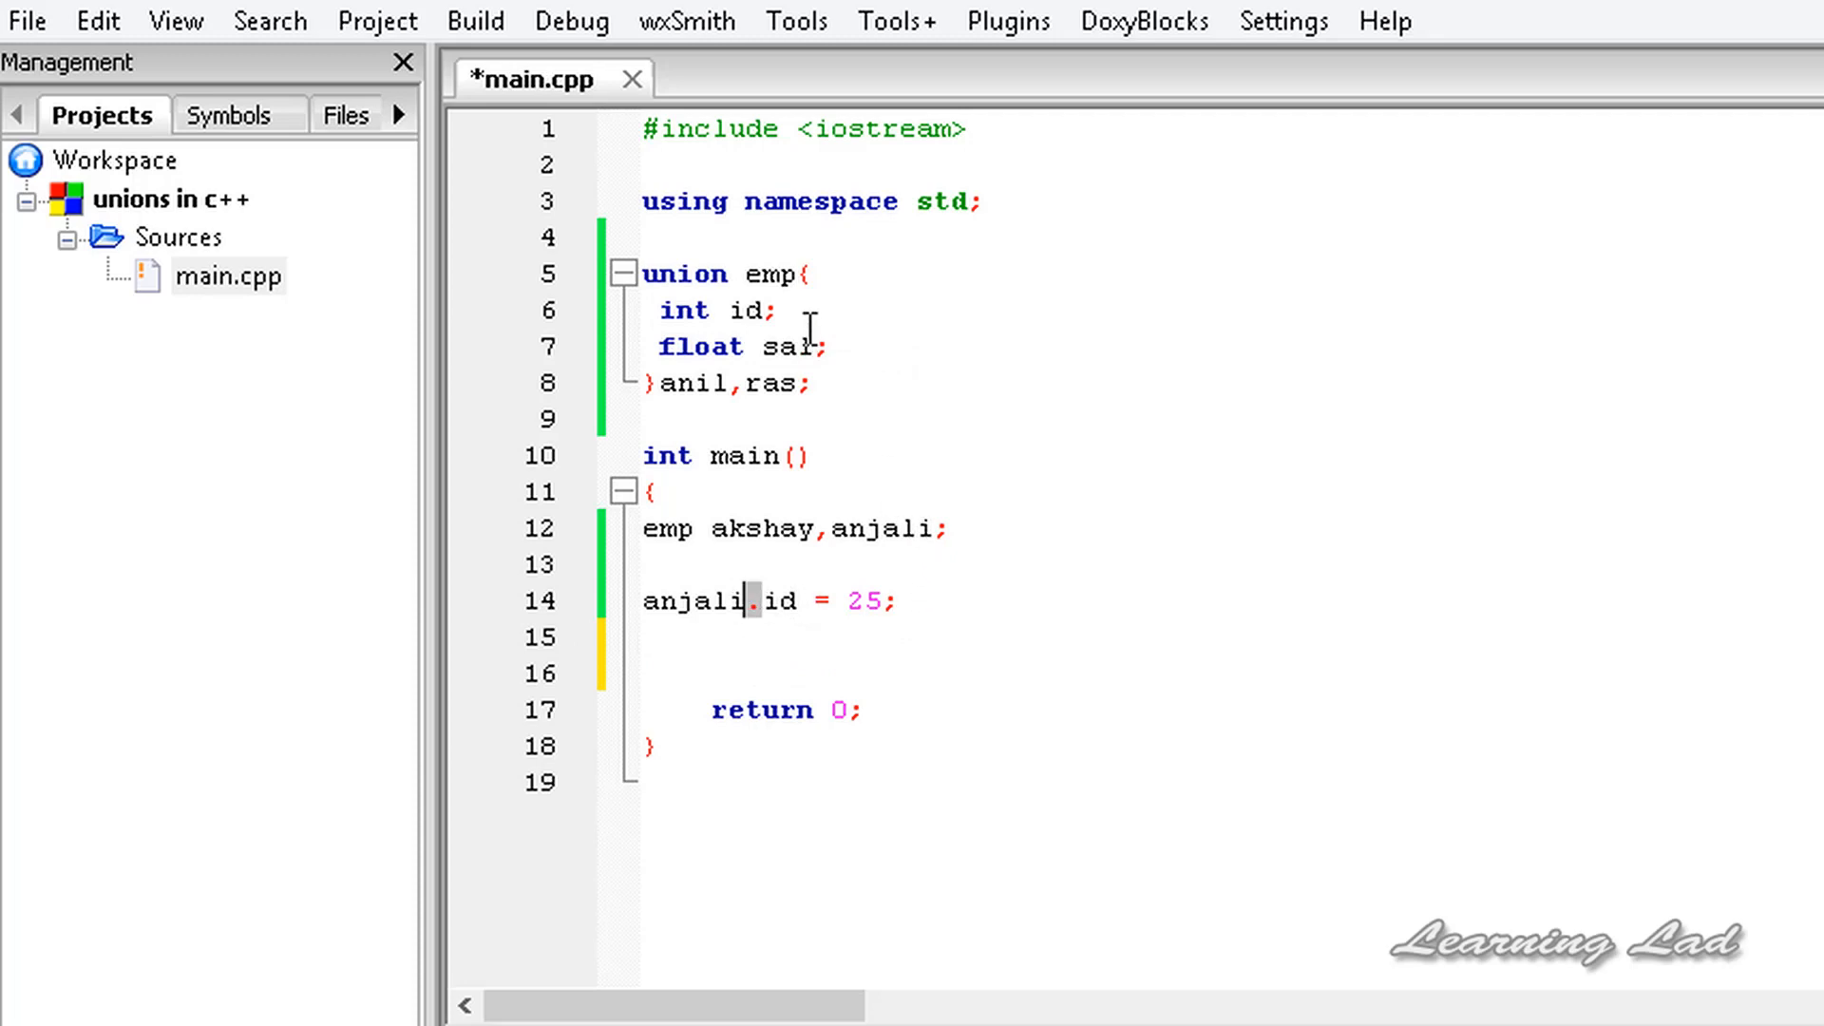
key(Return)
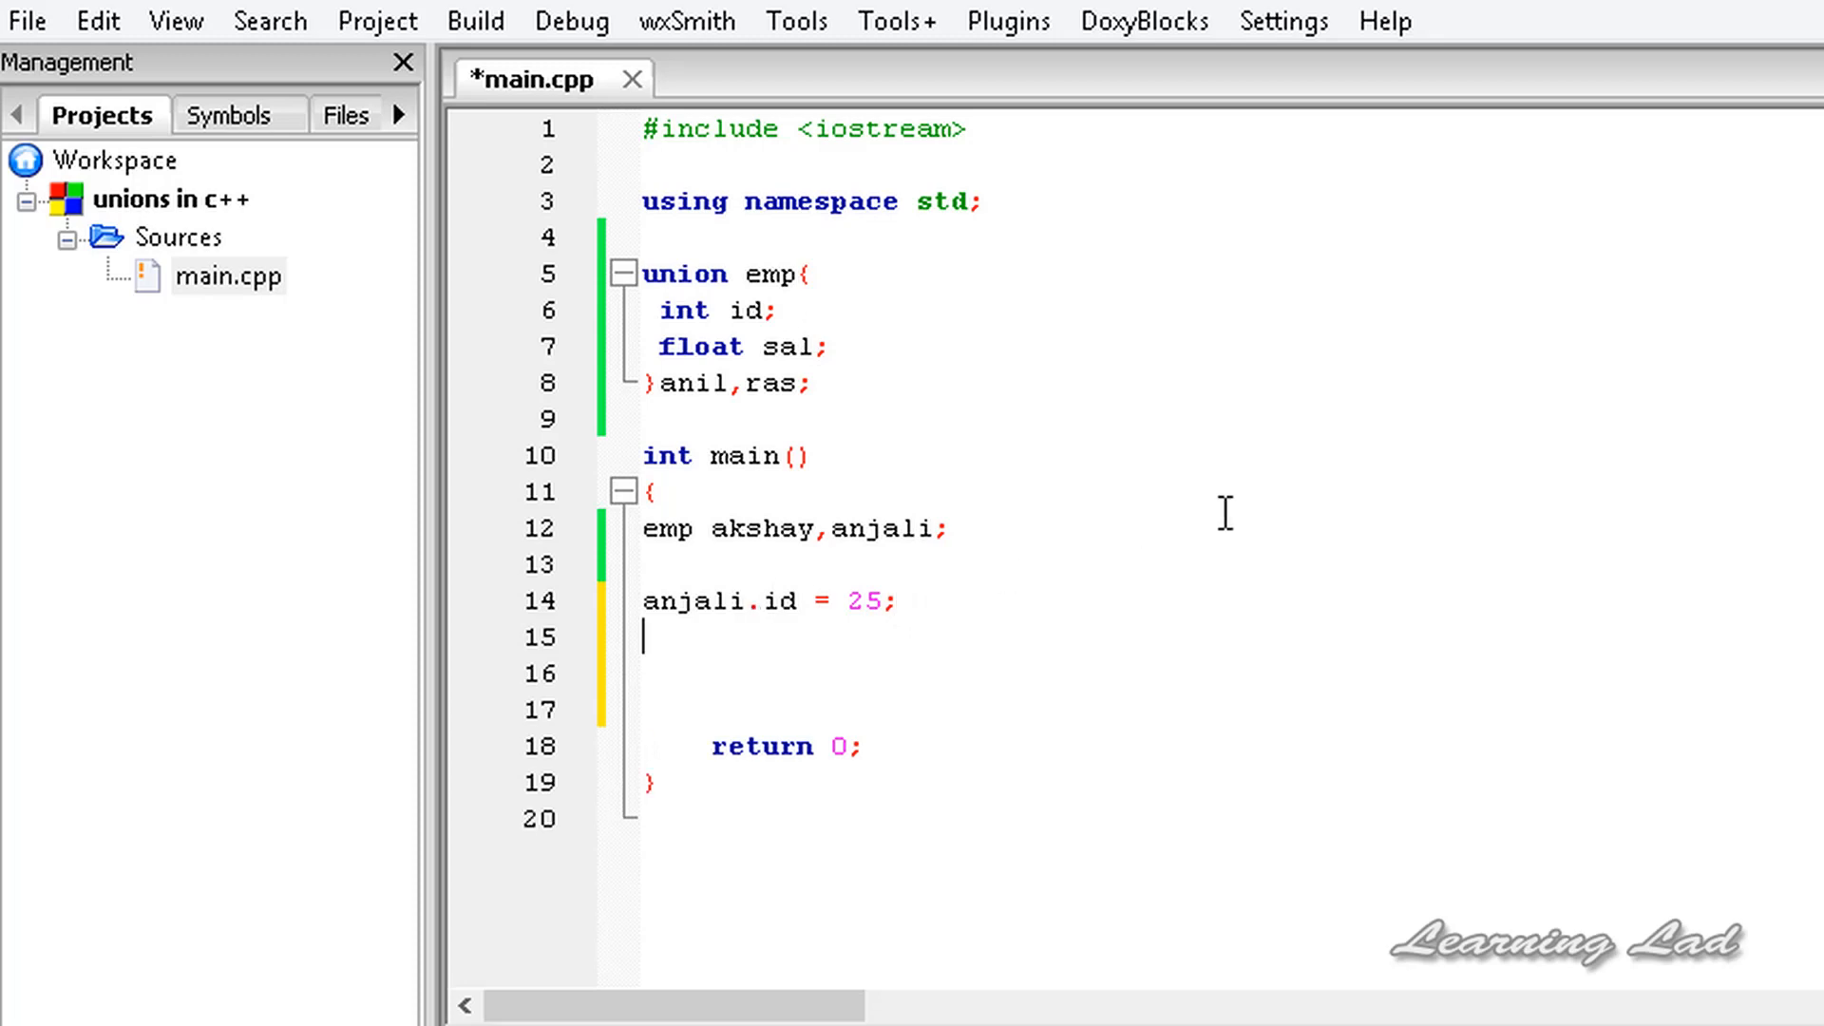
Step: Type 'cout << anjali.id;' on the line after the assignment
text(cout <<)
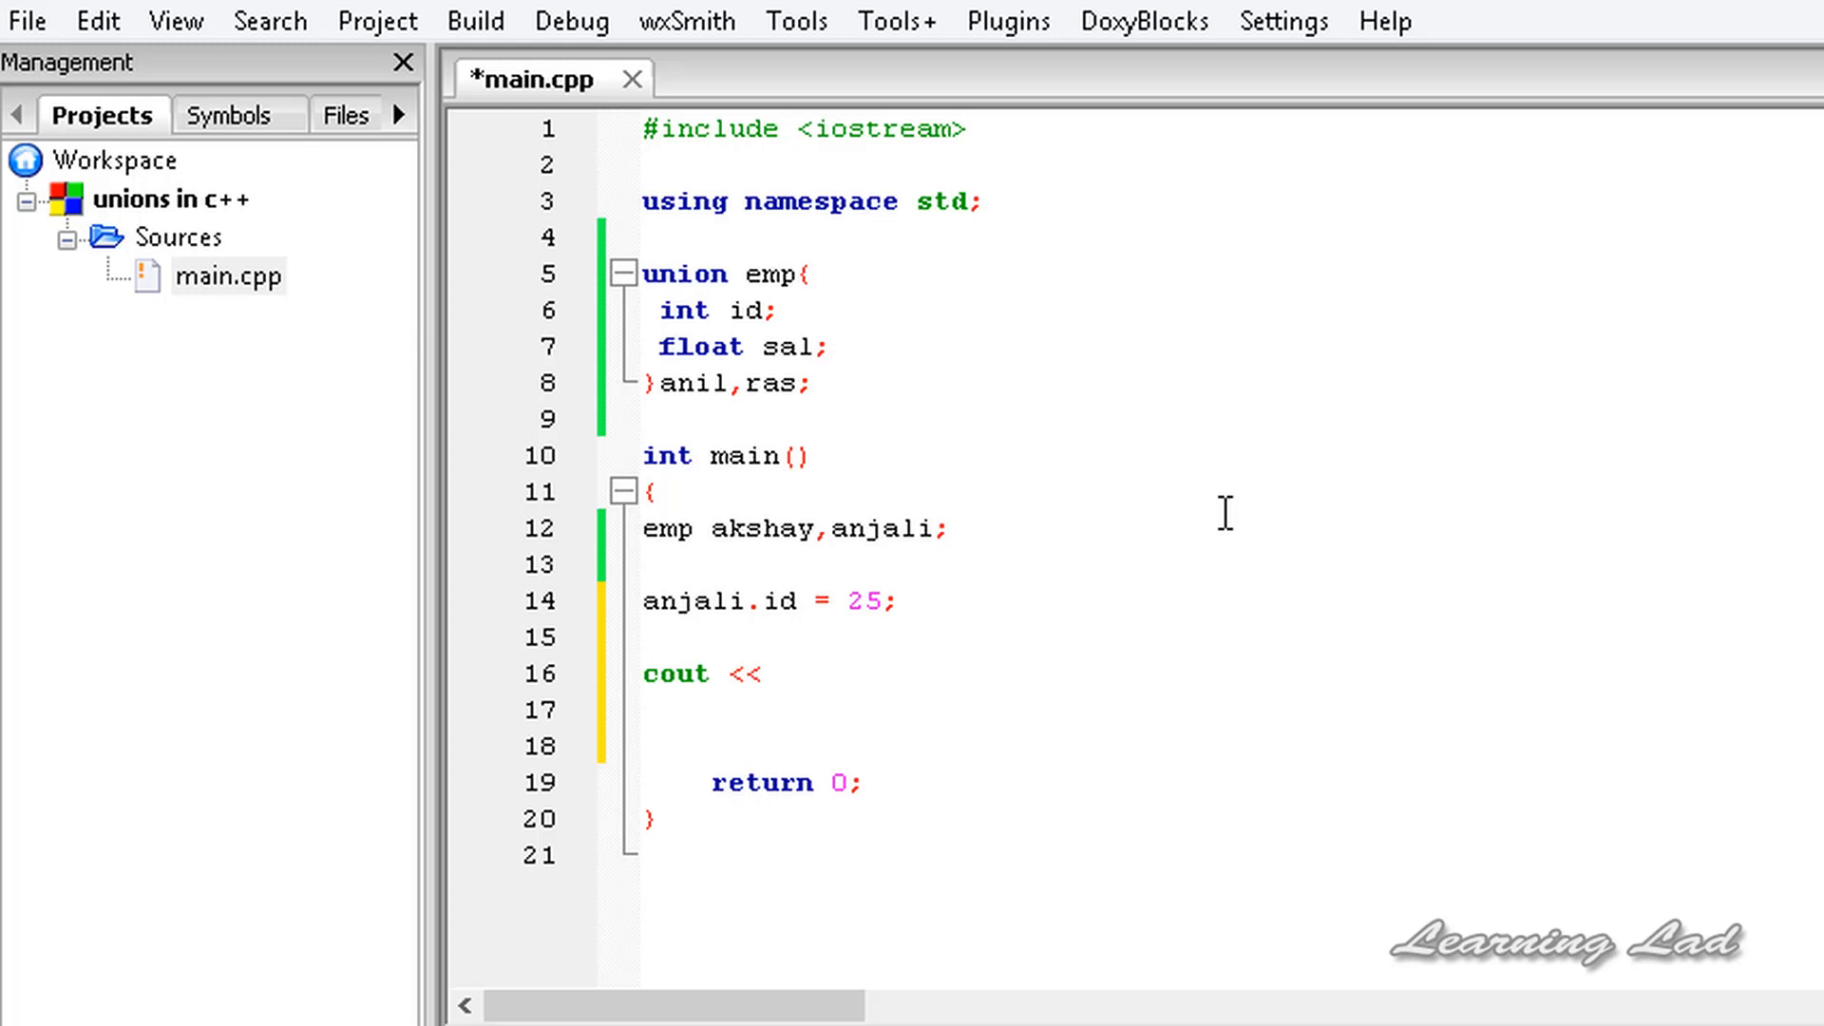
text(anjali.id;)
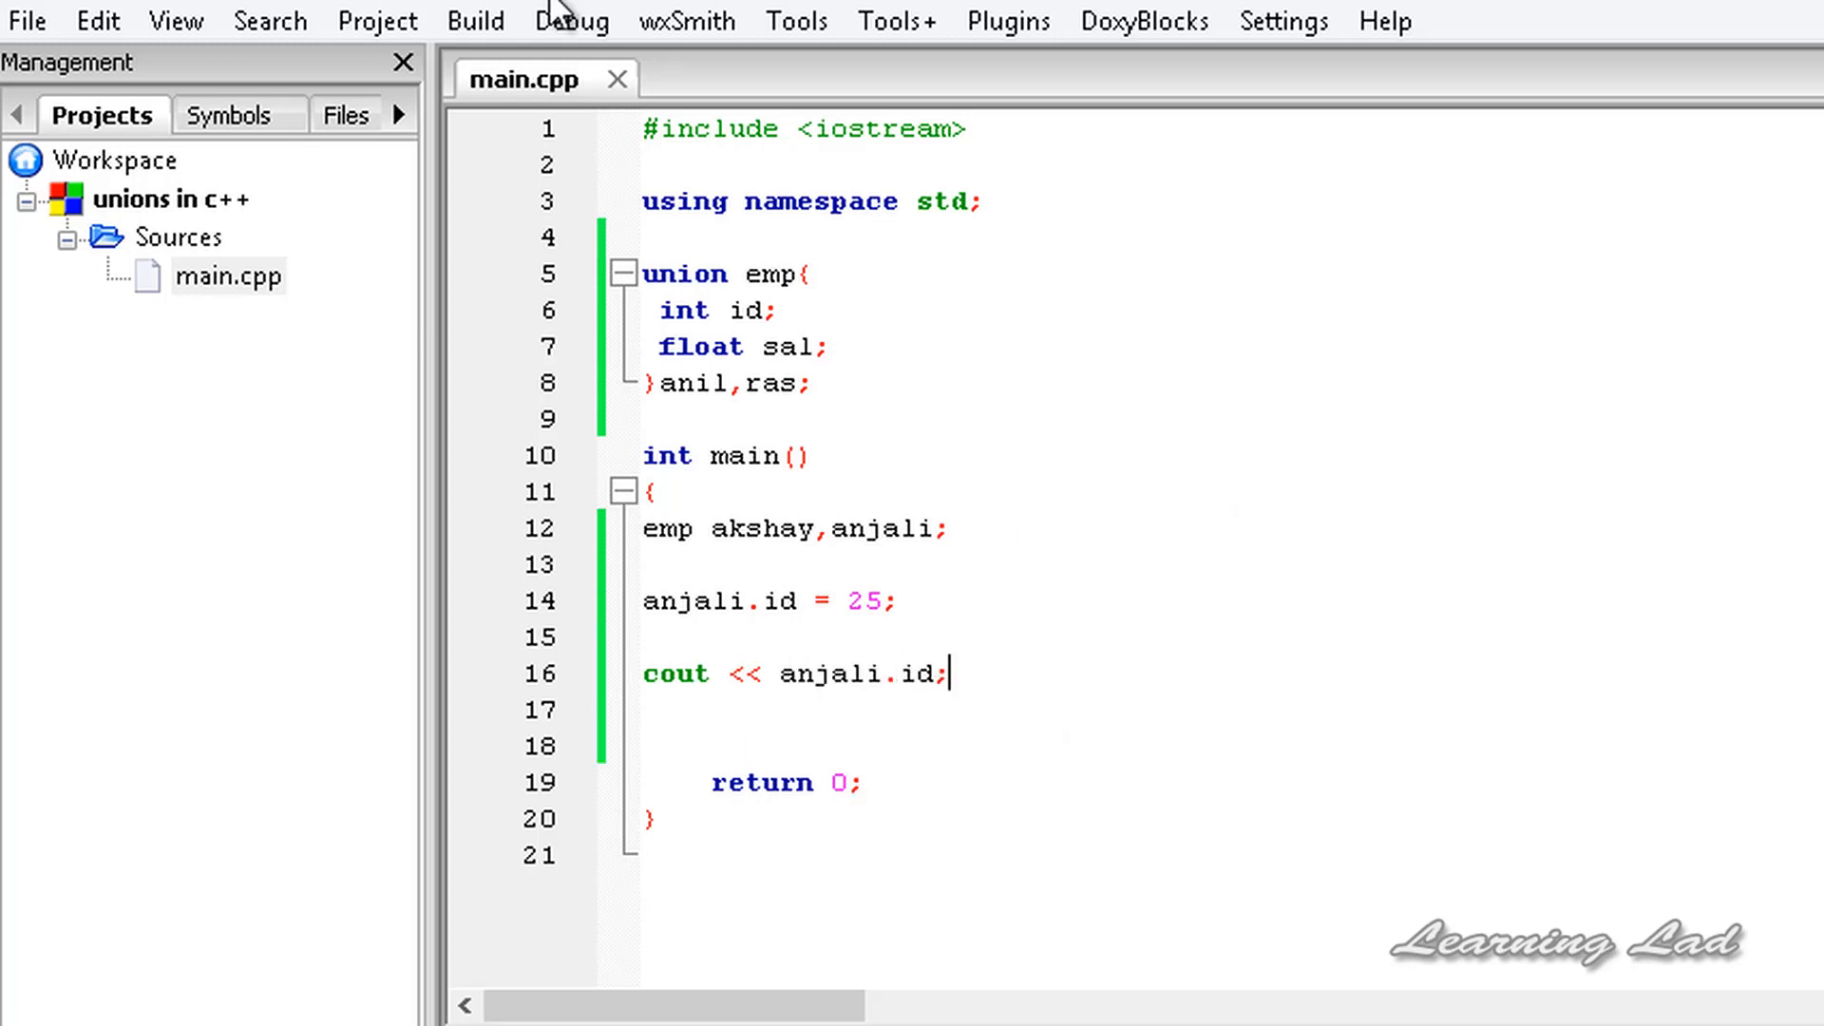
mouse_move(737, 172)
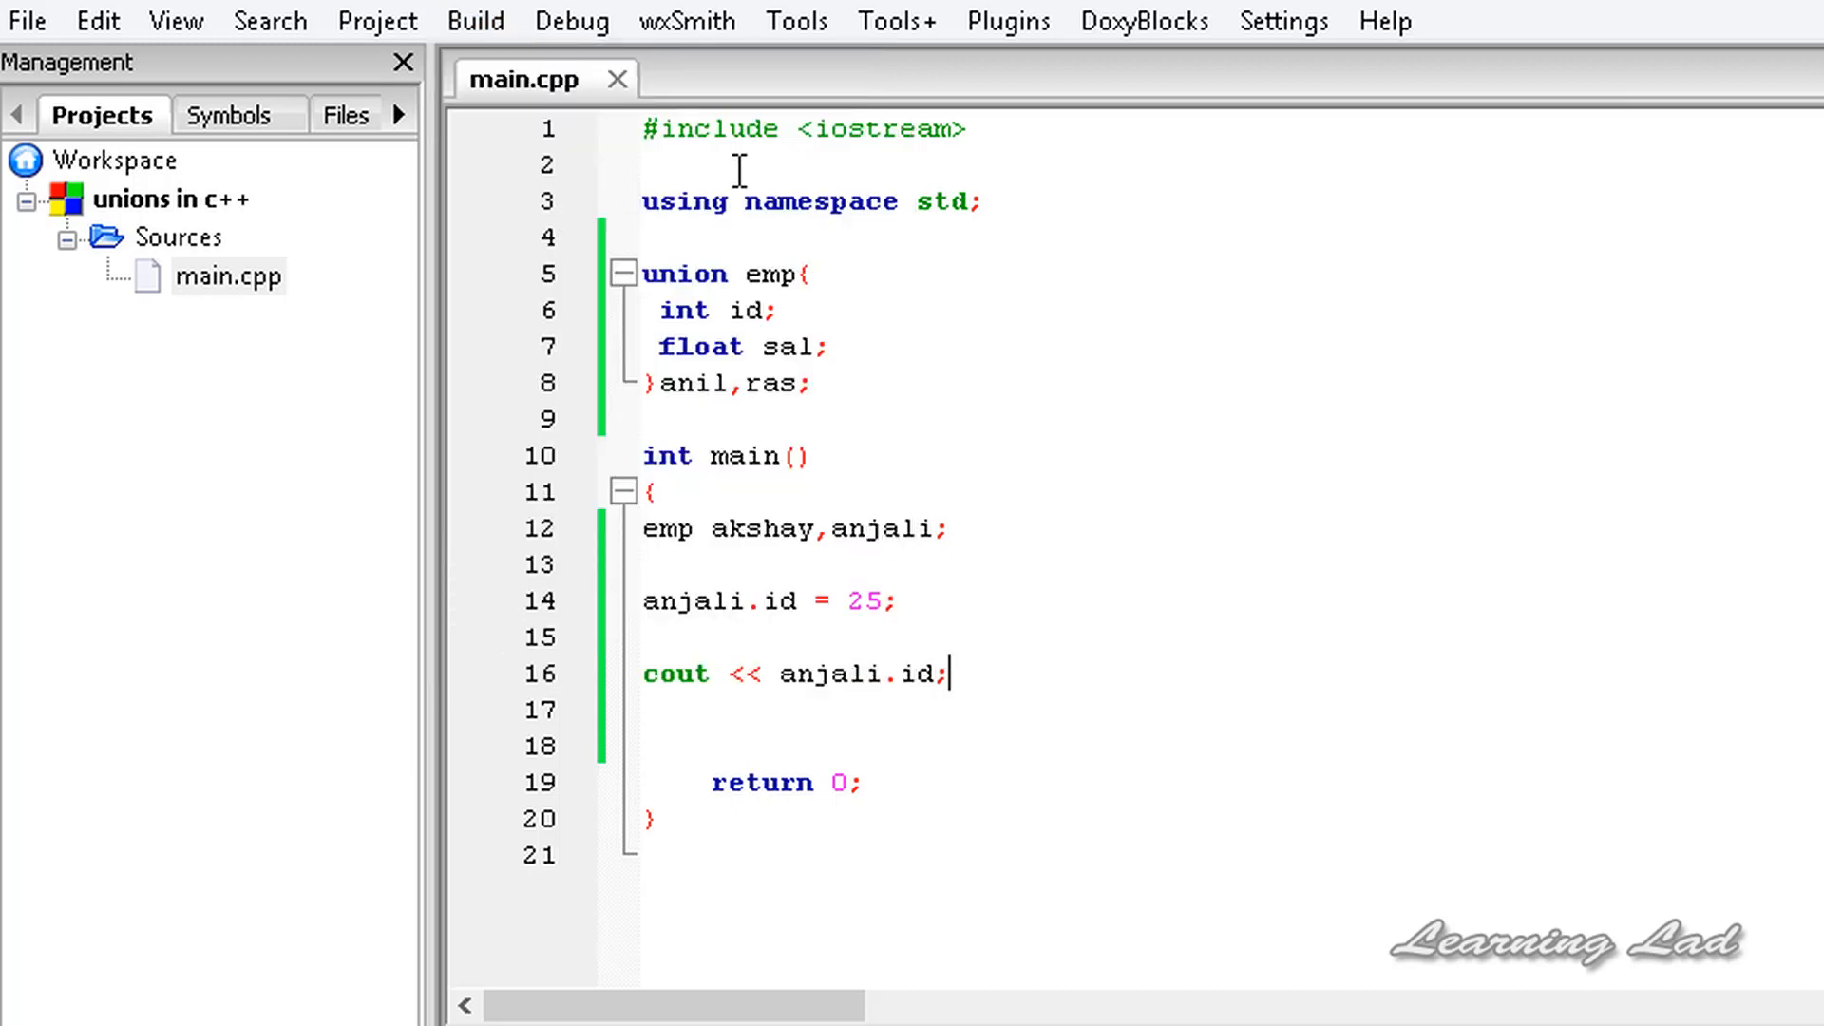